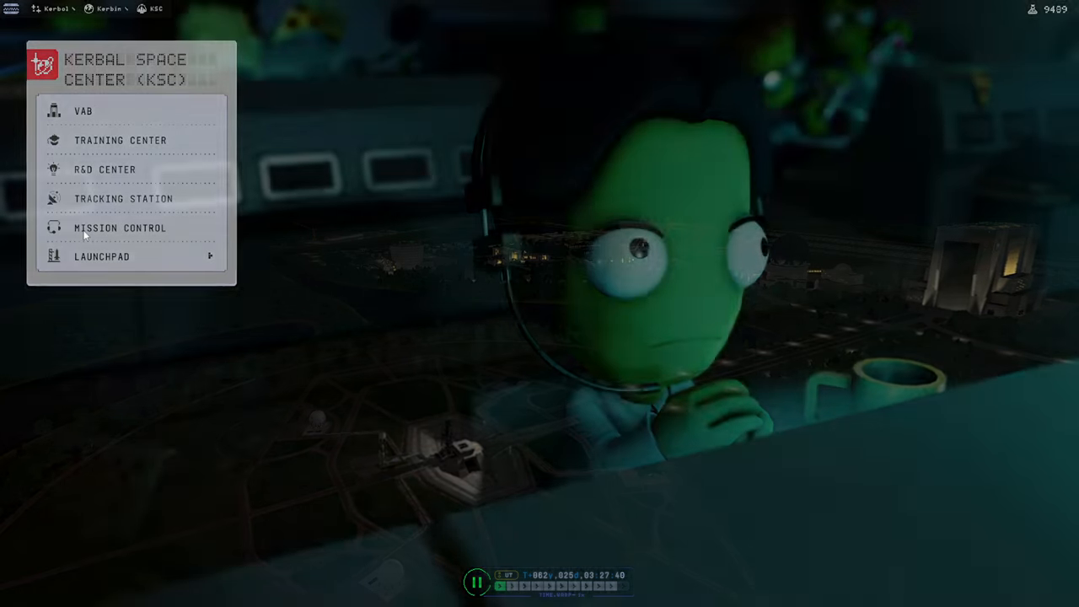
- In Mission Control, track the It's Breathable Enough secondary mission
{"action": "left_click", "coordinate": [120, 228]}
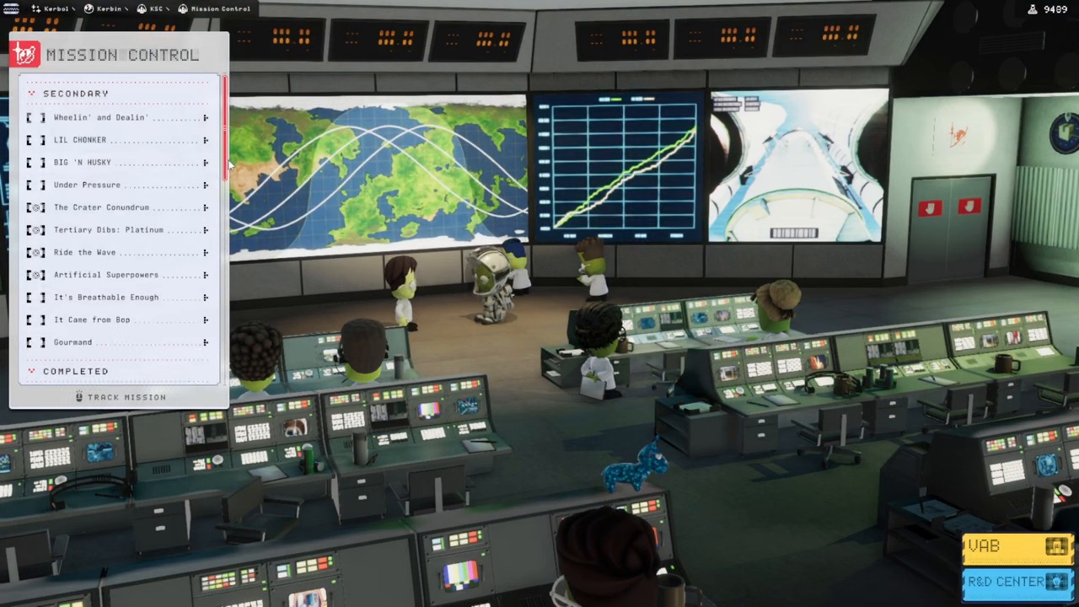
{"action": "scroll", "scroll_direction": "down", "scroll_amount": 3}
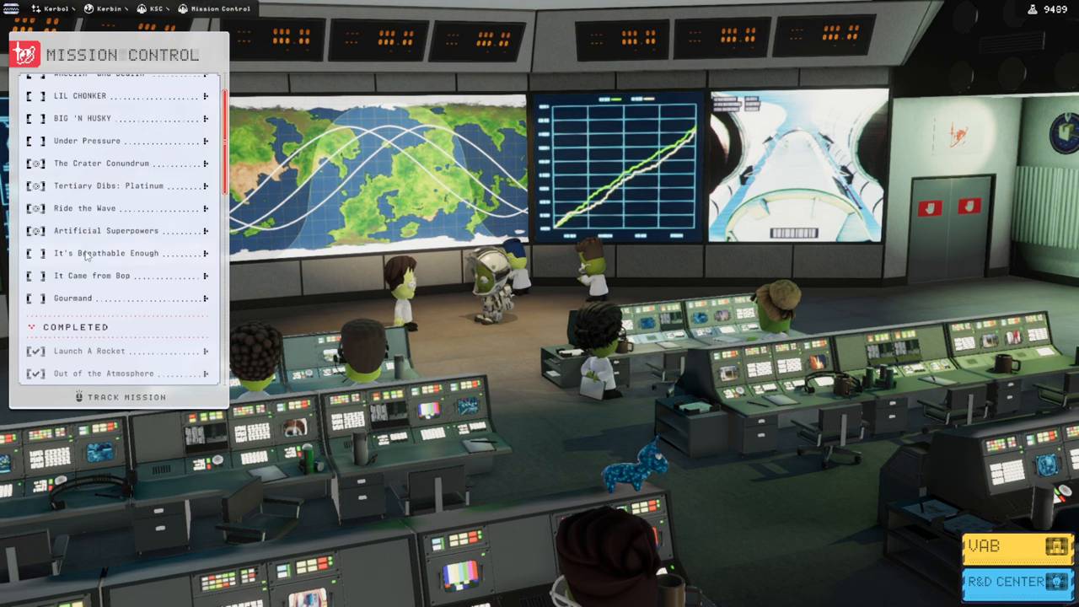
{"action": "left_click", "coordinate": [110, 253]}
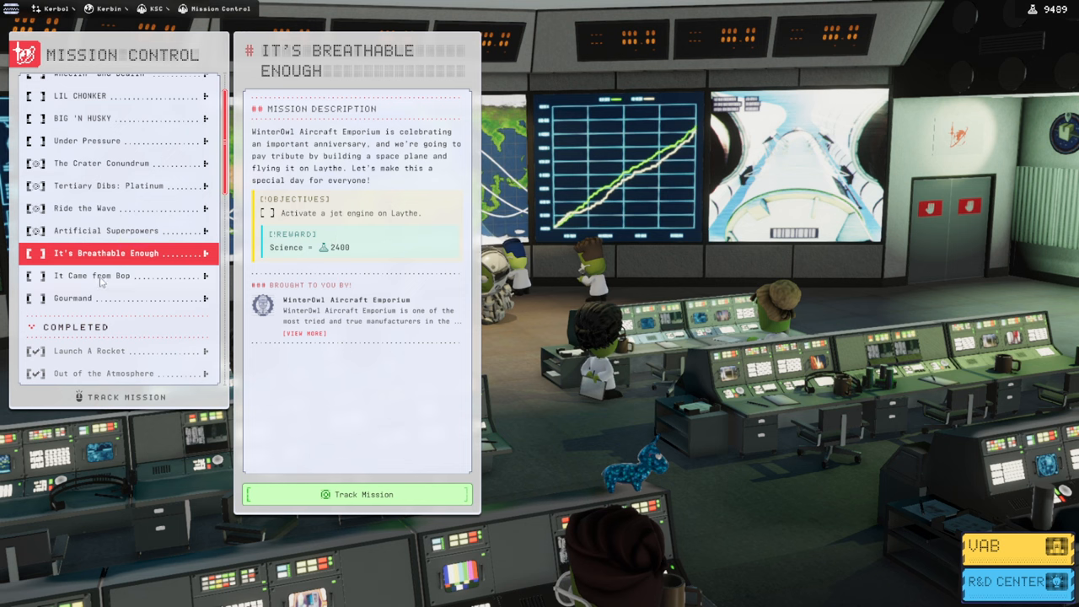
{"action": "left_click", "coordinate": [358, 494]}
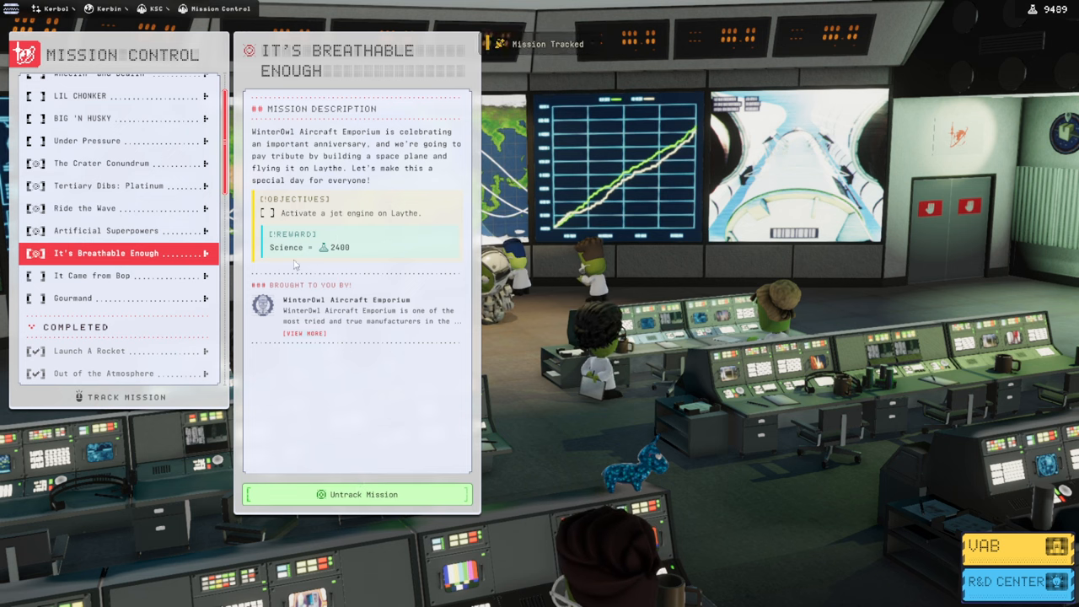
{"action": "mouse_move", "coordinate": [539, 151]}
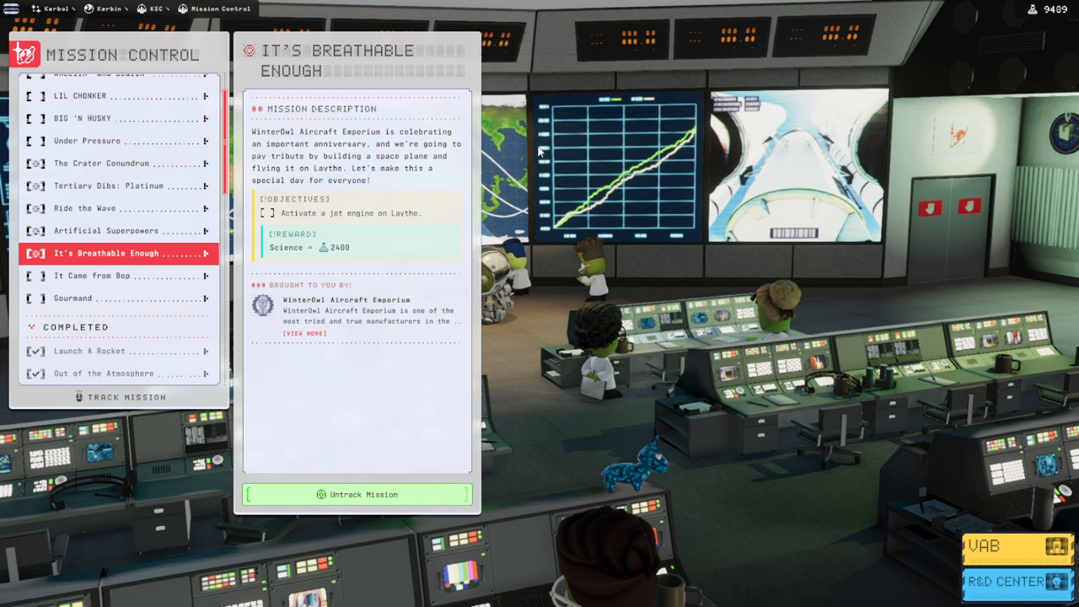
{"action": "mouse_move", "coordinate": [114, 280]}
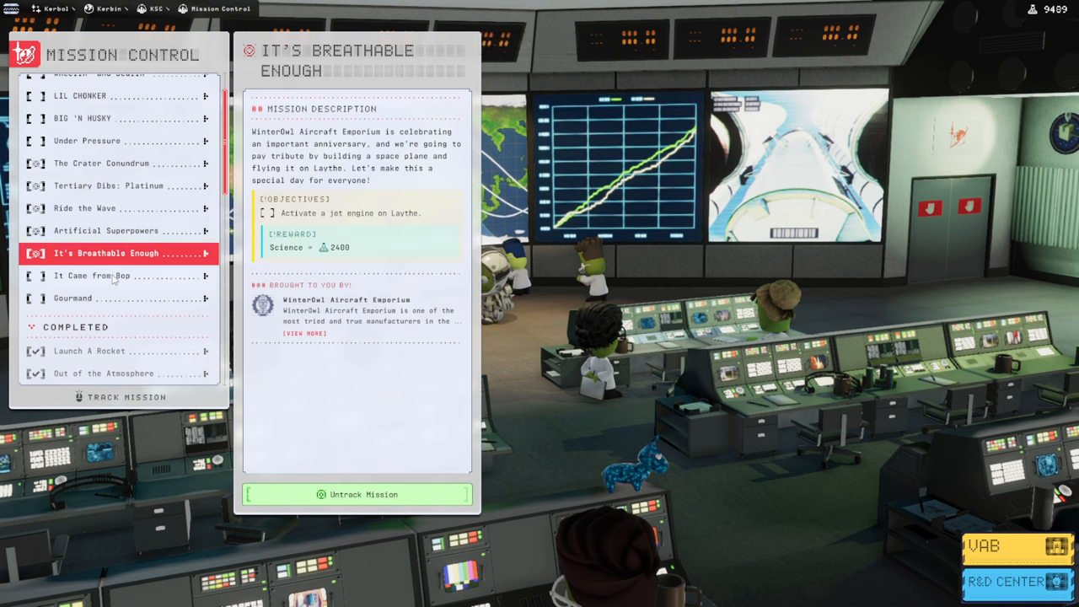
- Review the It Came from Bop, Gourmand, Under Pressure and Ride the Wave briefings
{"action": "left_click", "coordinate": [93, 277]}
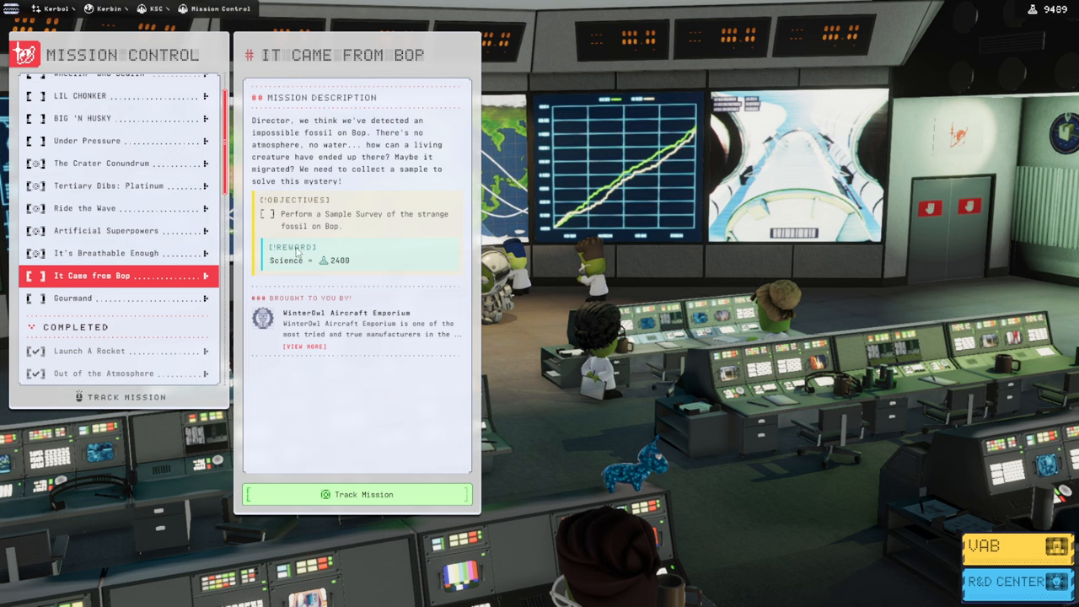
{"action": "left_click", "coordinate": [85, 298]}
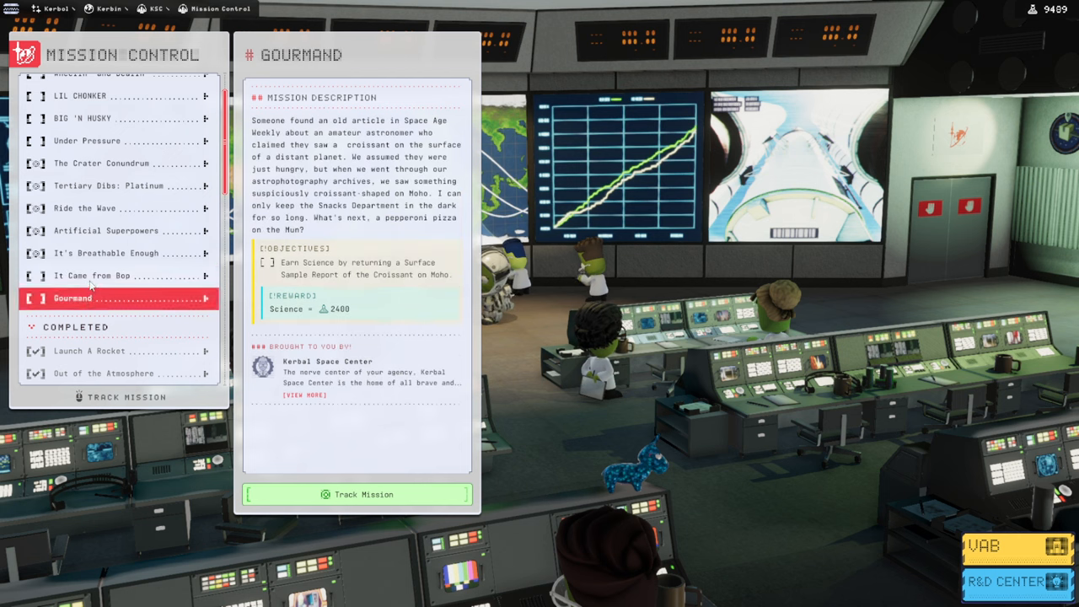
{"action": "left_click", "coordinate": [88, 141]}
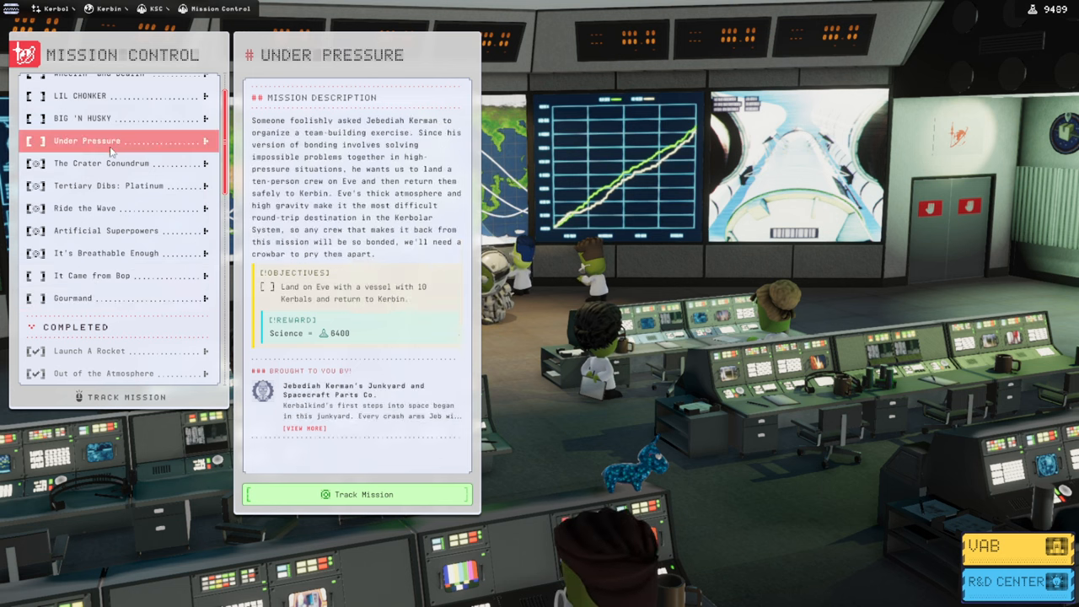
{"action": "left_click", "coordinate": [110, 186]}
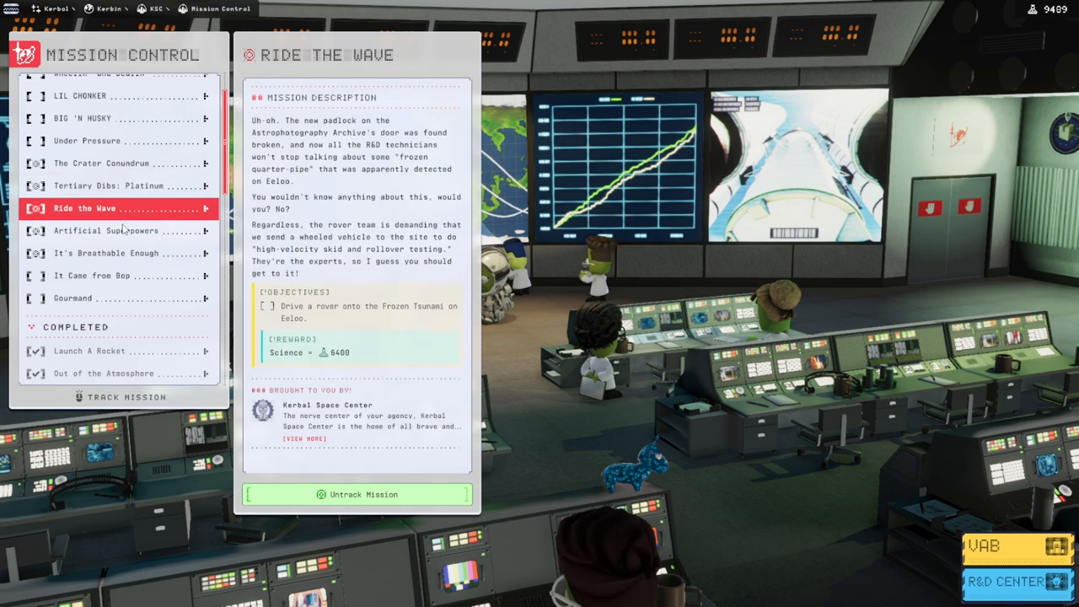
{"action": "left_click", "coordinate": [105, 229]}
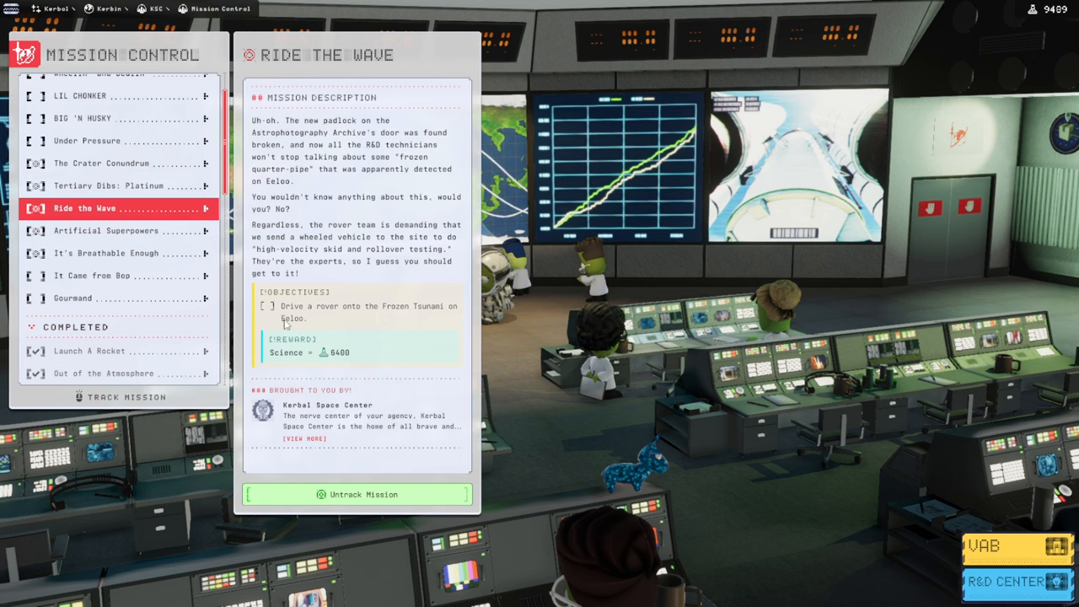
- Review the Artificial Superpowers, BIG 'N HUSKY, LIL CHONKER and Tertiary Dibs: Platinum briefings
{"action": "left_click", "coordinate": [110, 229]}
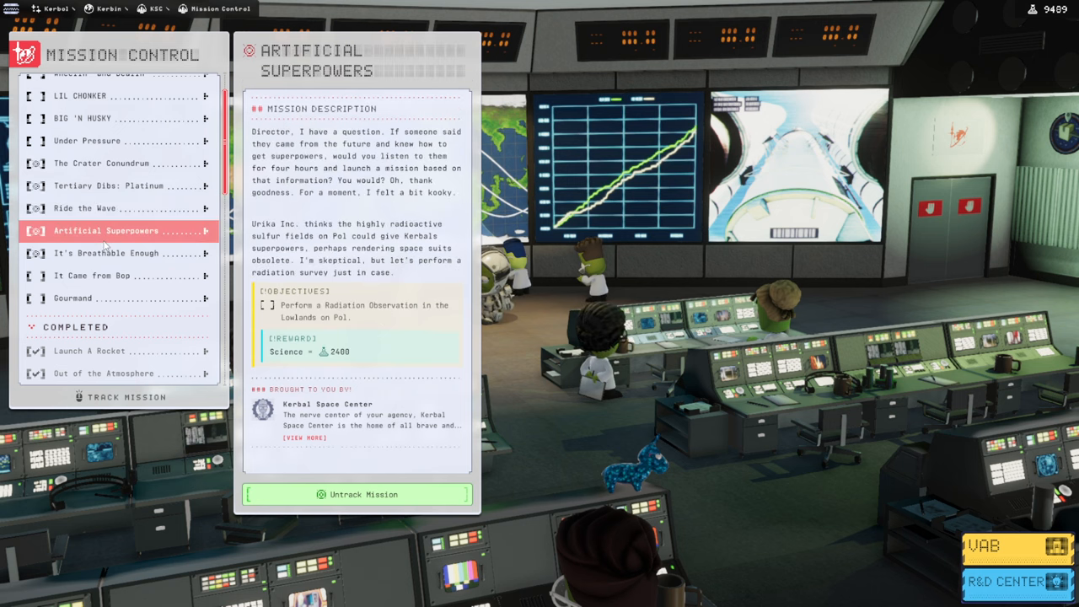
{"action": "left_click", "coordinate": [88, 142]}
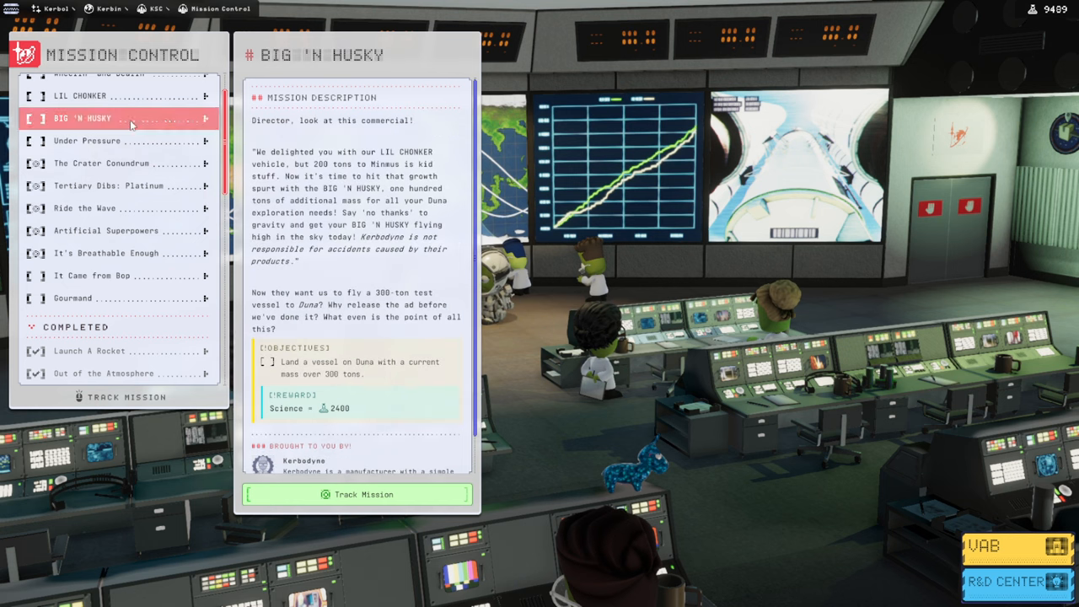
{"action": "left_click", "coordinate": [81, 138]}
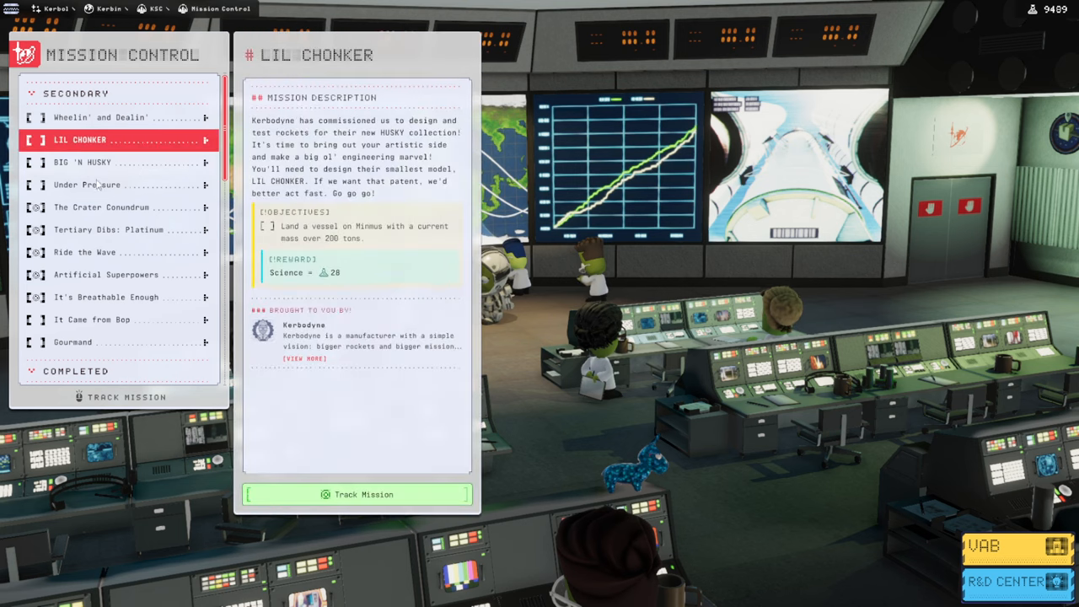
{"action": "left_click", "coordinate": [102, 230]}
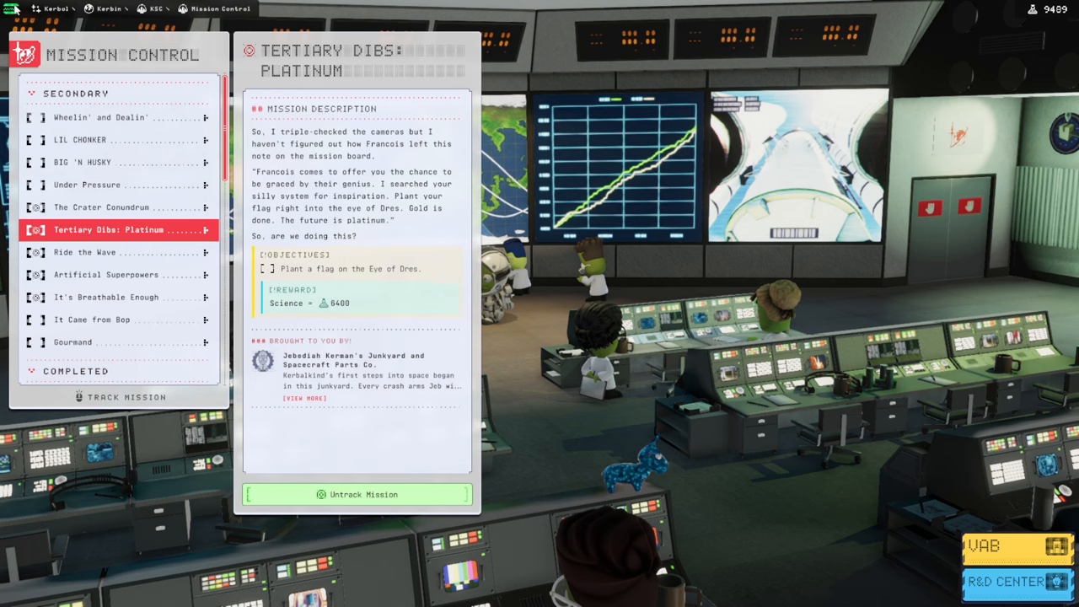
- Go to the Vehicle Assembly Building via the pause menu
{"action": "key", "text": "Escape"}
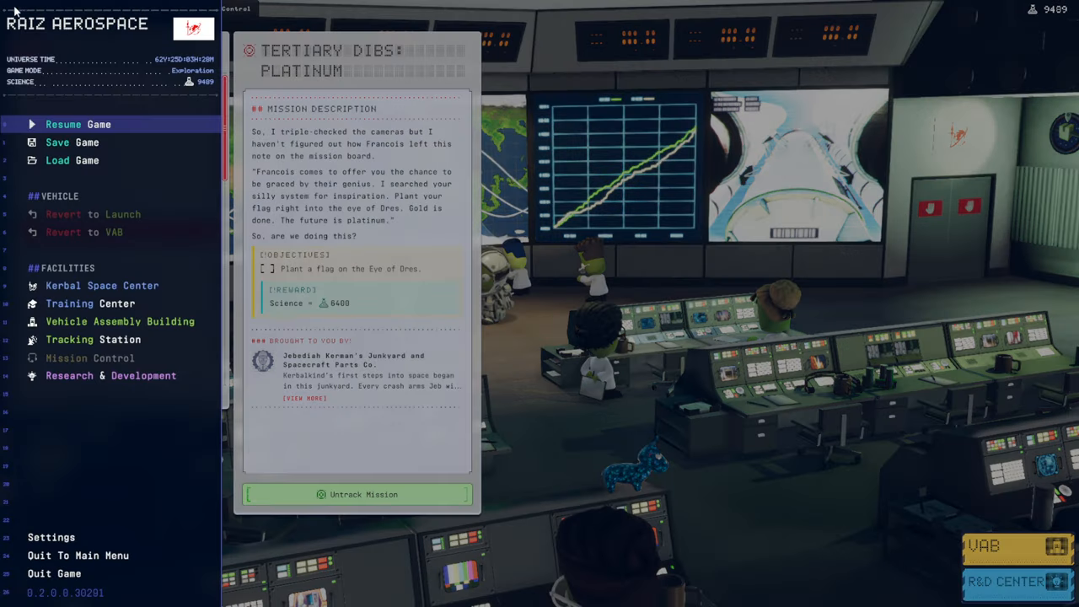
{"action": "mouse_move", "coordinate": [91, 304]}
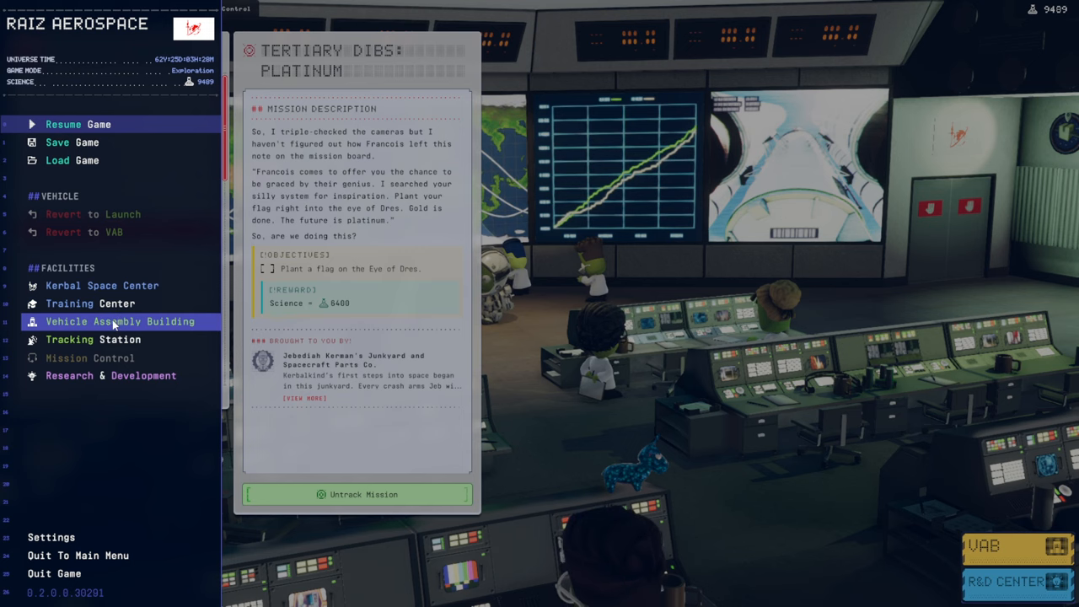
{"action": "left_click", "coordinate": [93, 338]}
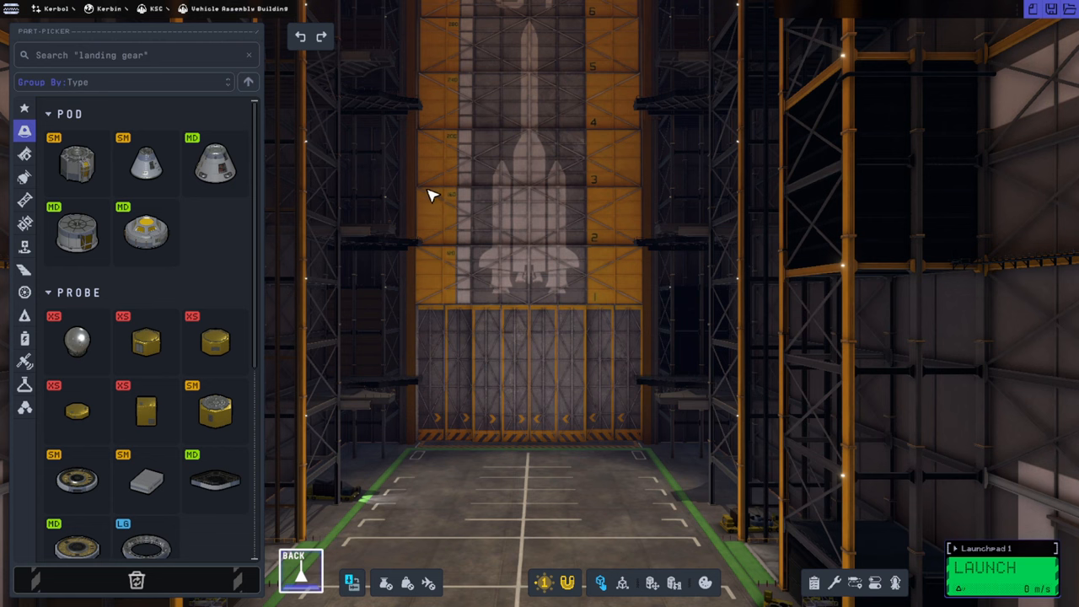
{"action": "mouse_move", "coordinate": [539, 209]}
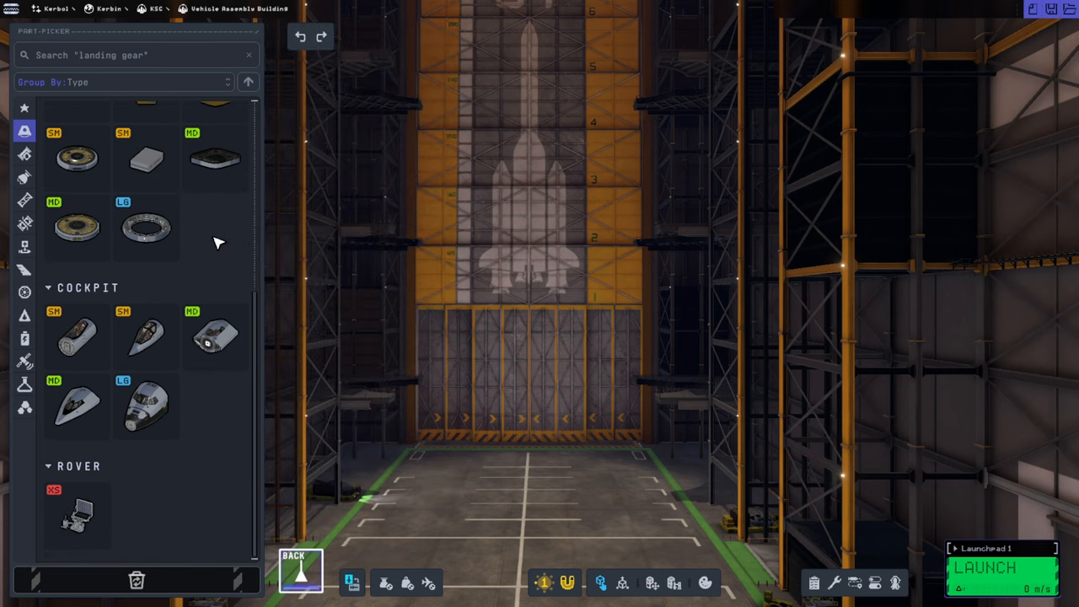
- Show the list of saved craft workspaces to load Kerpollo Launch M
{"action": "left_click", "coordinate": [24, 176]}
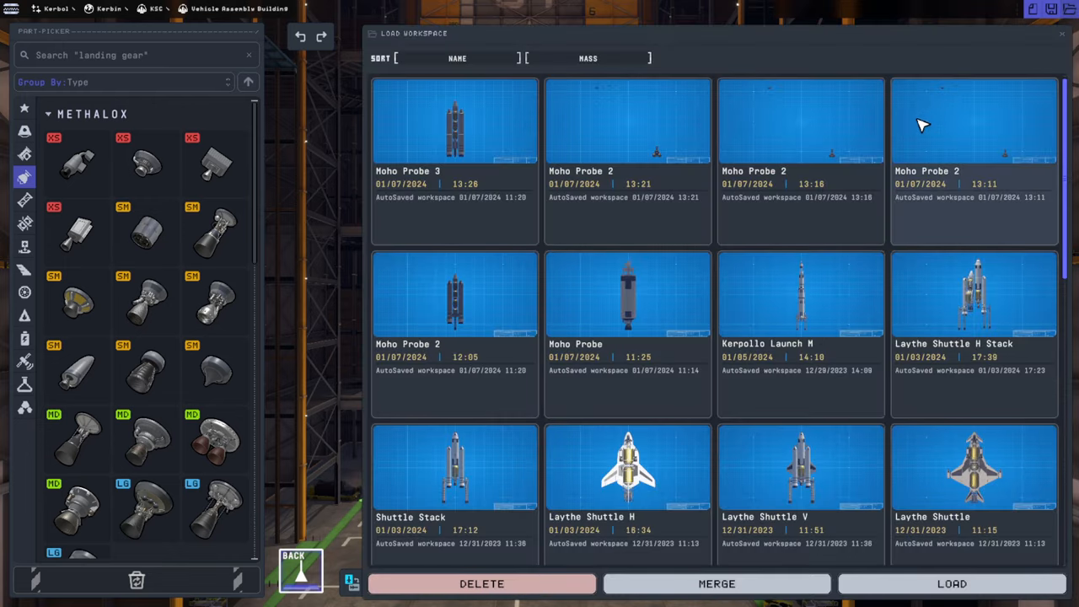
{"action": "mouse_move", "coordinate": [857, 256]}
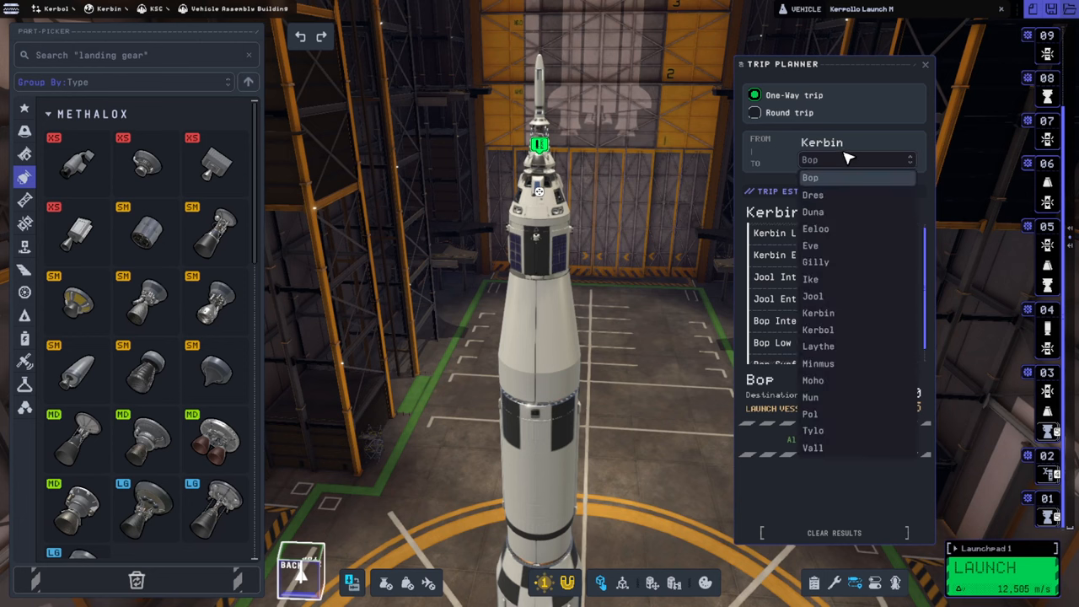
- Plan a Kerbin–Dres round trip in the Trip Planner and review its delta-v estimate
{"action": "left_click", "coordinate": [812, 195]}
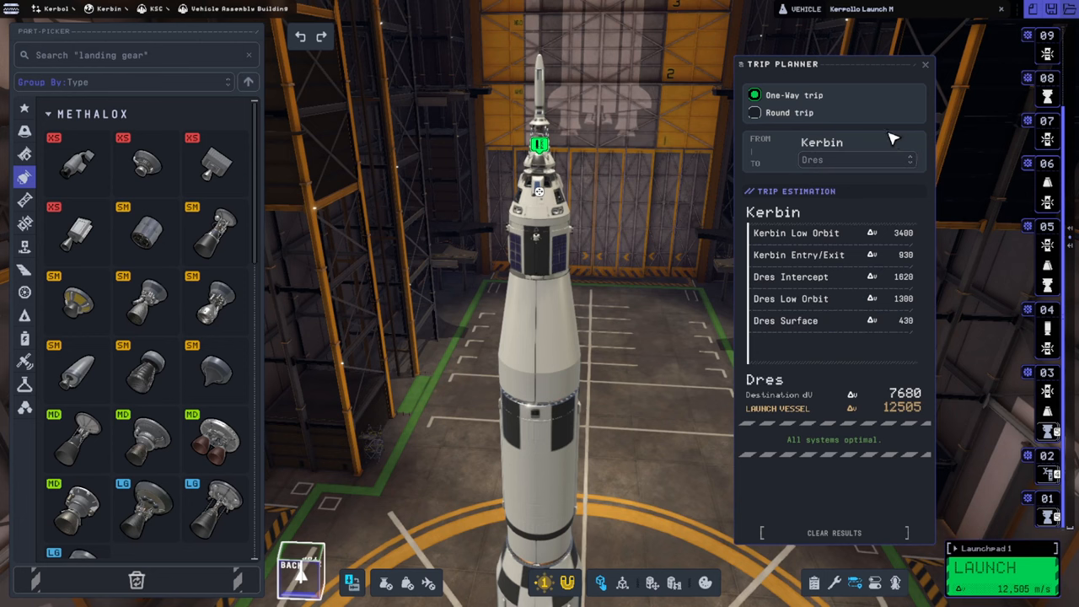
{"action": "left_click", "coordinate": [754, 111]}
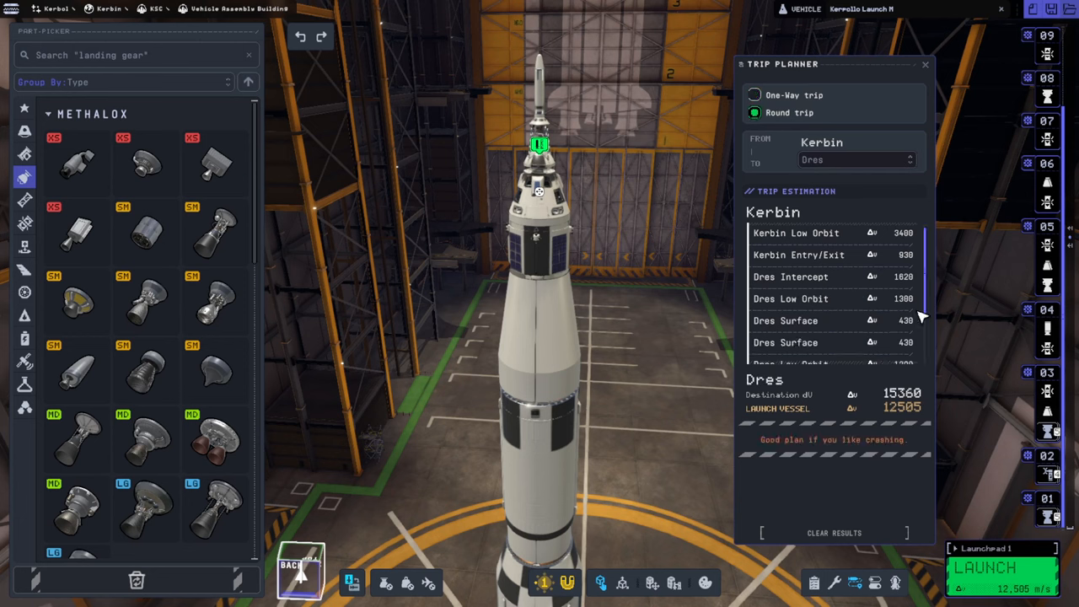
{"action": "scroll", "scroll_direction": "down", "scroll_amount": 3}
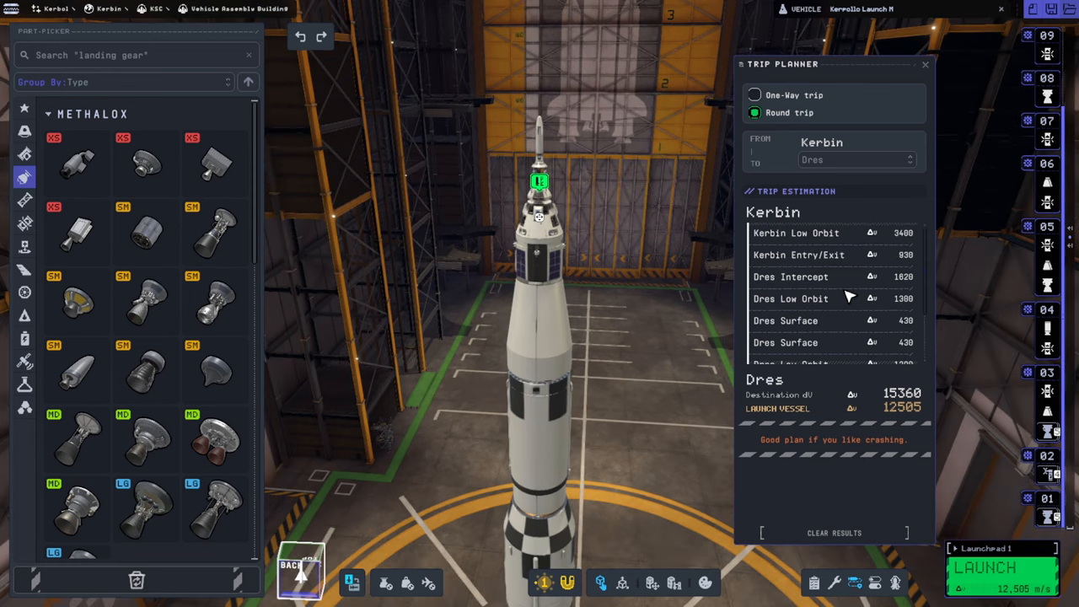
{"action": "scroll", "scroll_direction": "down", "scroll_amount": 3}
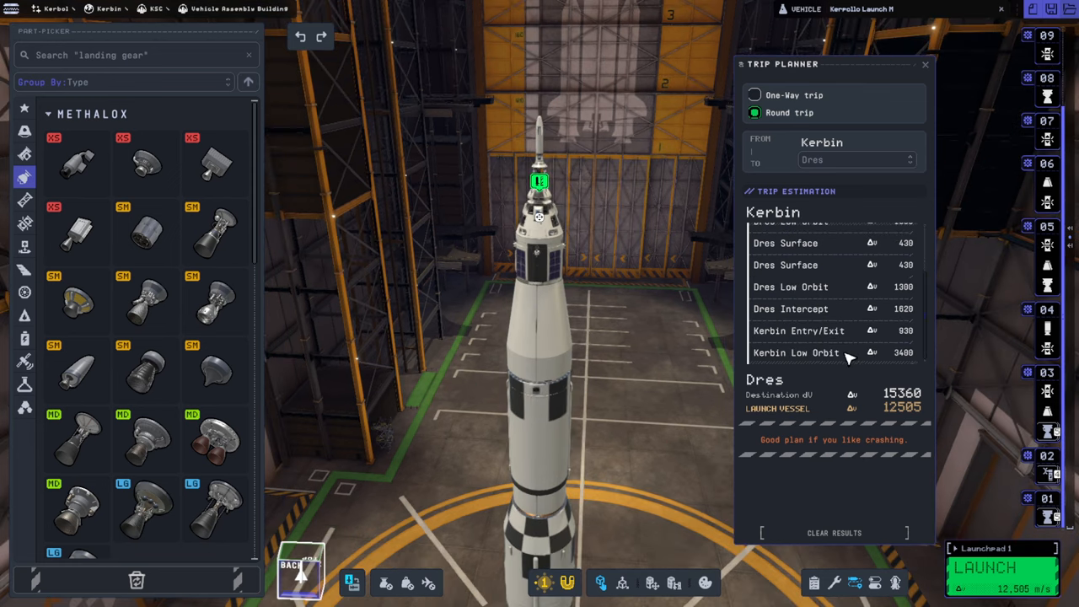
{"action": "mouse_move", "coordinate": [819, 362]}
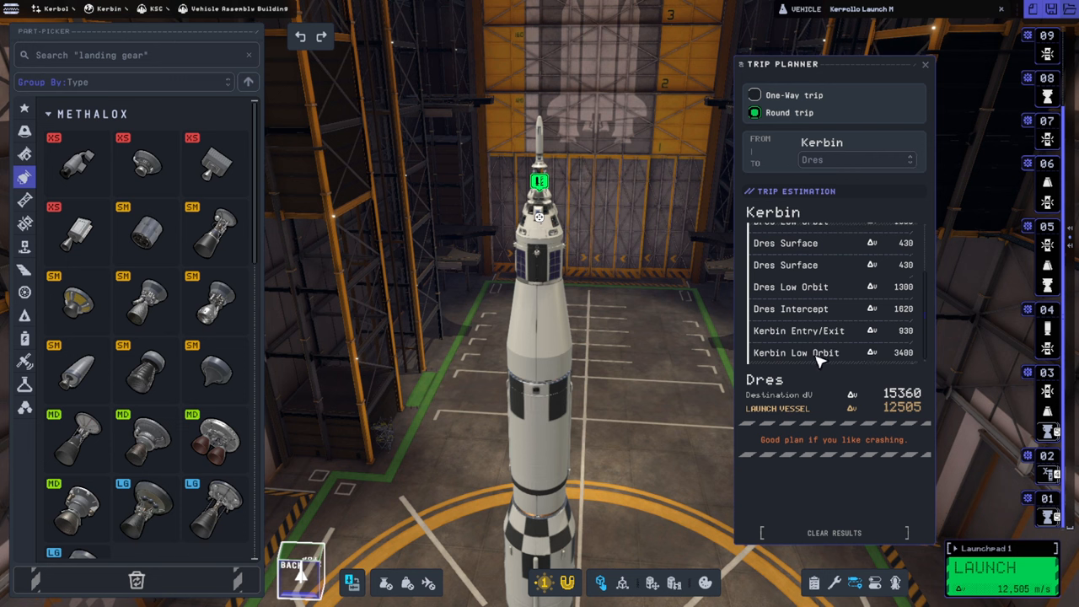
{"action": "mouse_move", "coordinate": [834, 362]}
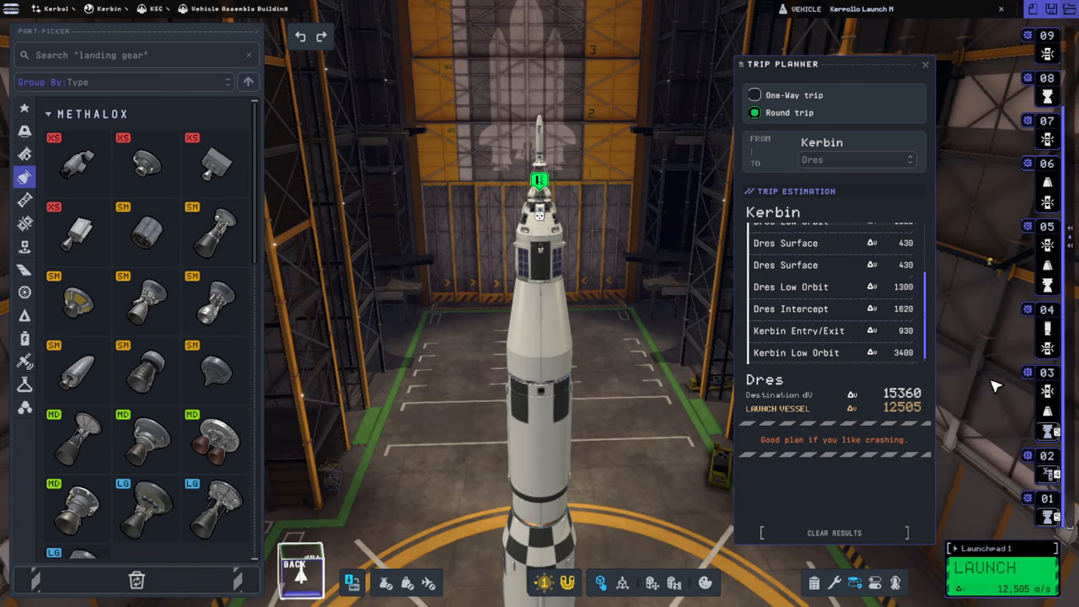
{"action": "mouse_move", "coordinate": [900, 358]}
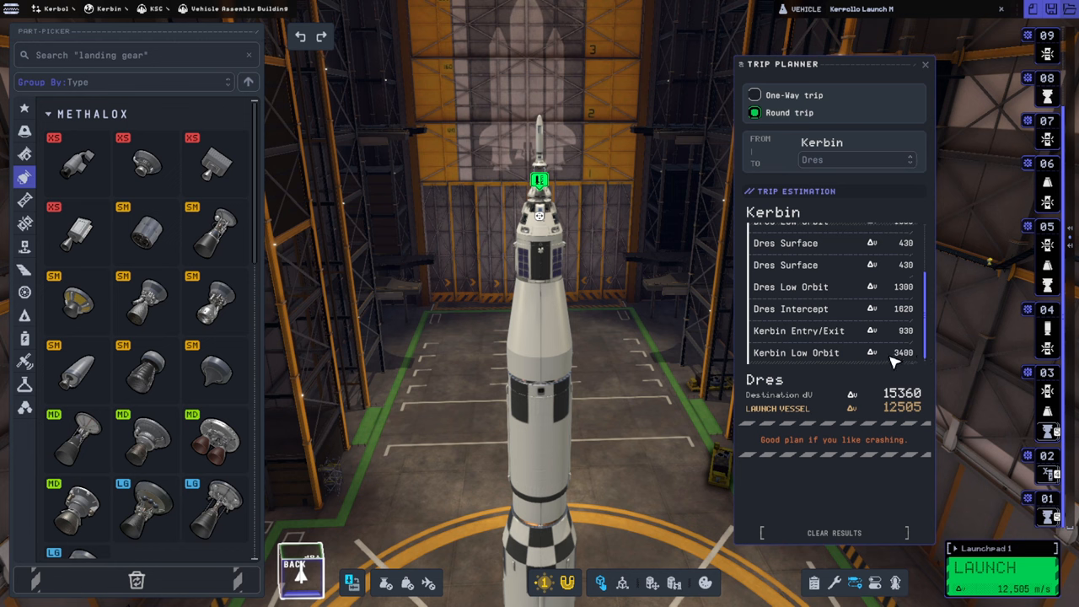
{"action": "mouse_move", "coordinate": [930, 340]}
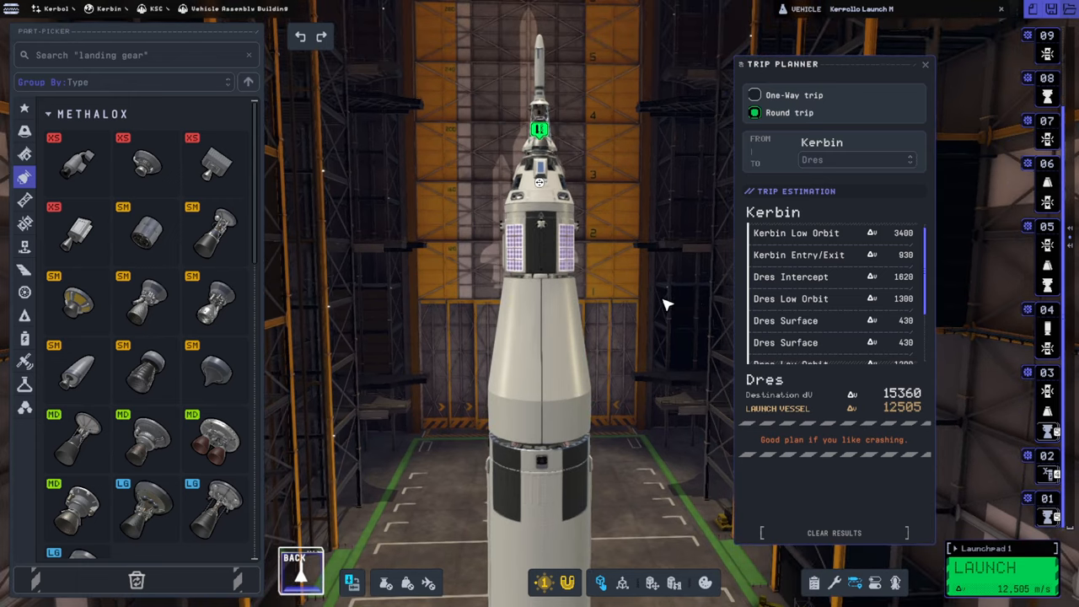
{"action": "mouse_move", "coordinate": [904, 307]}
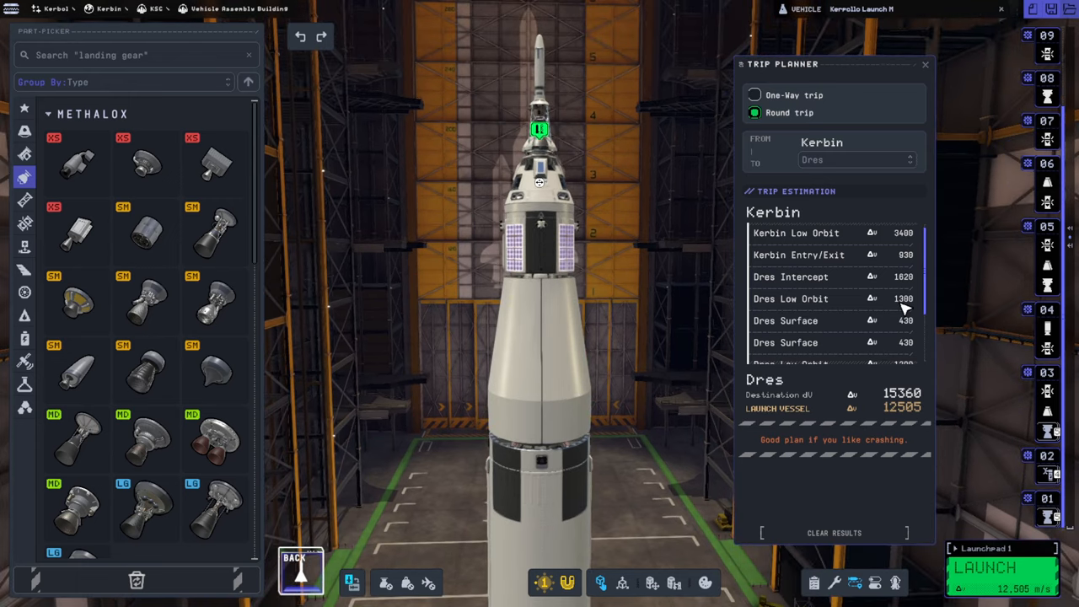
{"action": "mouse_move", "coordinate": [918, 310]}
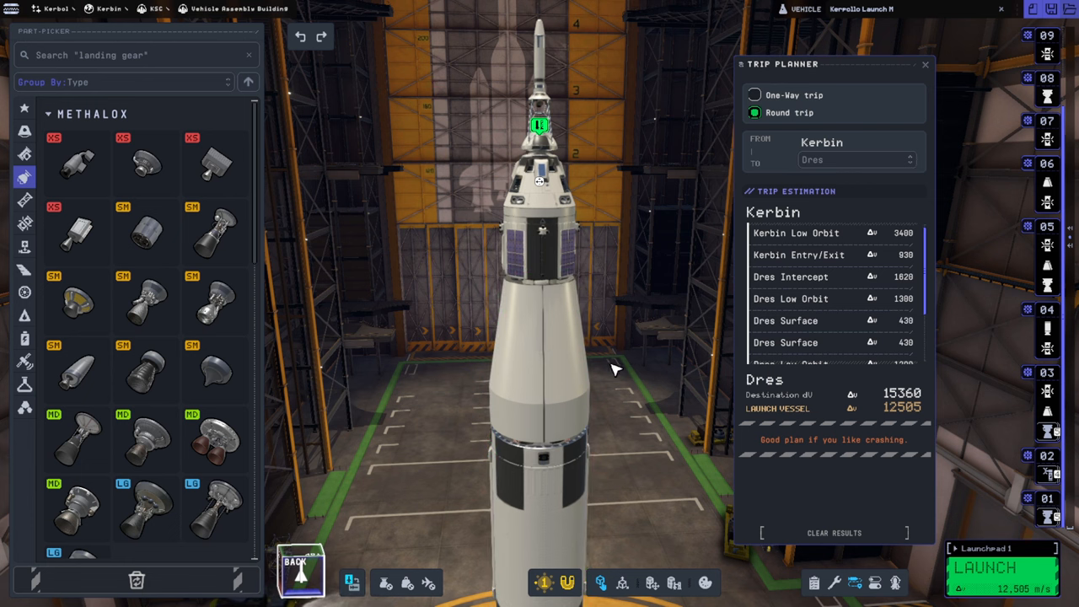
{"action": "mouse_move", "coordinate": [927, 310]}
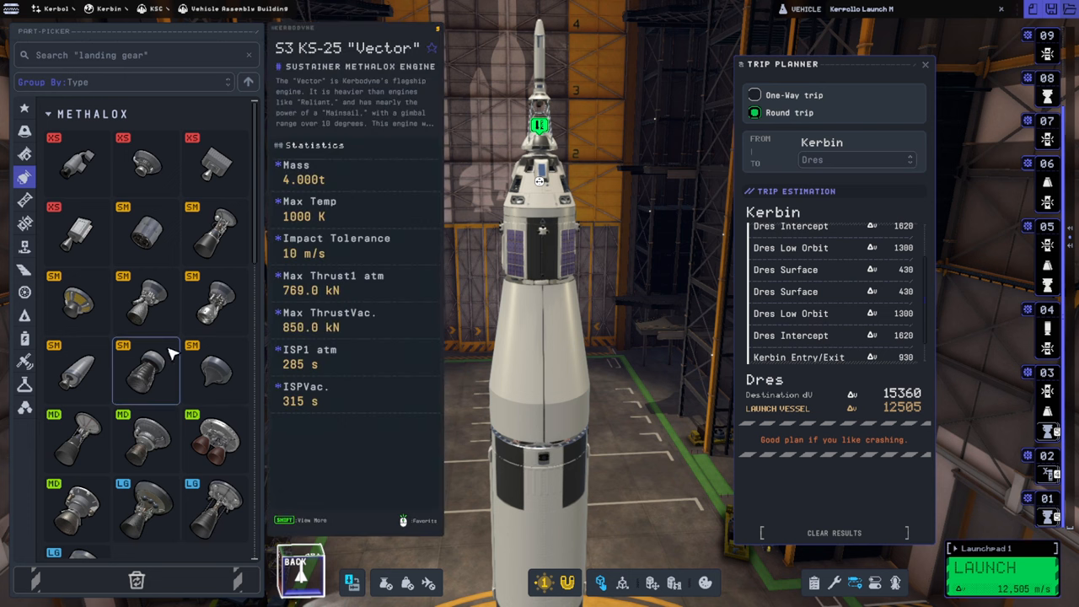
- Compare the S3 KS-25 Vector and LV-1000 Cornet engine stats
{"action": "left_click", "coordinate": [145, 165]}
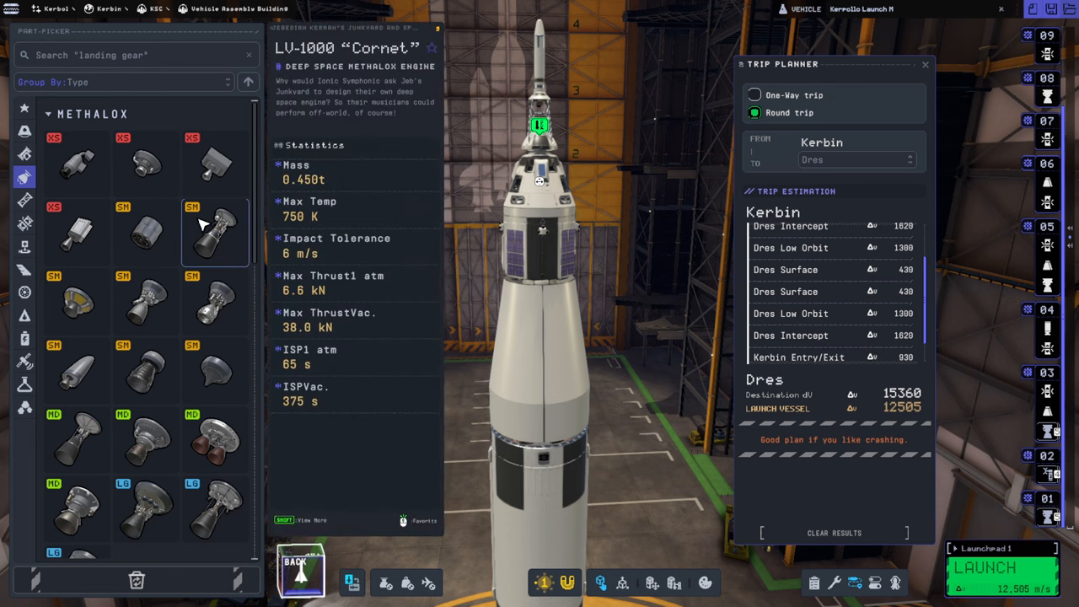
{"action": "left_click", "coordinate": [145, 162]}
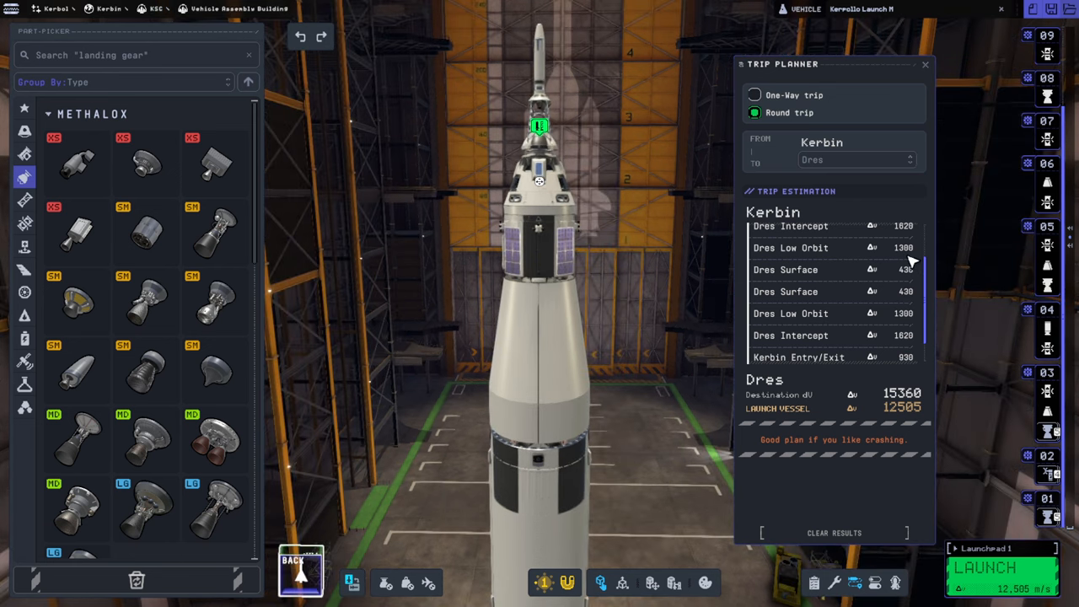
{"action": "mouse_move", "coordinate": [907, 283]}
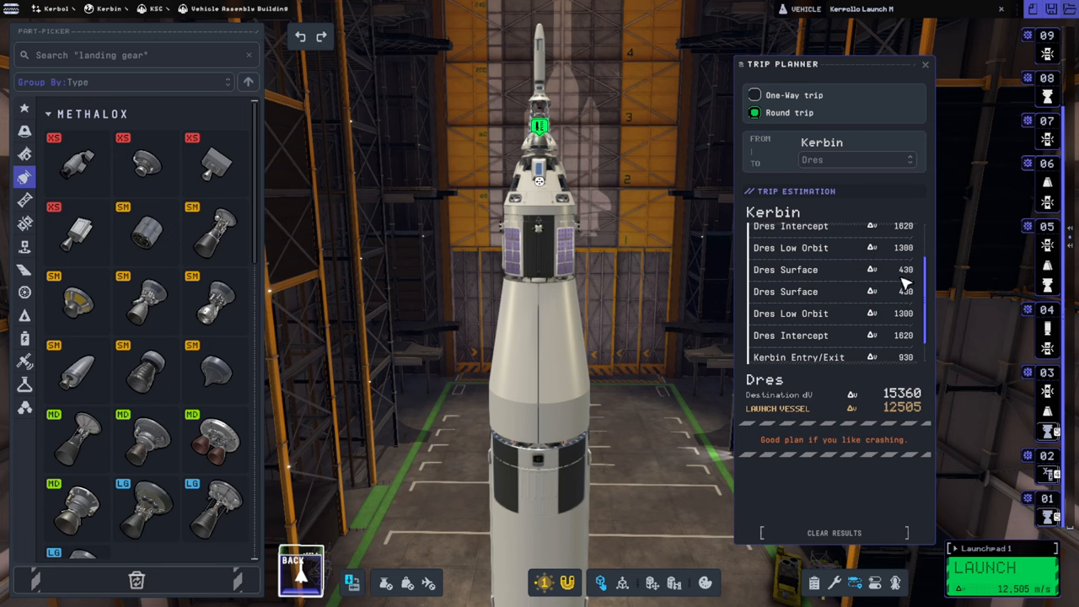
{"action": "mouse_move", "coordinate": [918, 336]}
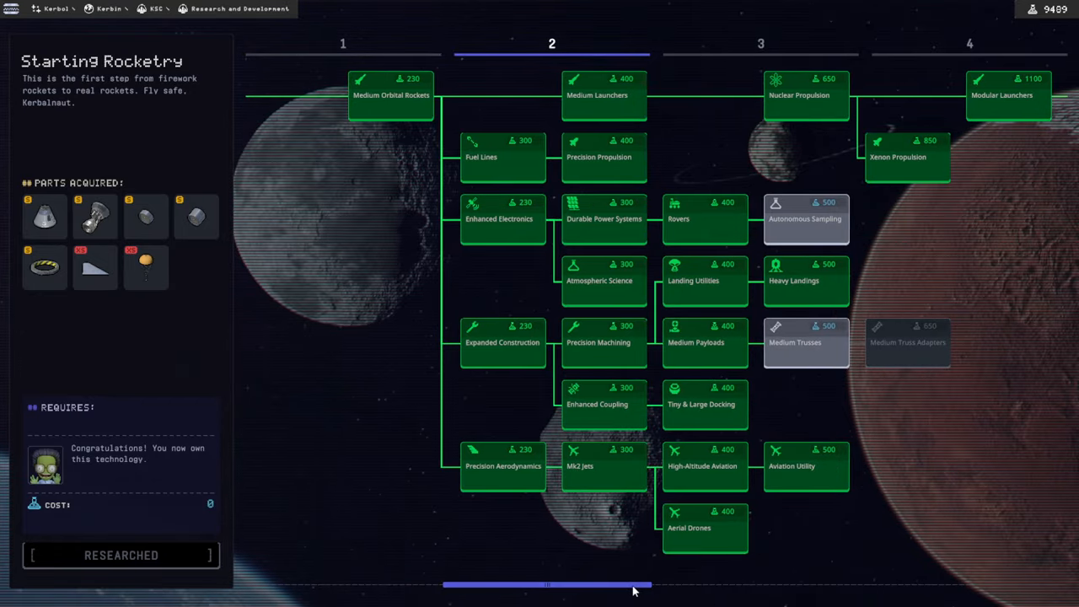
- Review tier 3's Enlarged Power Systems and Radiation Science requirements
{"action": "left_click", "coordinate": [795, 341]}
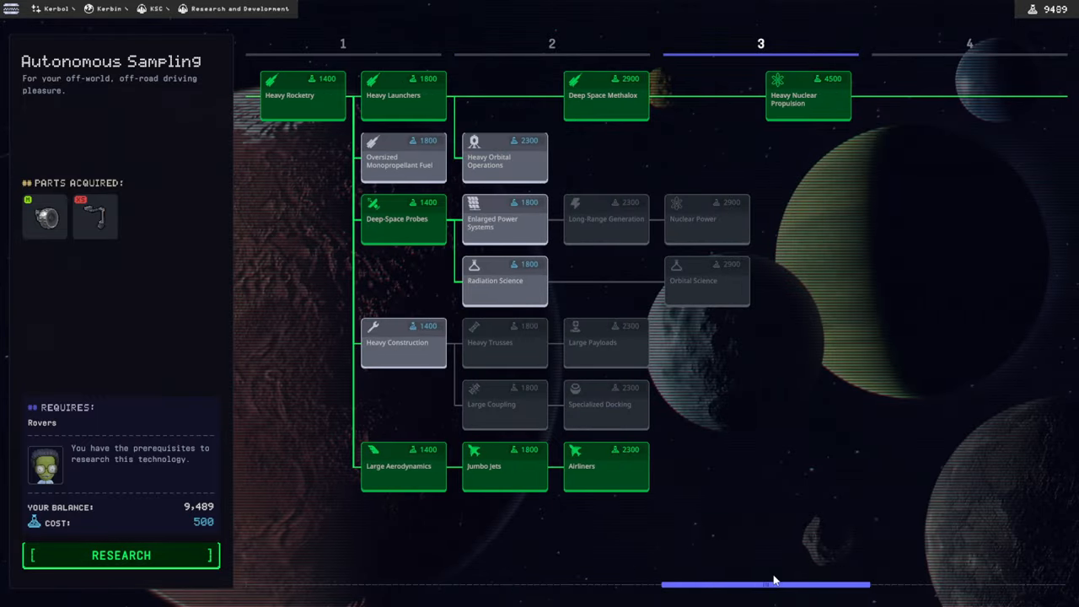
{"action": "left_click", "coordinate": [504, 219]}
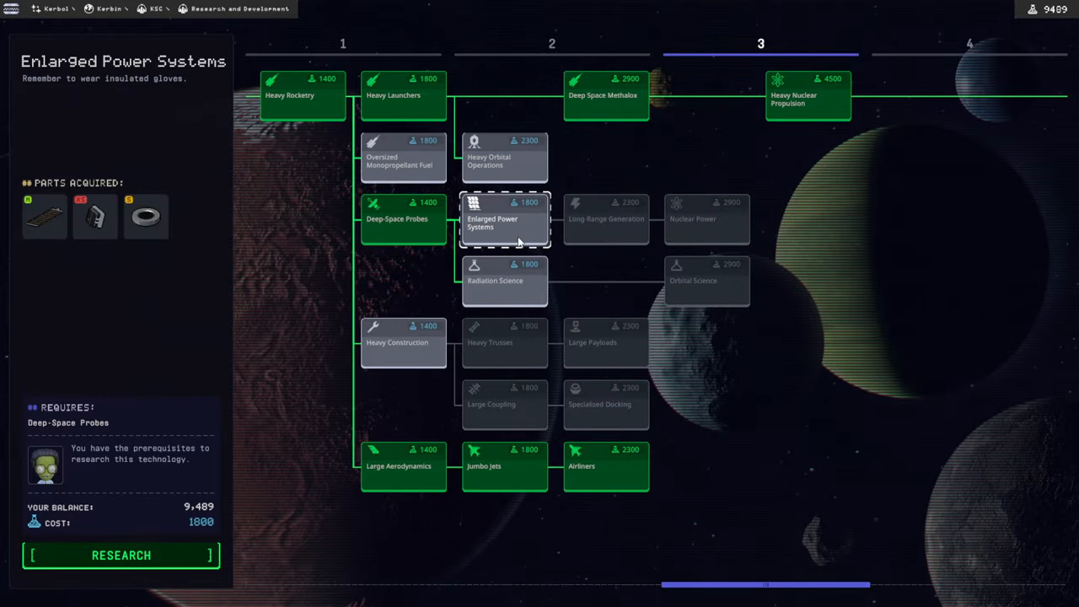
{"action": "left_click", "coordinate": [504, 280]}
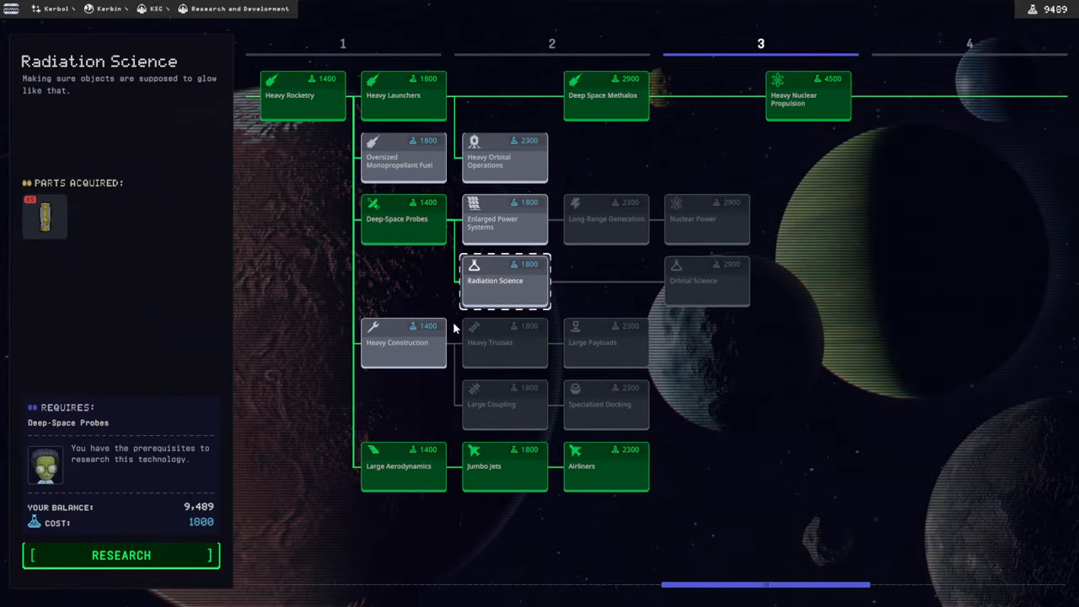
- Review tier 4's XL Docking and XL Payloads requirements
{"action": "left_click", "coordinate": [605, 342]}
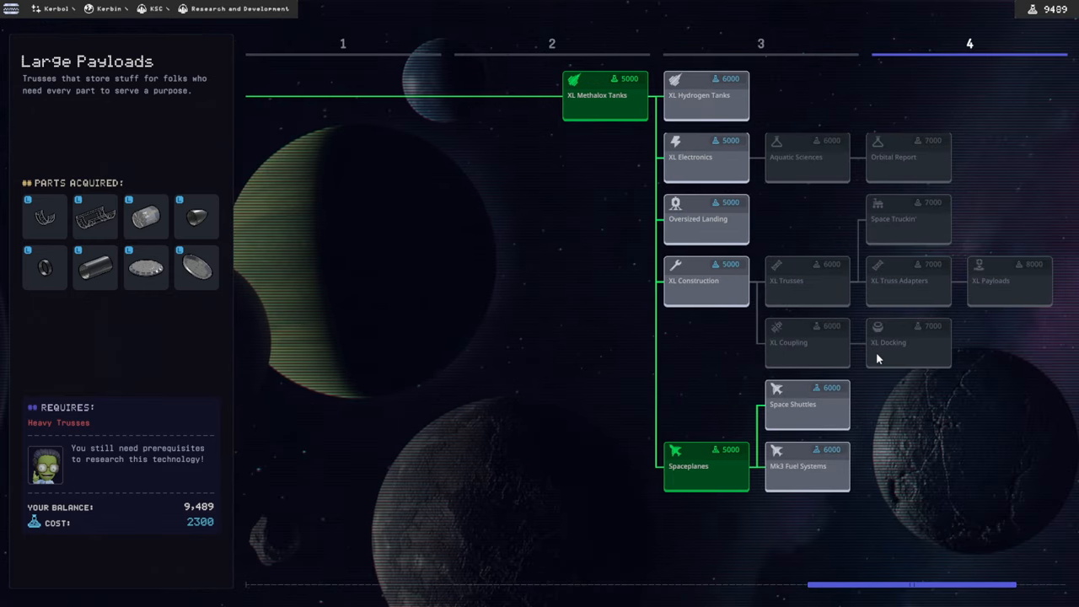
{"action": "left_click", "coordinate": [906, 342]}
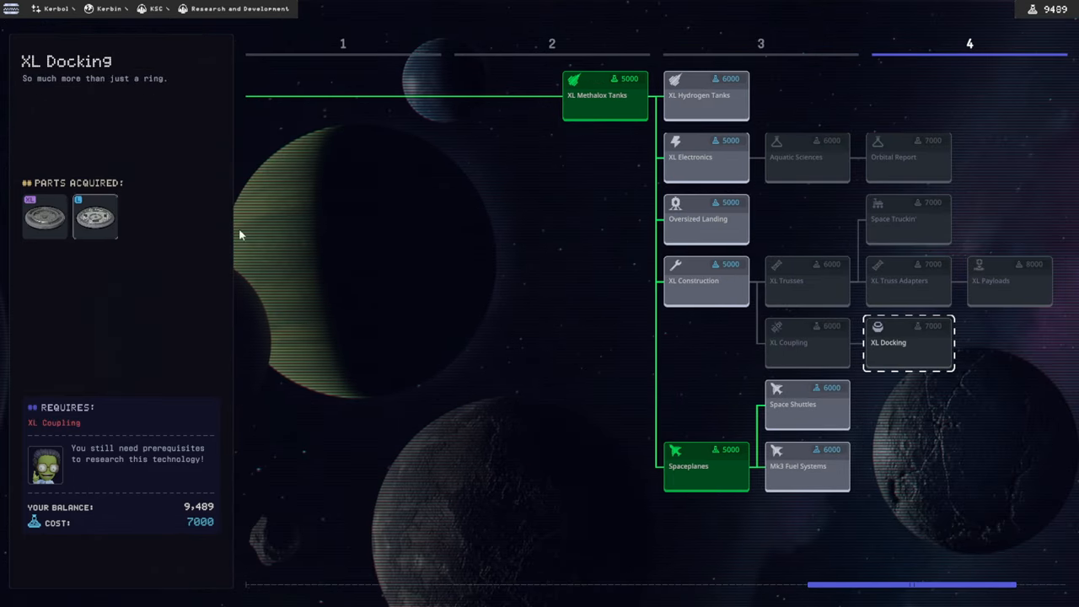
{"action": "left_click", "coordinate": [1008, 279]}
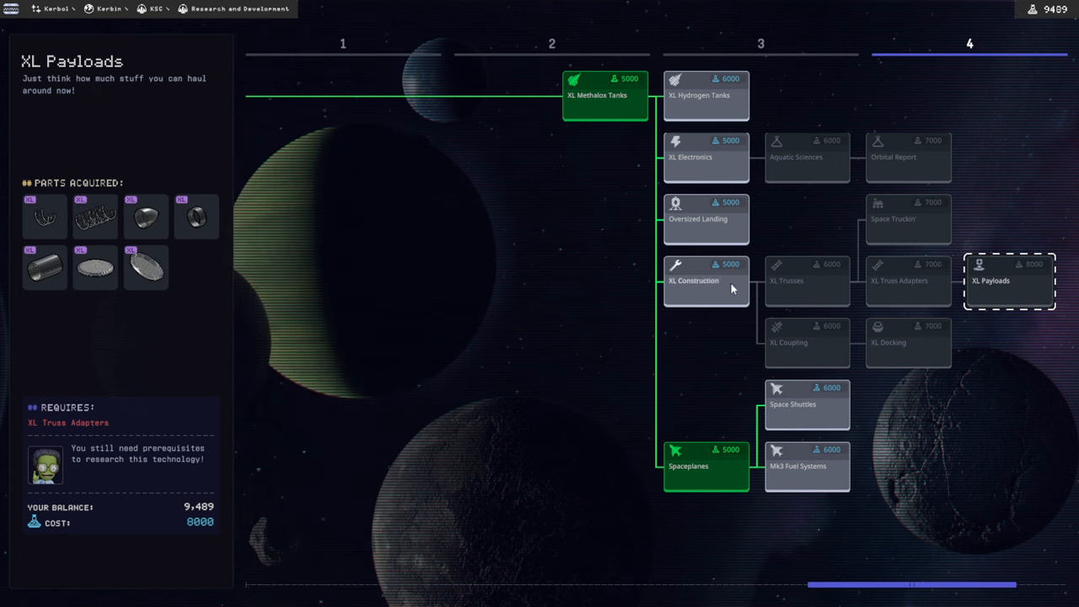
{"action": "mouse_move", "coordinate": [925, 290]}
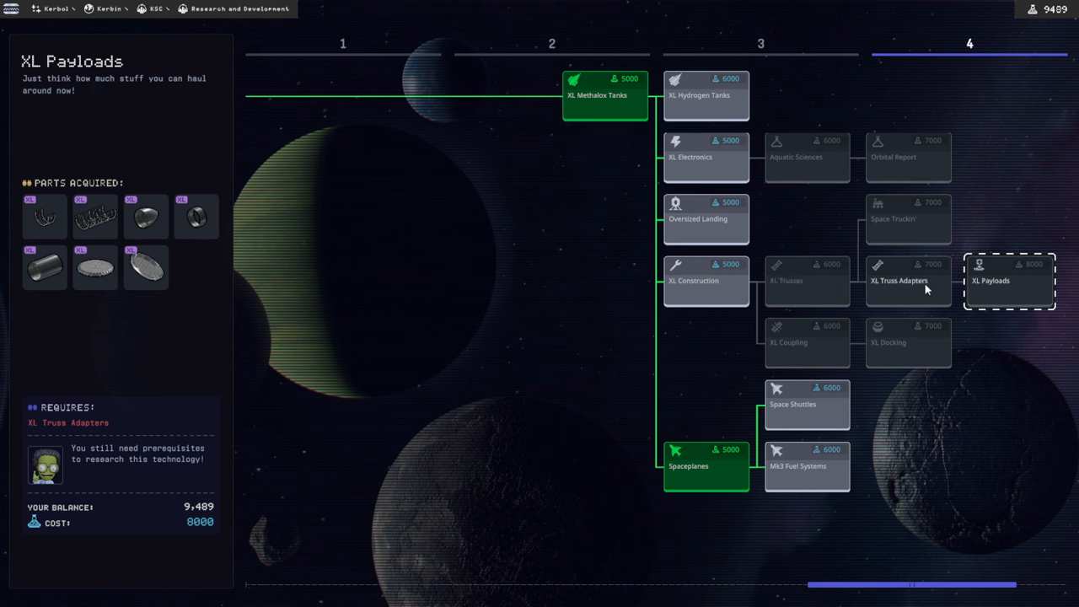
{"action": "mouse_move", "coordinate": [1018, 287]}
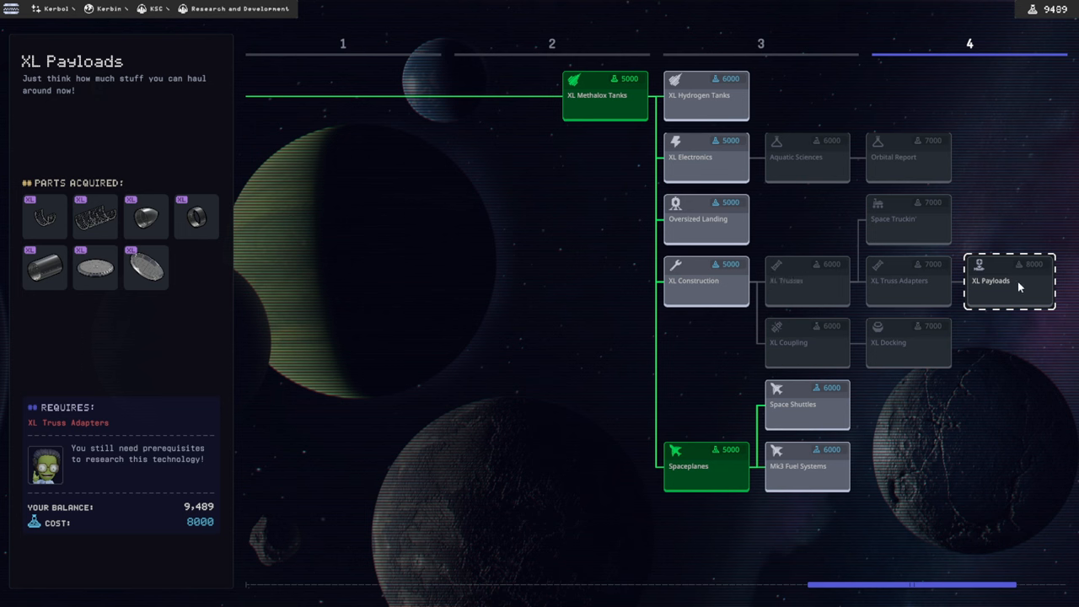
{"action": "mouse_move", "coordinate": [937, 283]}
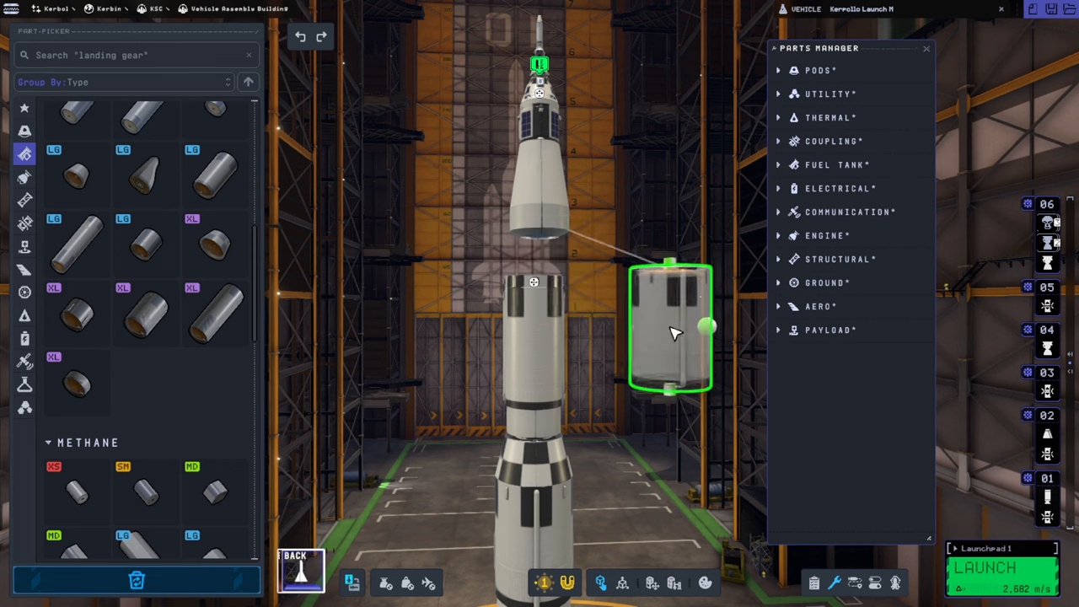
- In Research and Development, research Heavy Construction and Medium Truss Adapters after inspecting Heavy Trusses
{"action": "left_click_drag", "start_coordinate": [674, 329], "coordinate": [738, 435]}
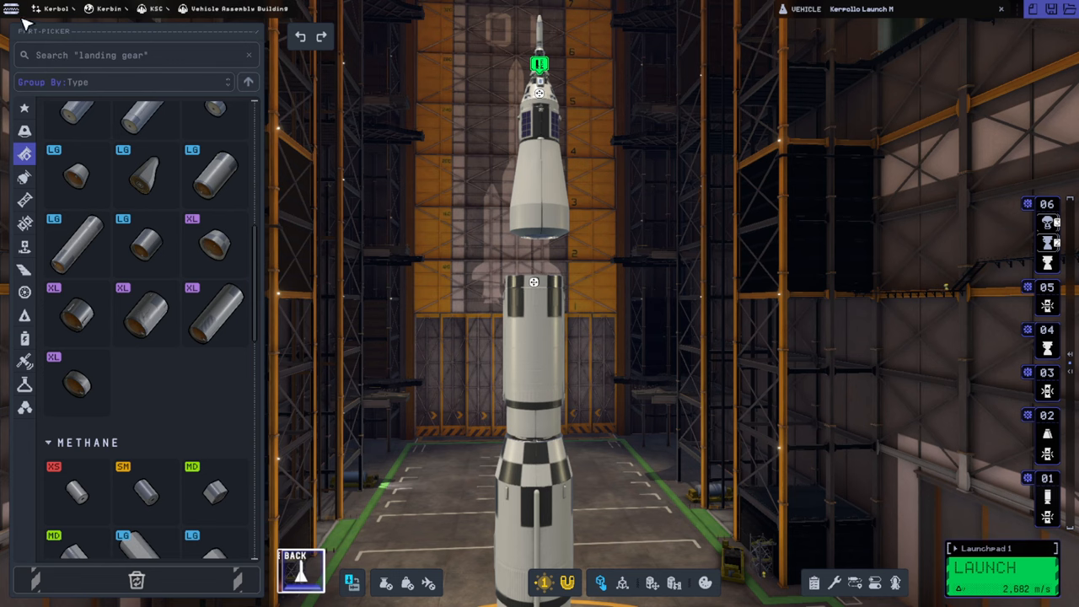
{"action": "key", "text": "Escape"}
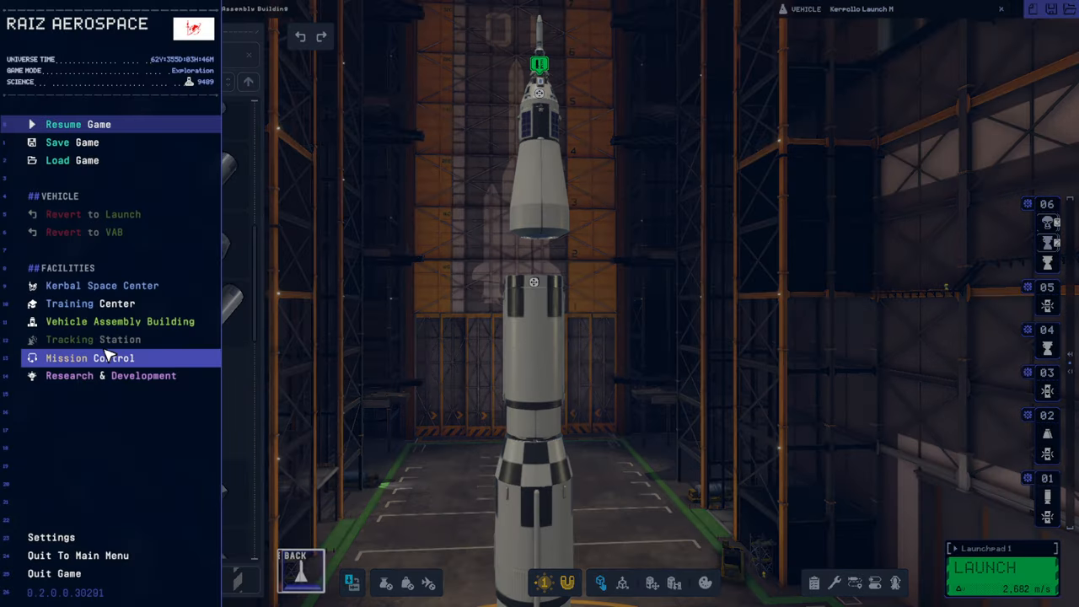
{"action": "left_click", "coordinate": [111, 374]}
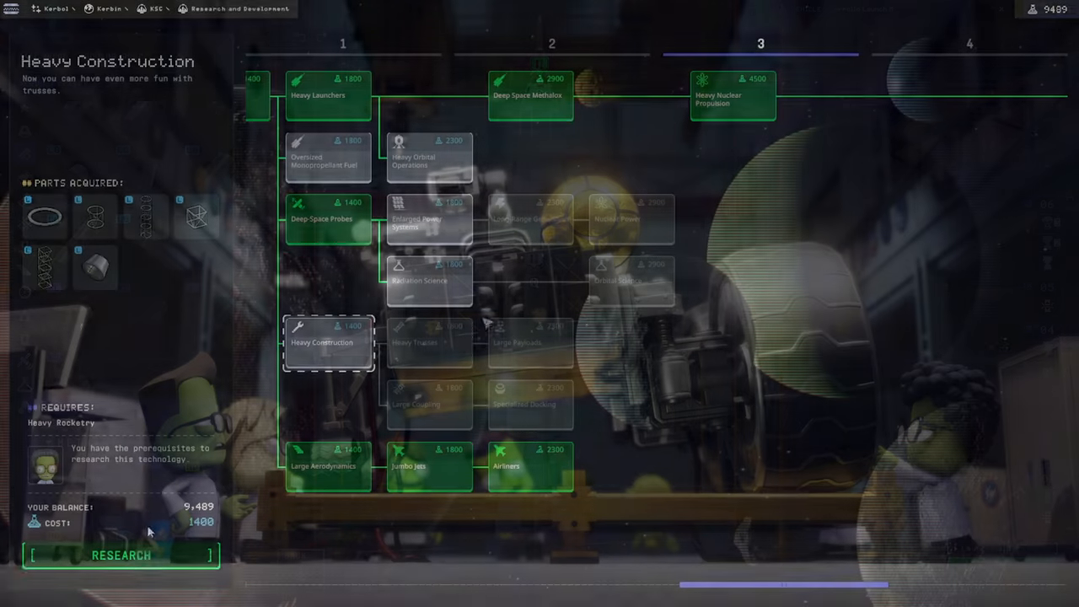
{"action": "left_click", "coordinate": [121, 555]}
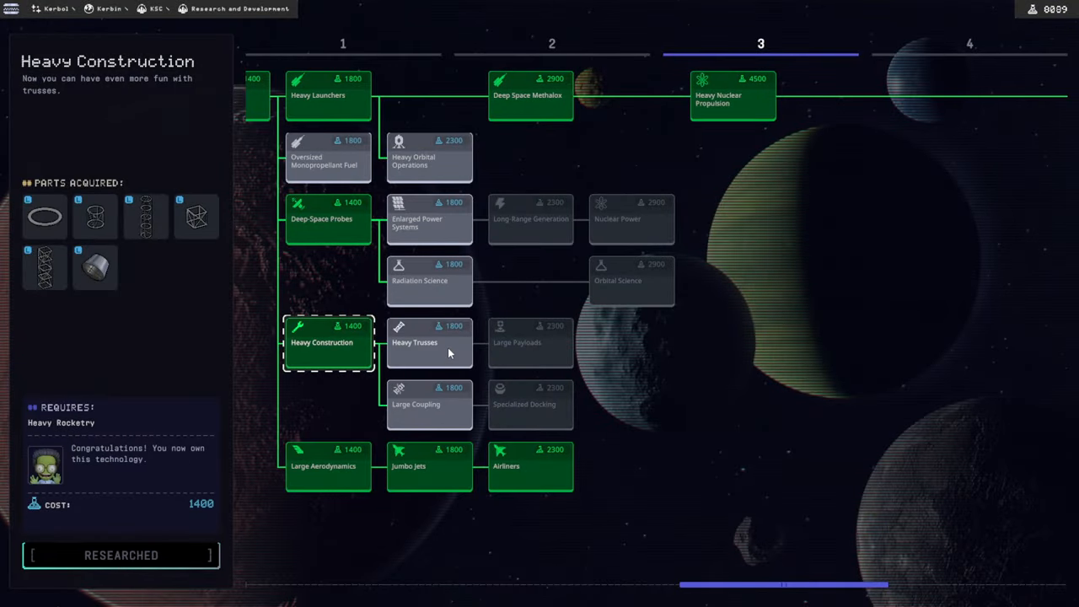
{"action": "left_click", "coordinate": [429, 342]}
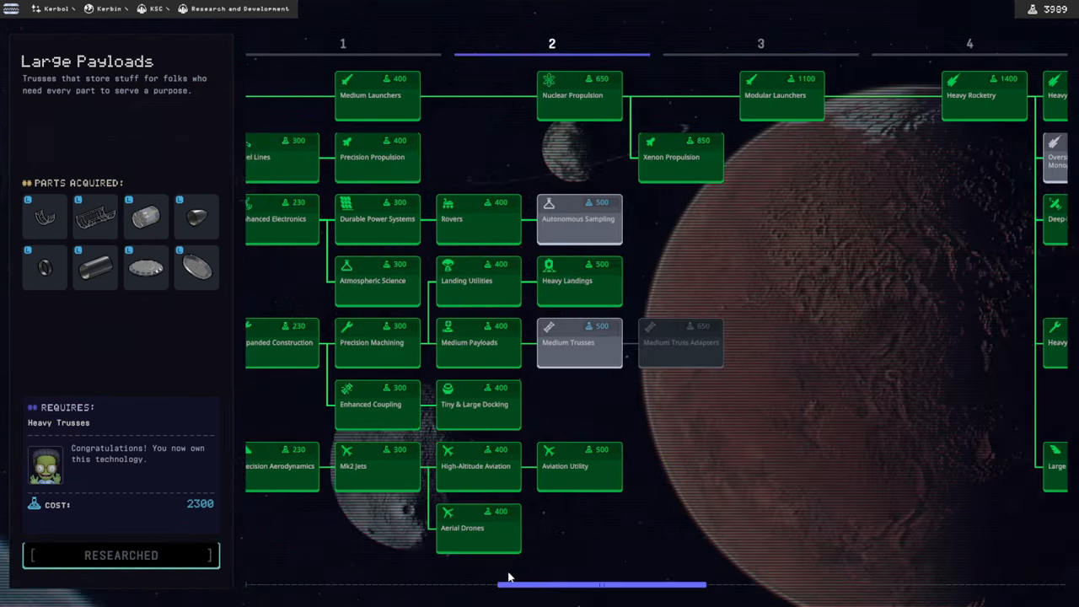
{"action": "left_click", "coordinate": [579, 219]}
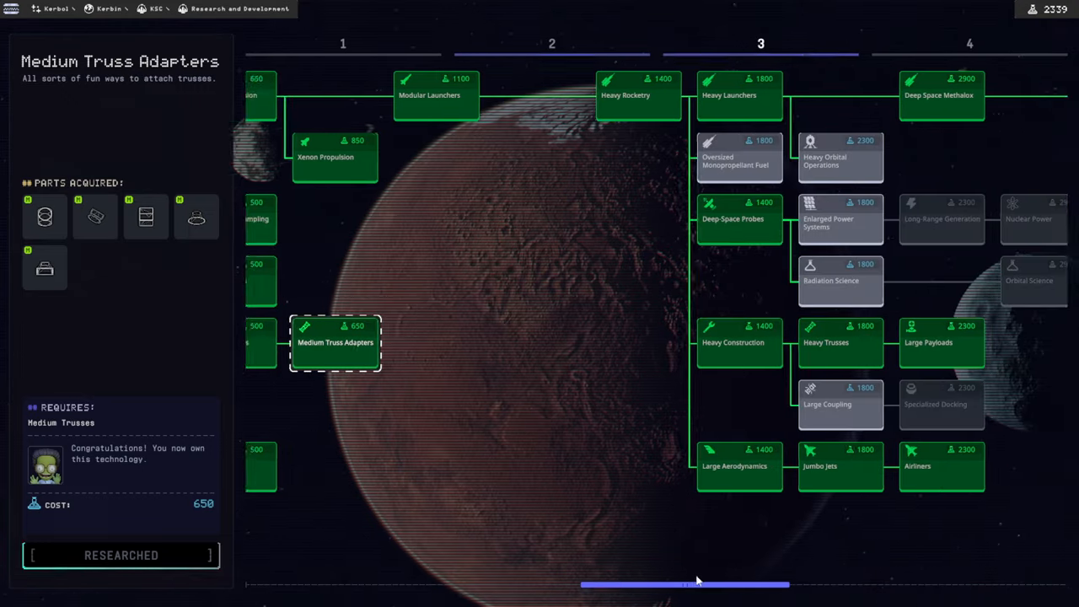
- Scroll the tech tree over to tiers 3 and 4
{"action": "scroll", "scroll_direction": "right", "scroll_amount": 3}
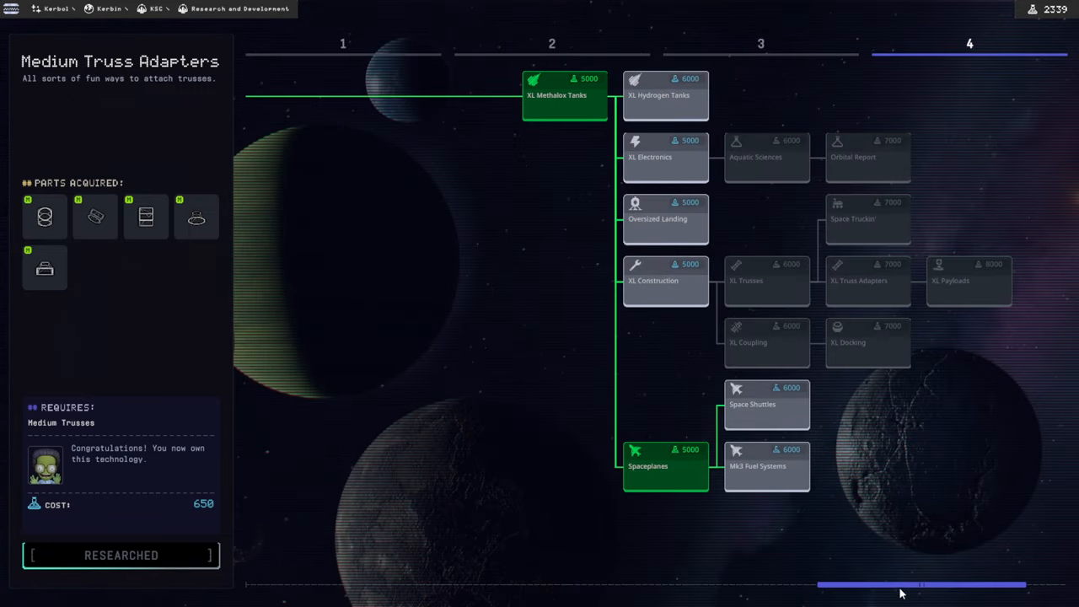
{"action": "left_click_drag", "start_coordinate": [919, 583], "coordinate": [716, 583]}
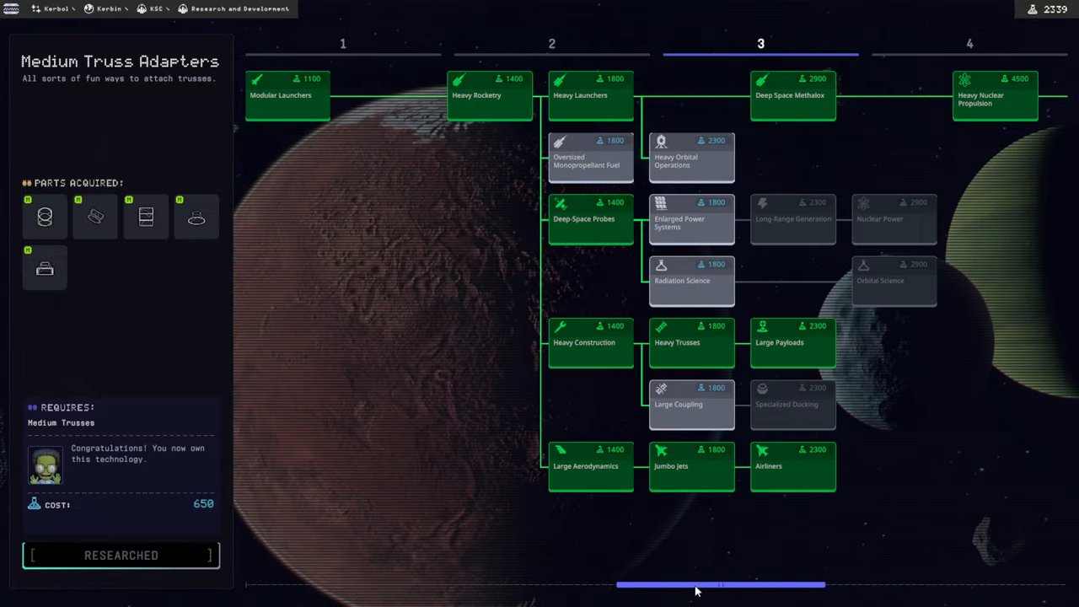
{"action": "left_click_drag", "start_coordinate": [721, 585], "coordinate": [758, 585]}
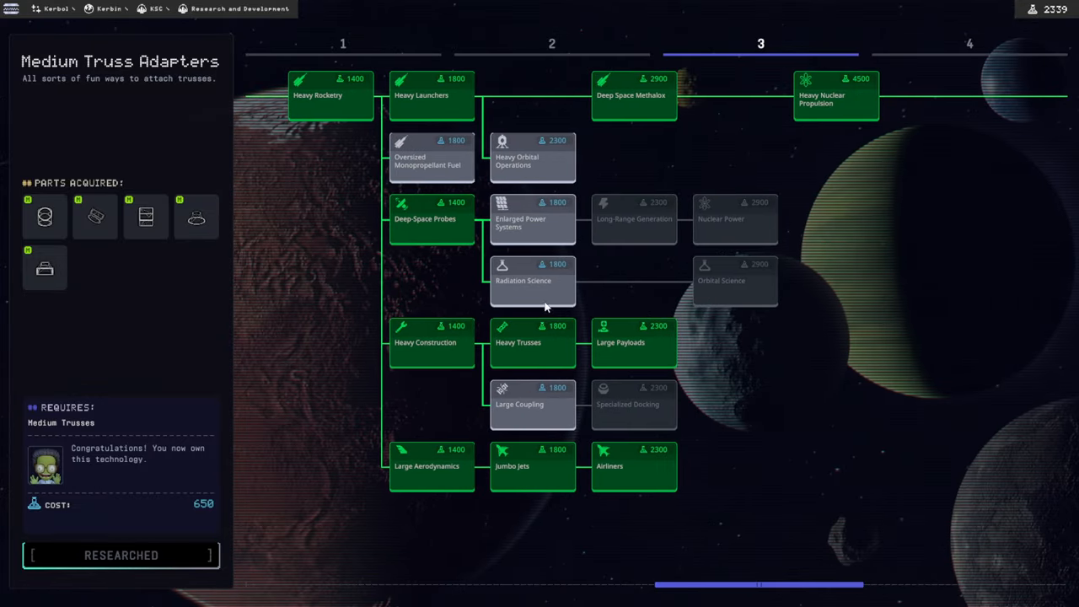
- Compare Enlarged Power Systems, Heavy Orbital Operations, Atmospheric Science and Aerial Drones, then research Radiation Science
{"action": "left_click", "coordinate": [533, 280]}
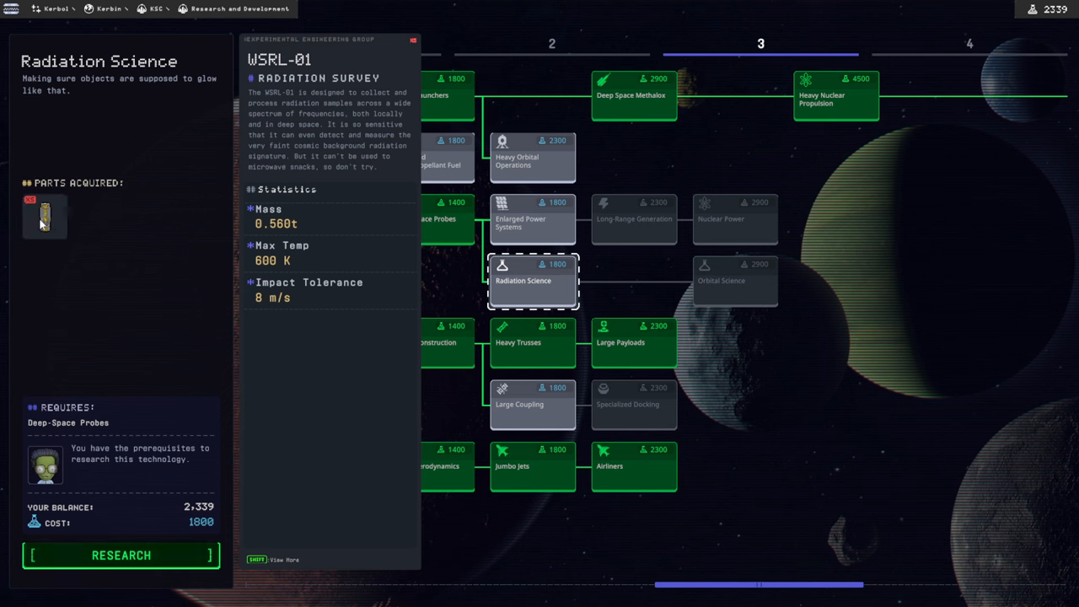
{"action": "mouse_move", "coordinate": [40, 221]}
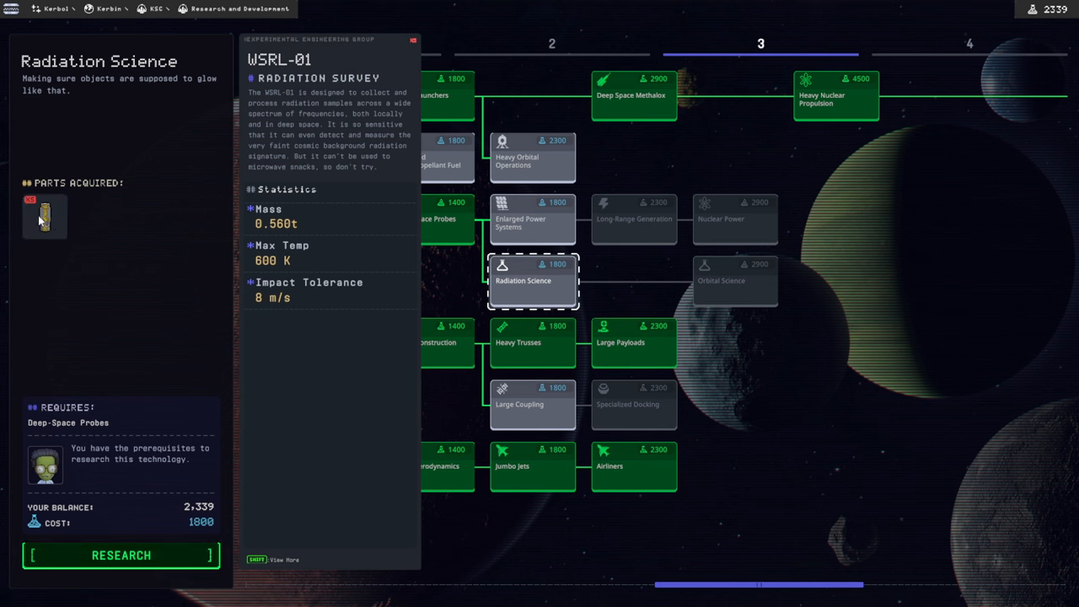
{"action": "left_click", "coordinate": [532, 219]}
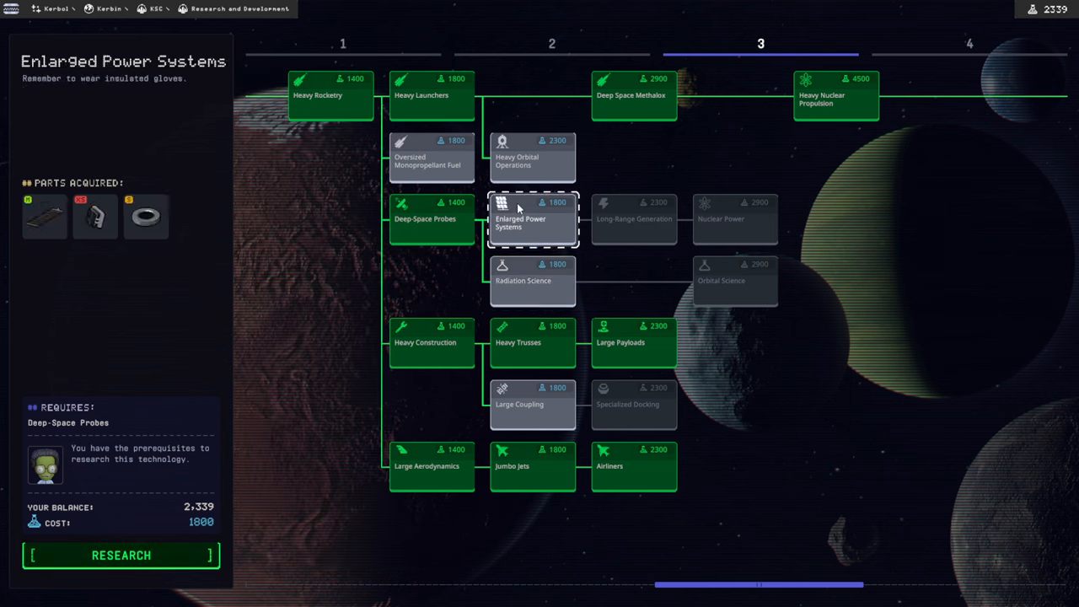
{"action": "left_click", "coordinate": [432, 157]}
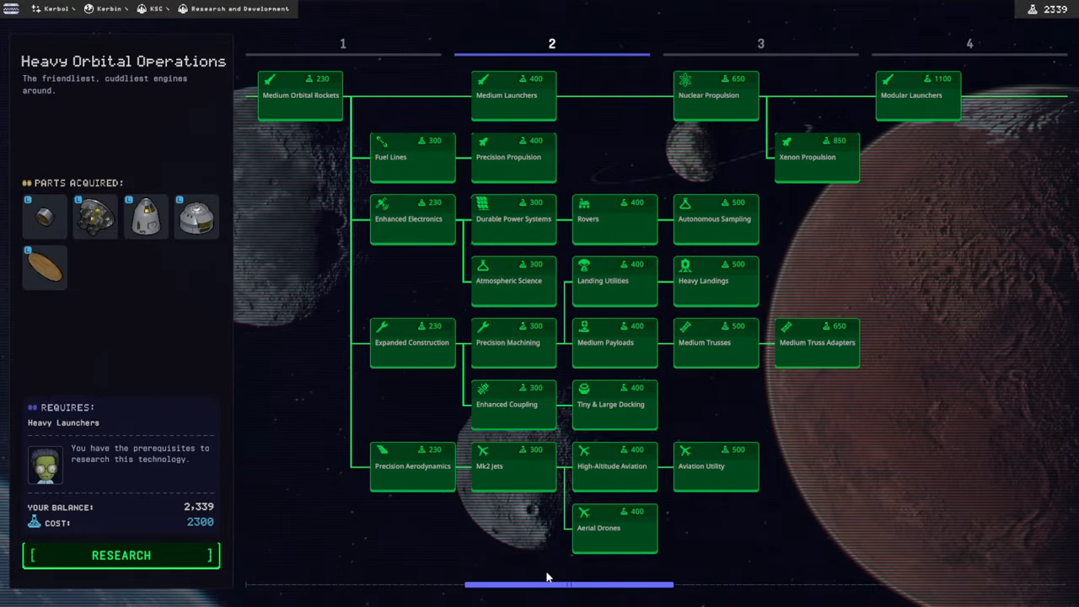
{"action": "left_click", "coordinate": [512, 280]}
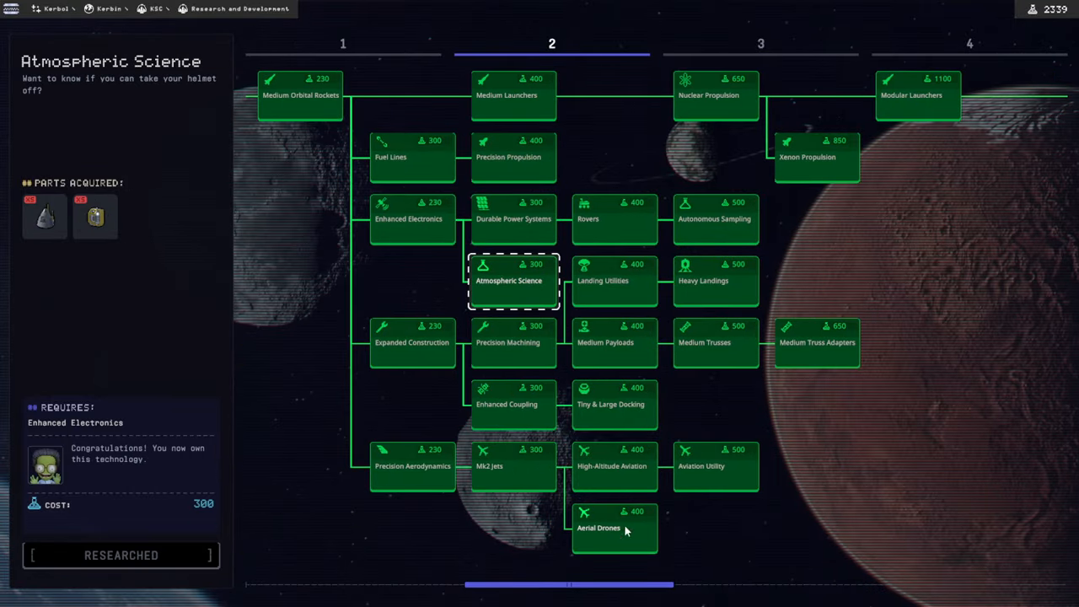
{"action": "left_click", "coordinate": [715, 219]}
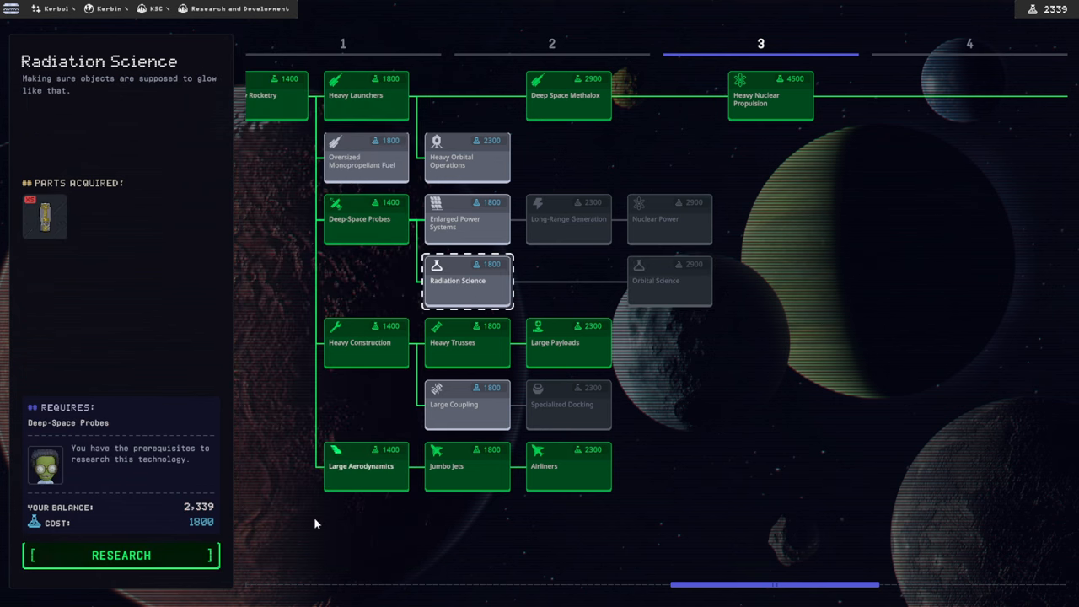
{"action": "left_click", "coordinate": [121, 555]}
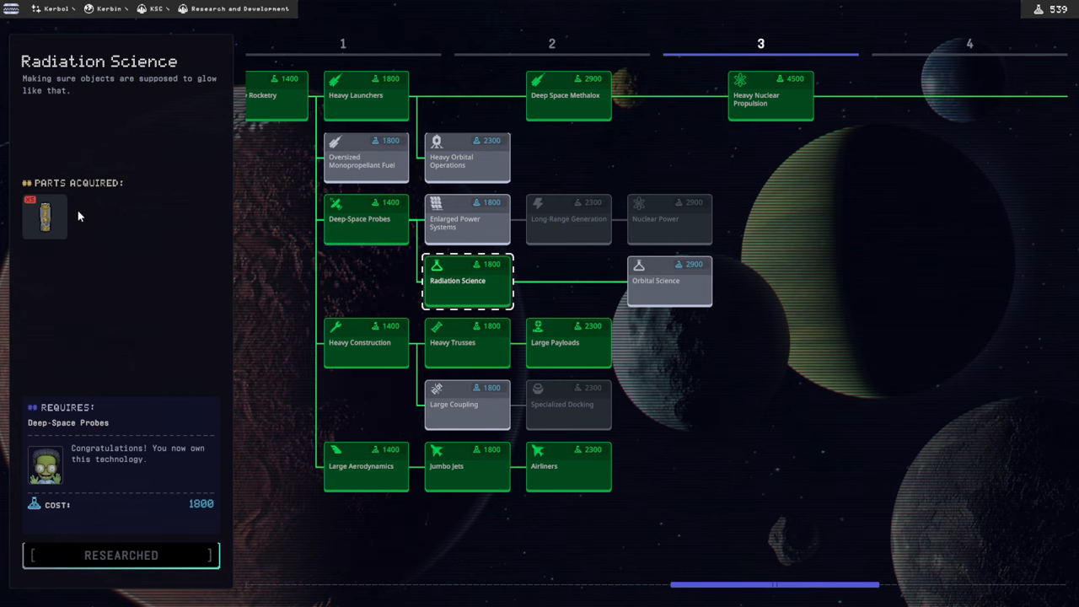
{"action": "mouse_move", "coordinate": [108, 270]}
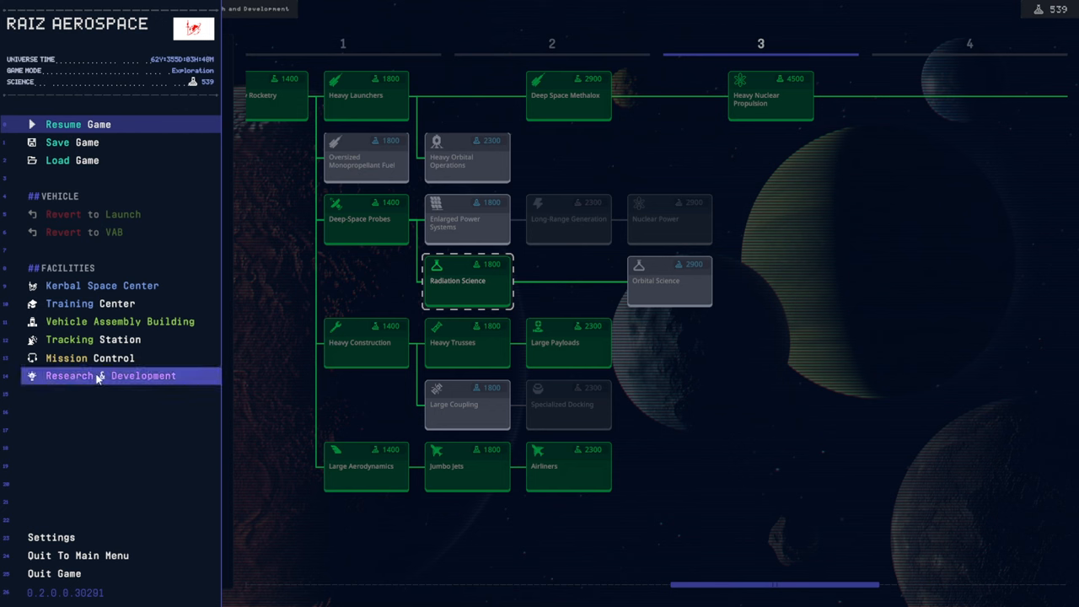
{"action": "mouse_move", "coordinate": [91, 357]}
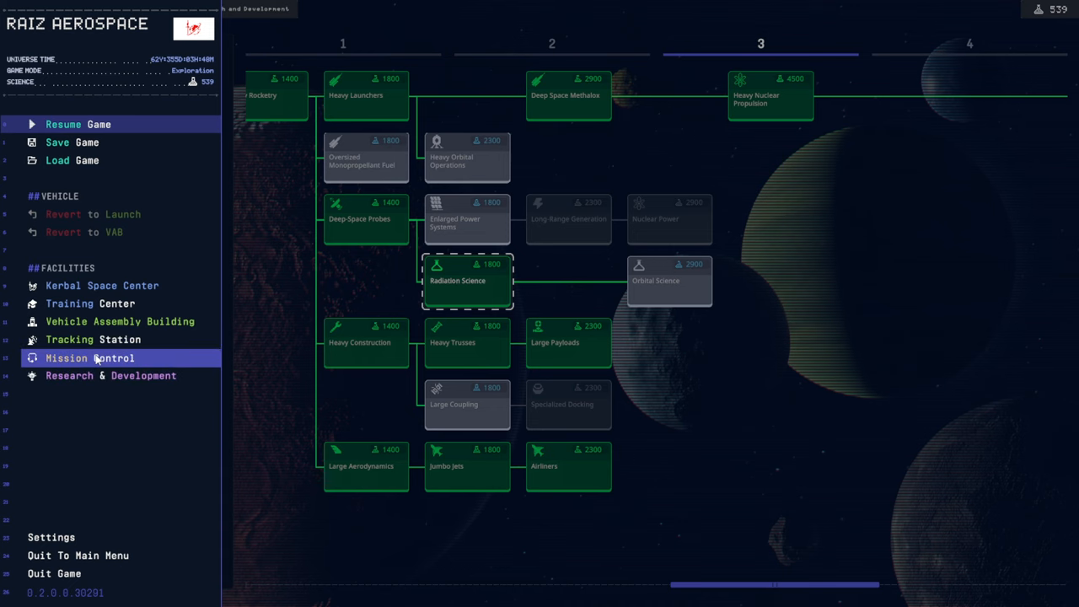
- Return to the Vehicle Assembly Building from the facilities menu
{"action": "left_click", "coordinate": [120, 320]}
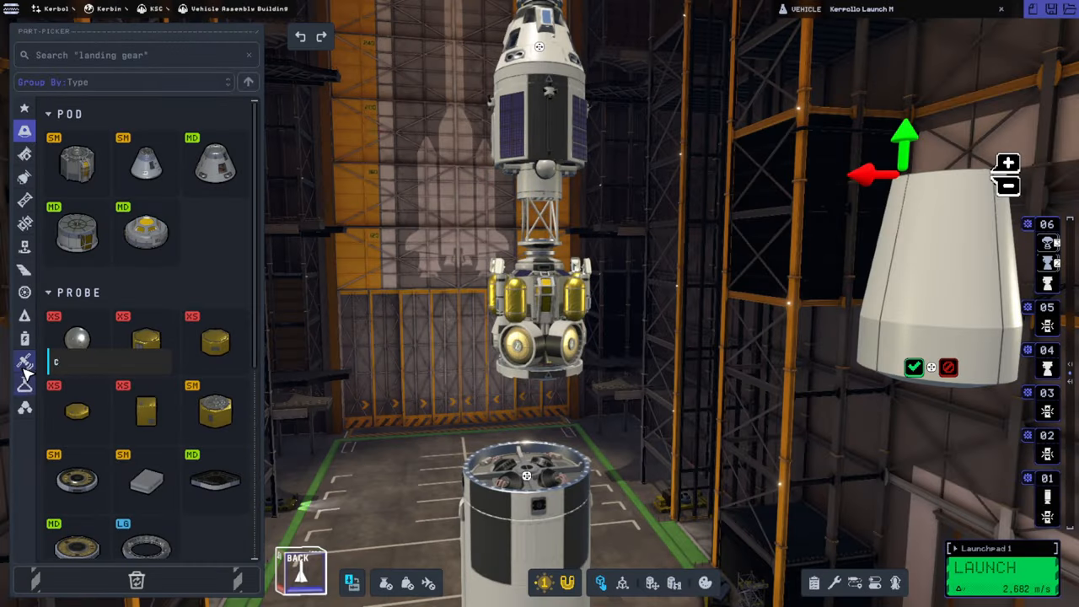
- Toggle pitch control in the RV-105 thrusters' advanced controls and browse antenna and engine parts
{"action": "left_click", "coordinate": [23, 131]}
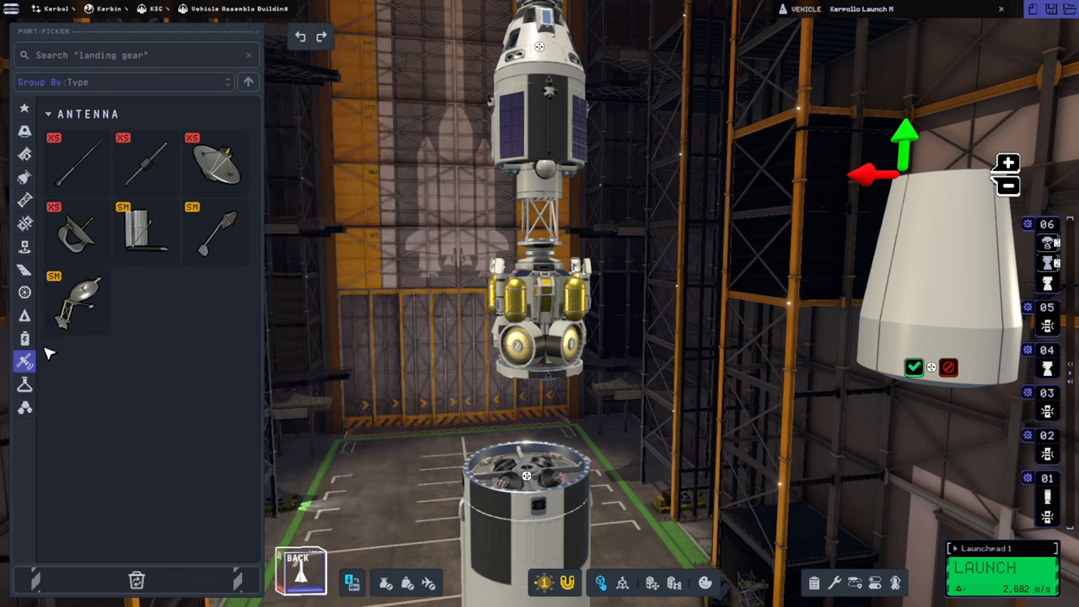
{"action": "left_click", "coordinate": [24, 385]}
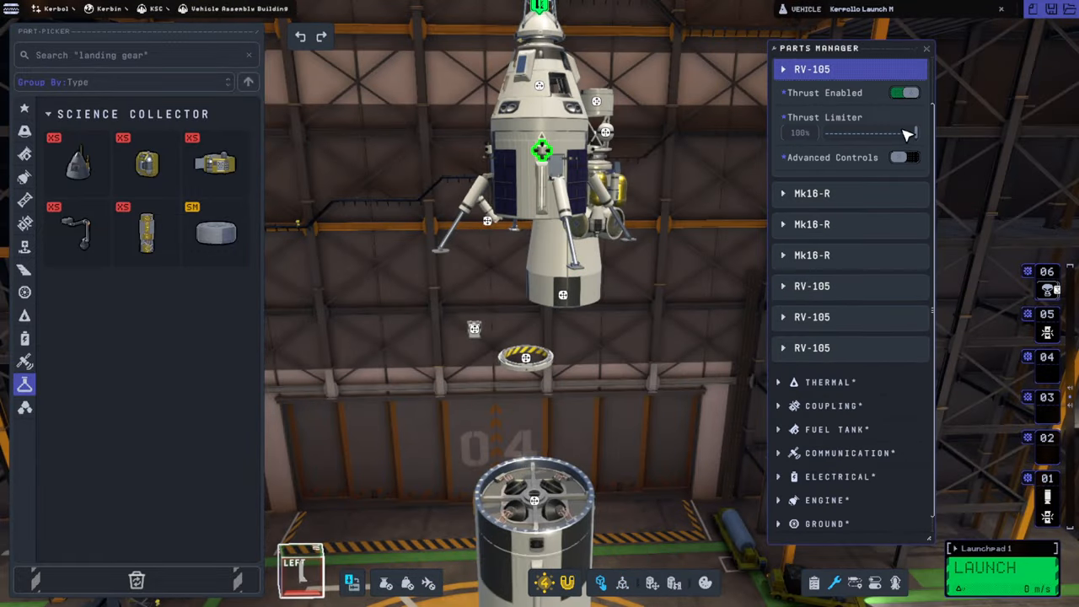
{"action": "left_click", "coordinate": [903, 157]}
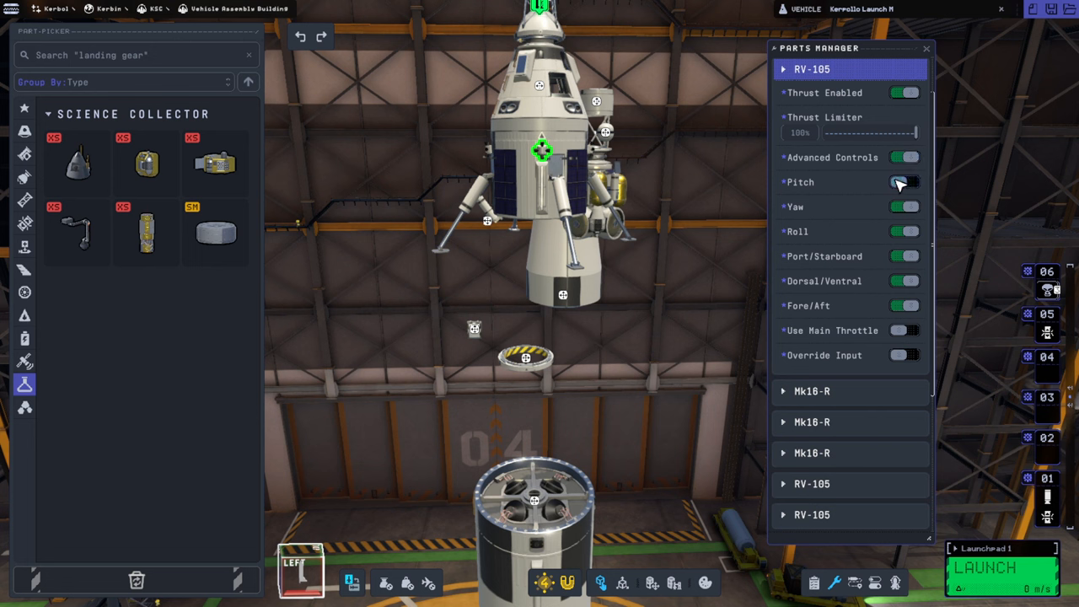
{"action": "left_click", "coordinate": [903, 182]}
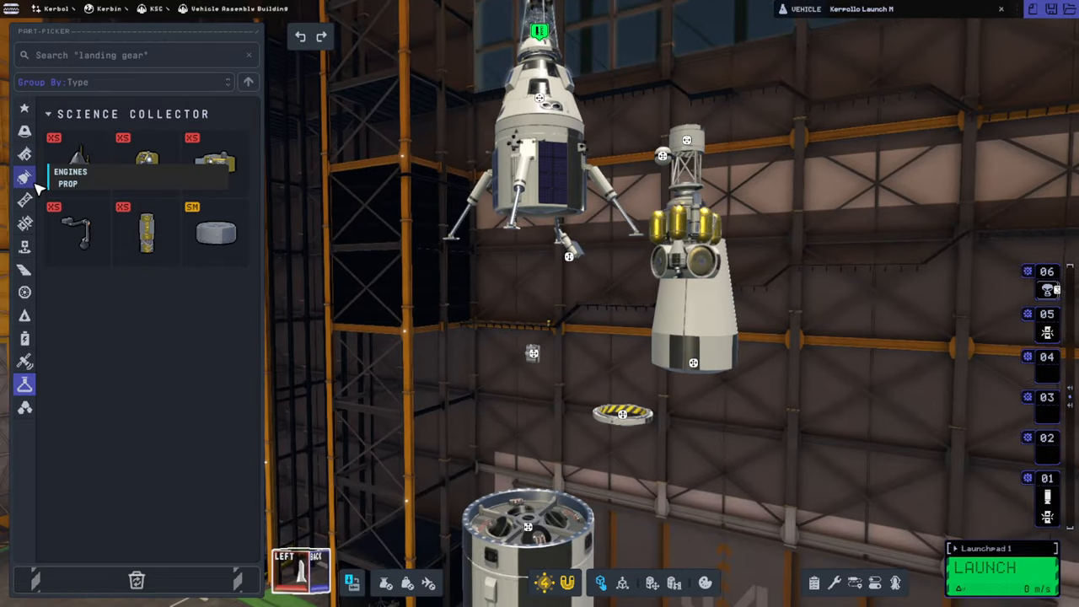
{"action": "left_click", "coordinate": [23, 177]}
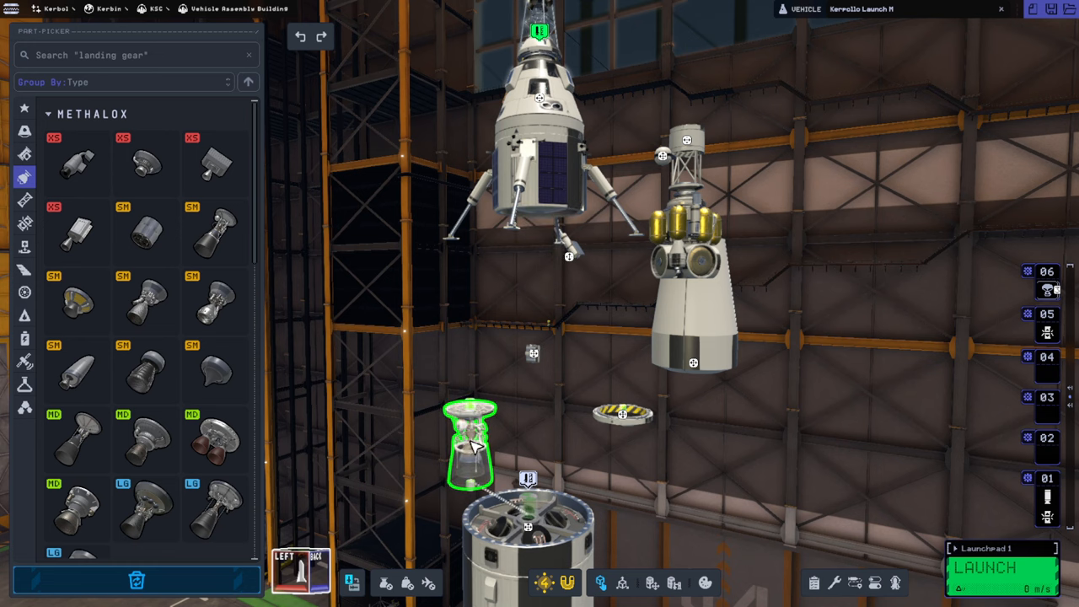
{"action": "mouse_move", "coordinate": [76, 303]}
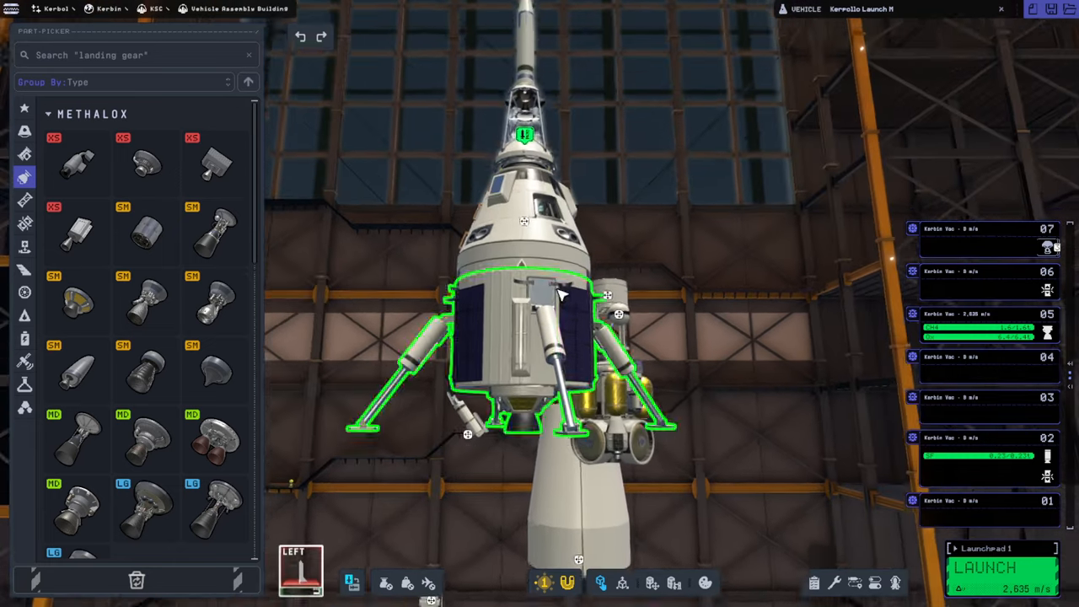
- Show the delta-v estimate for the Kerbin–Dres trip
{"action": "left_click", "coordinate": [523, 303]}
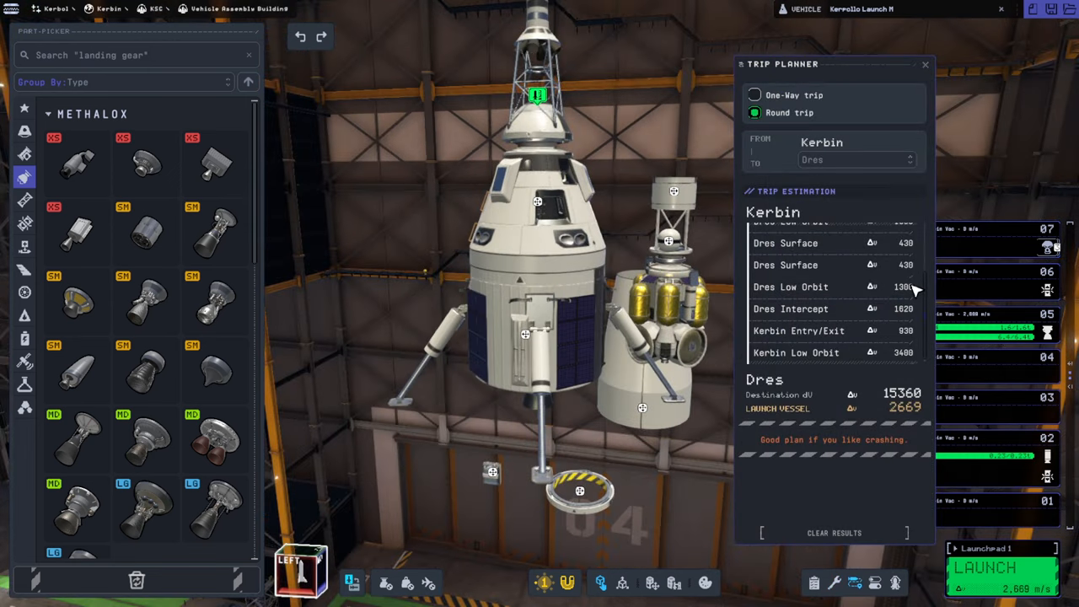
{"action": "mouse_move", "coordinate": [907, 302]}
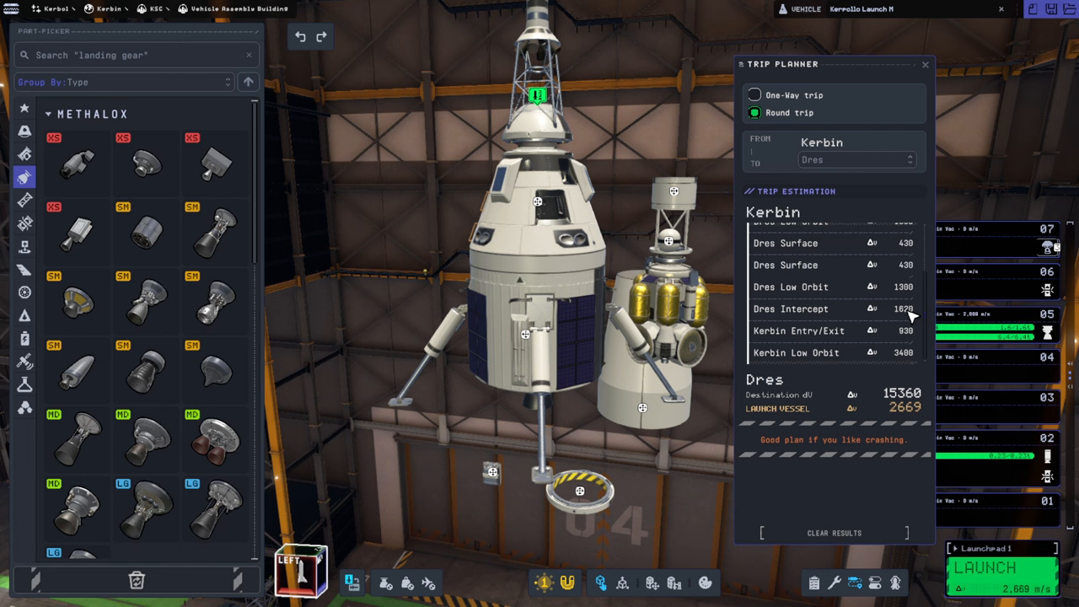
{"action": "mouse_move", "coordinate": [913, 302]}
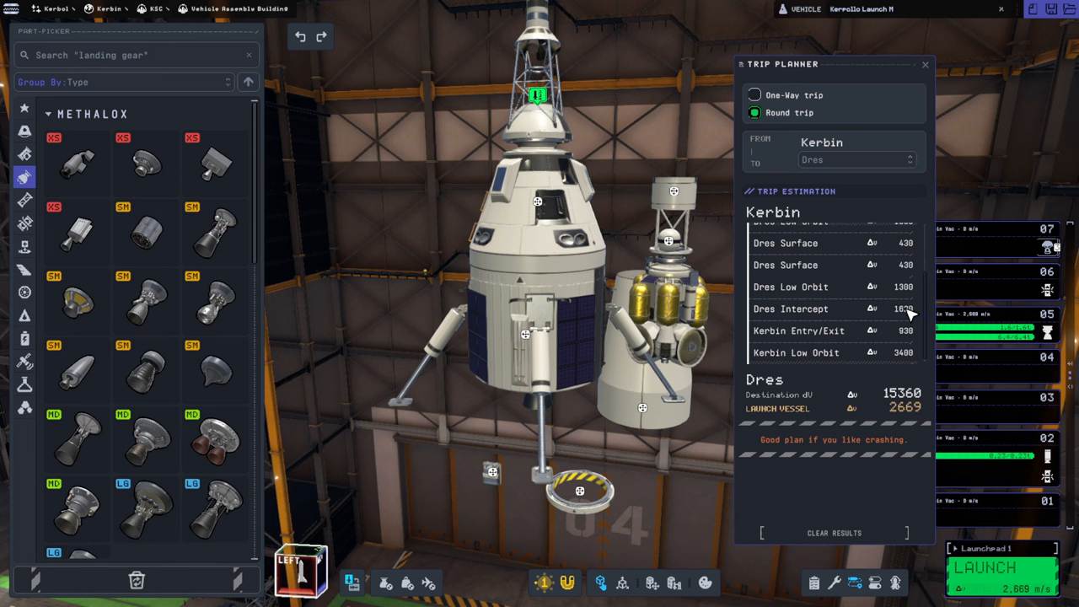
{"action": "mouse_move", "coordinate": [927, 128]}
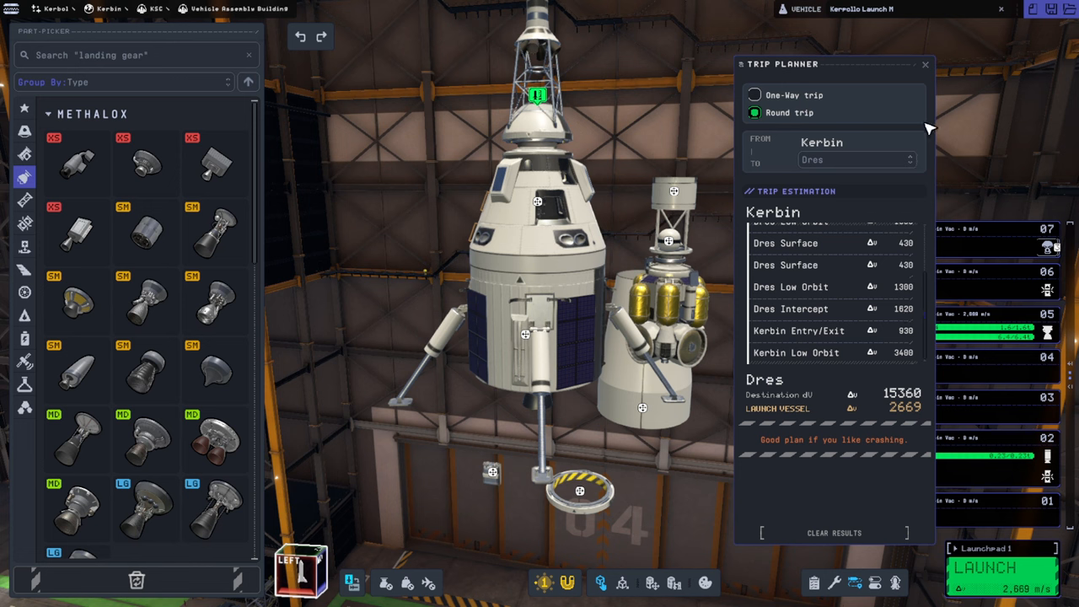
{"action": "mouse_move", "coordinate": [917, 328]}
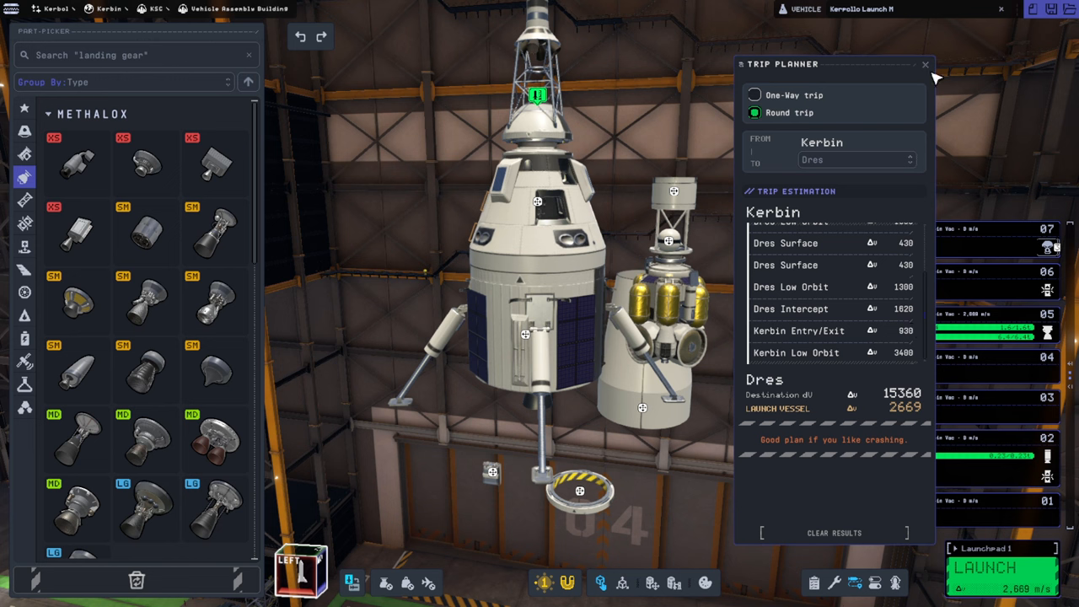
{"action": "mouse_move", "coordinate": [934, 74]}
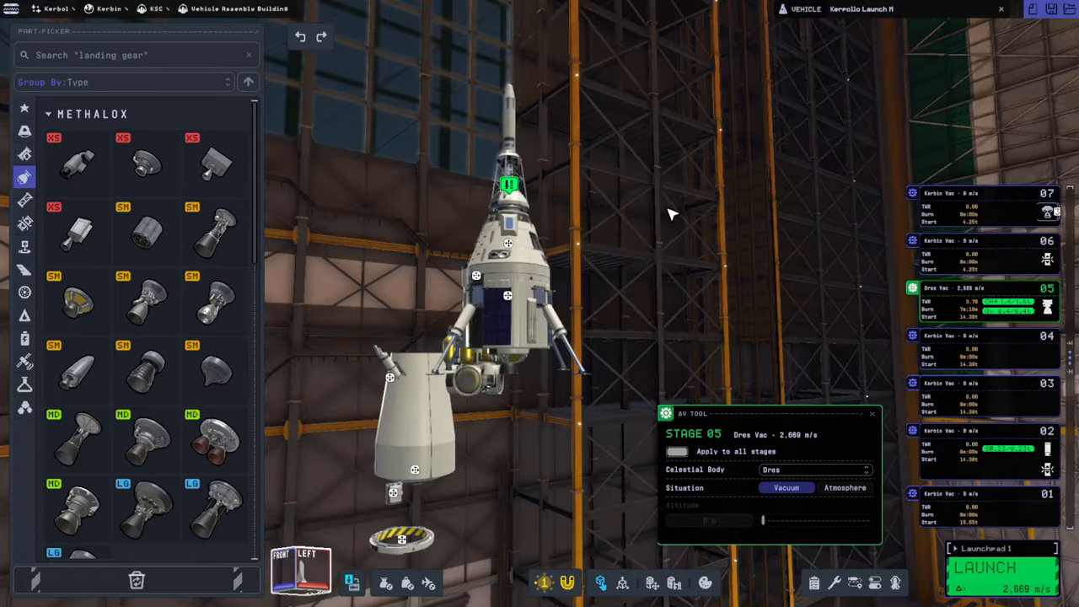
{"action": "mouse_move", "coordinate": [24, 199]}
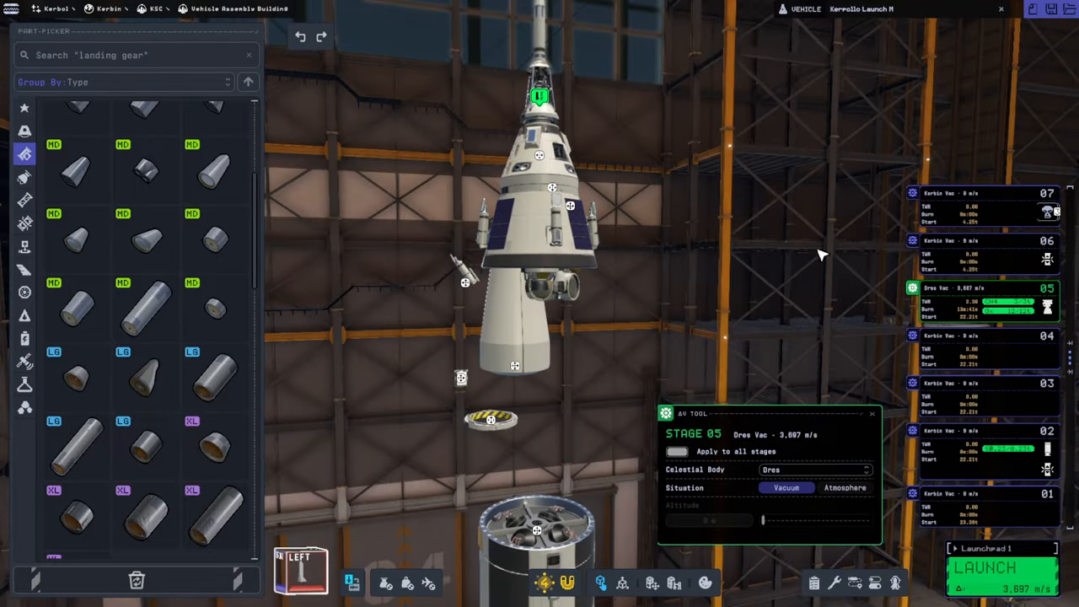
{"action": "mouse_move", "coordinate": [817, 240]}
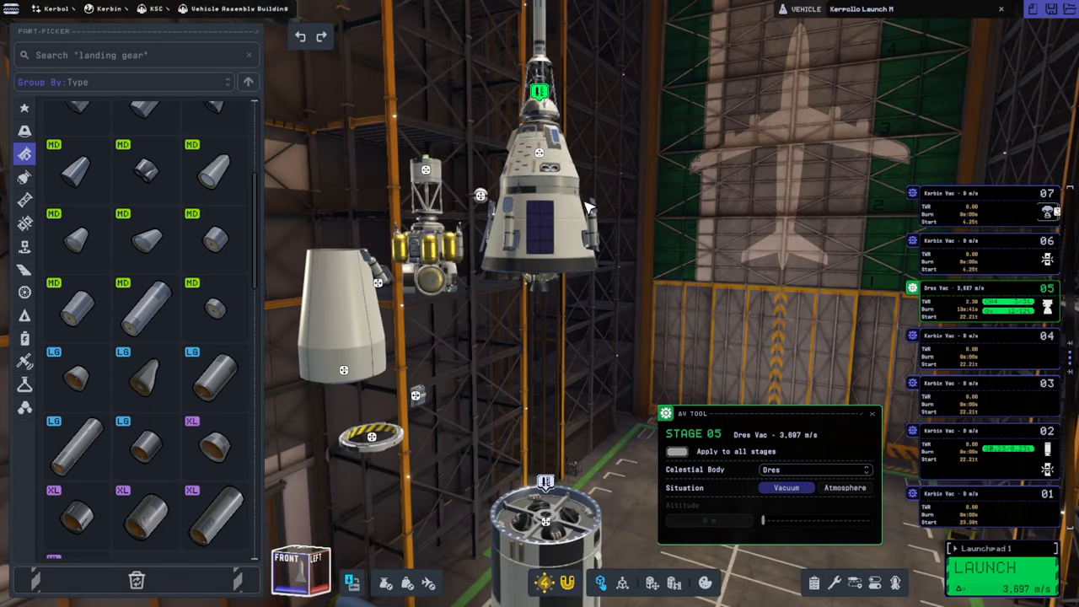
{"action": "mouse_move", "coordinate": [623, 178]}
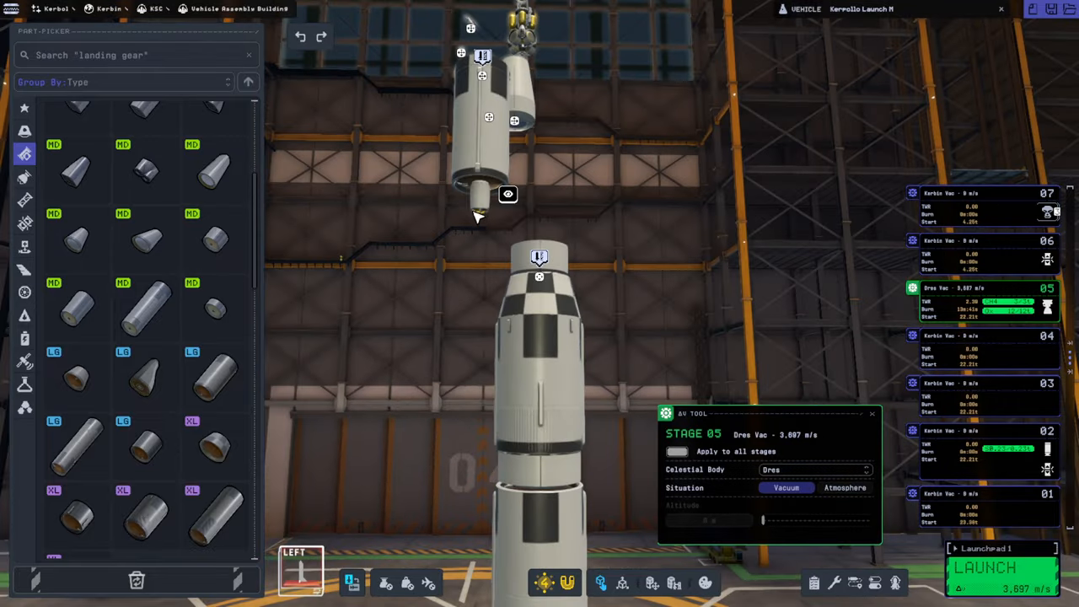
- Attach the upper section, then mount the Communotron HG-55 antenna and boxy probe part on the stage's side
{"action": "left_click", "coordinate": [637, 195]}
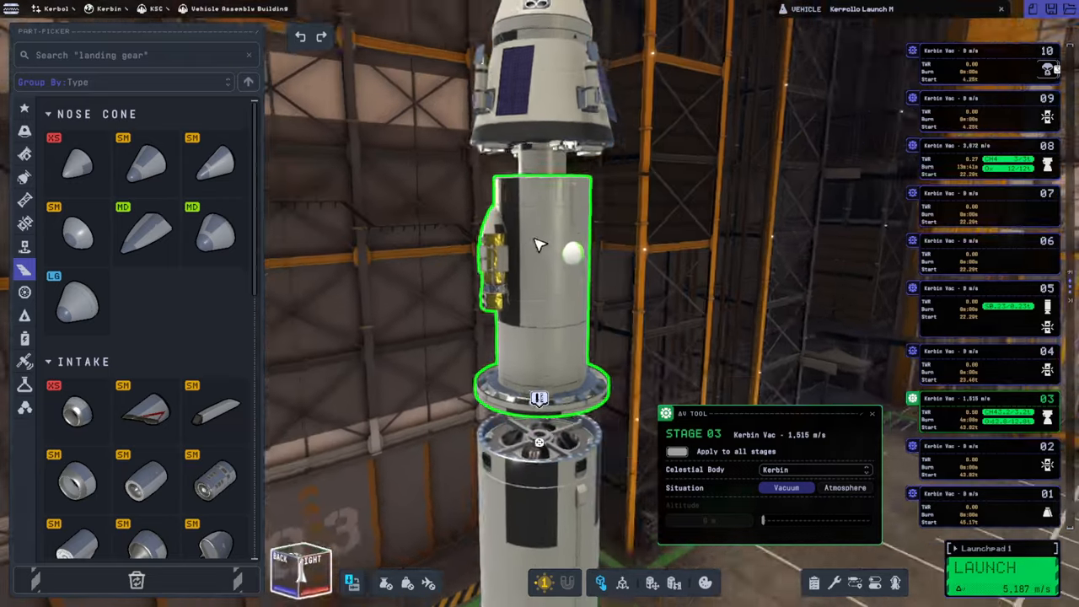
{"action": "left_click", "coordinate": [24, 360]}
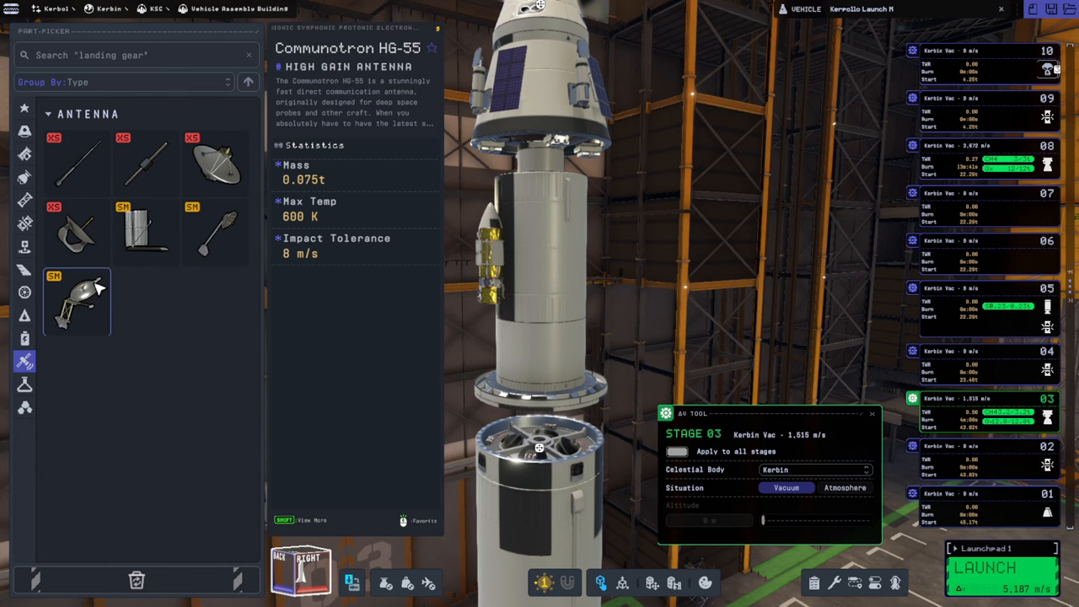
{"action": "left_click", "coordinate": [216, 161]}
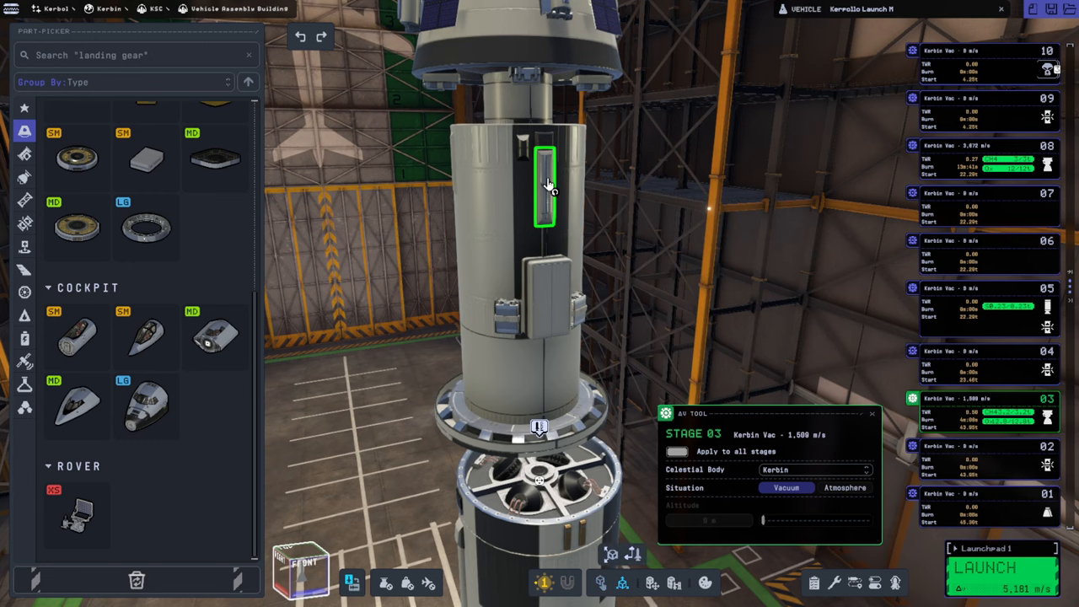
{"action": "left_click", "coordinate": [543, 186]}
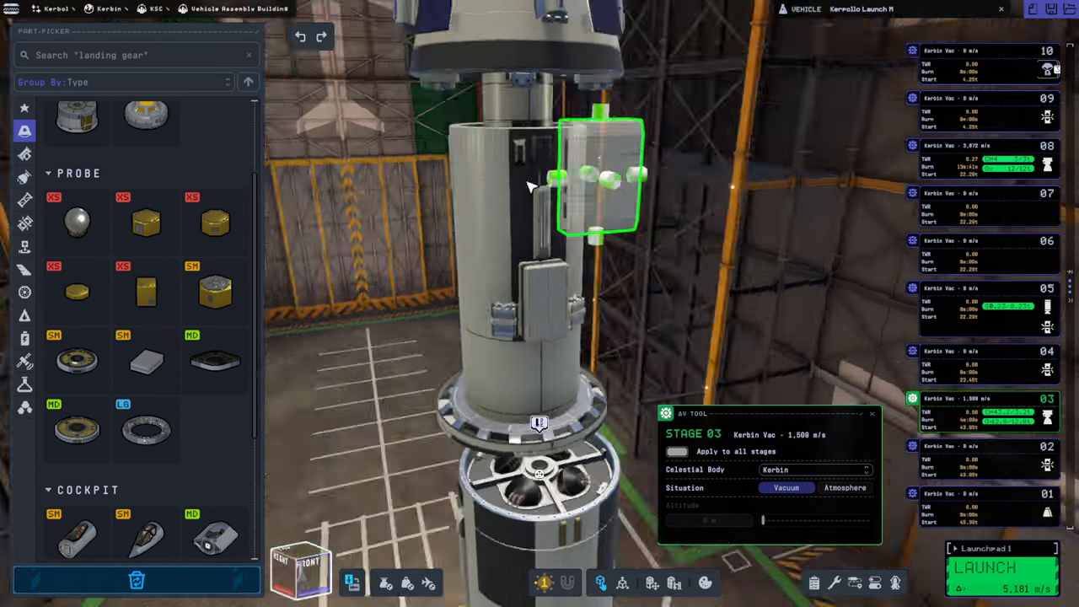
{"action": "left_click", "coordinate": [24, 175]}
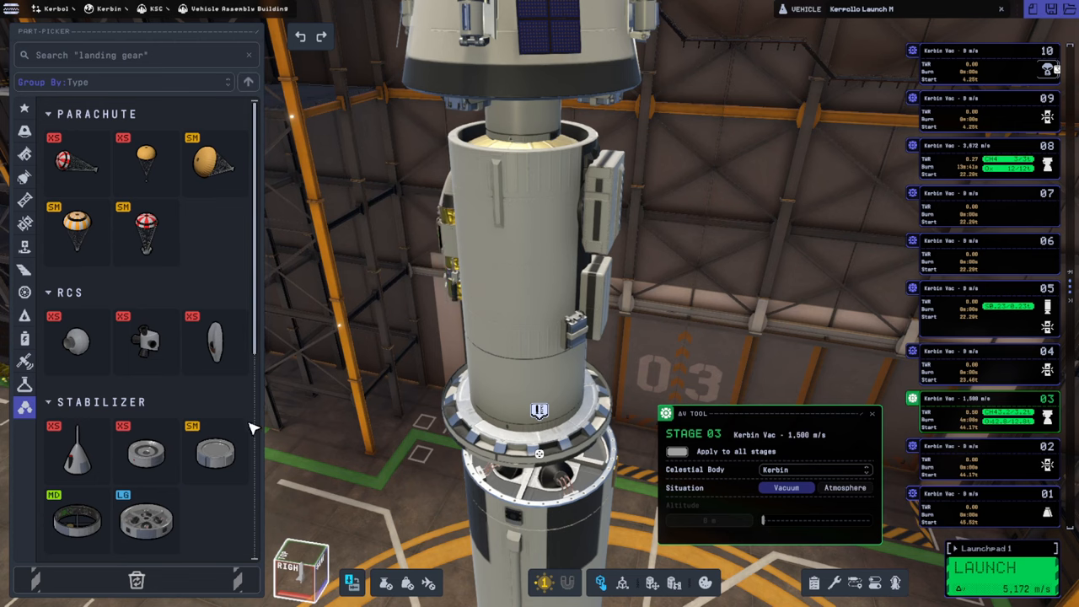
{"action": "mouse_move", "coordinate": [215, 452]}
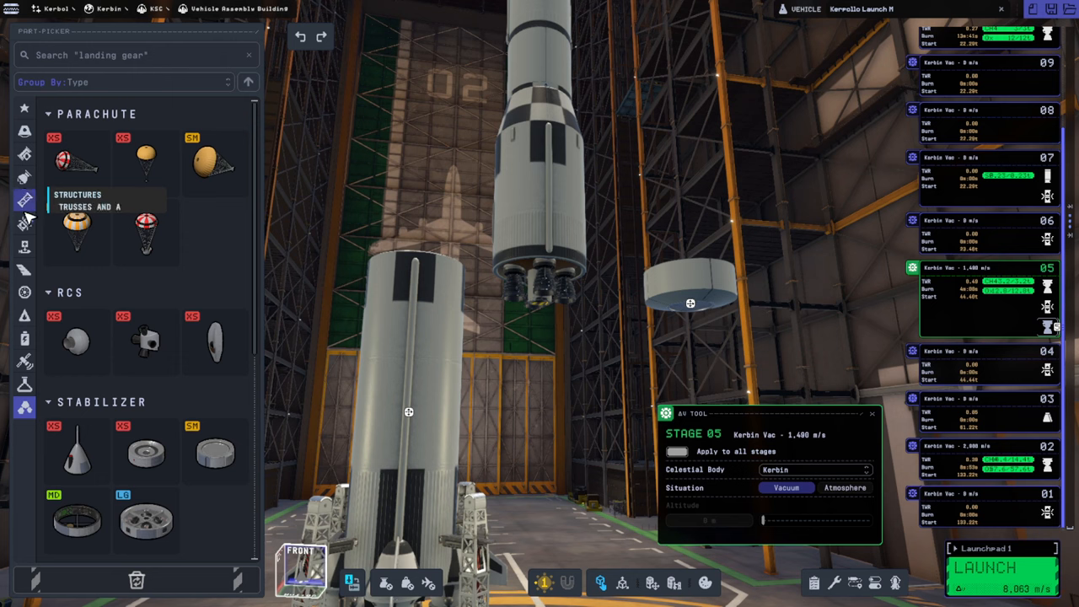
- Join the separated upper stack back onto the lower booster as a single assembly
{"action": "left_click", "coordinate": [24, 244]}
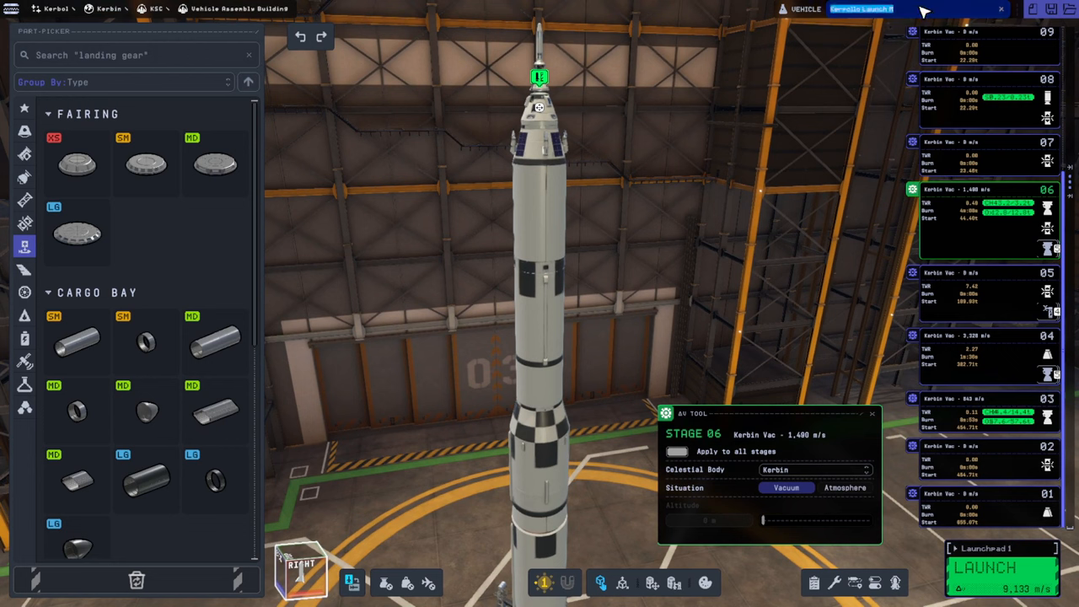
- Name the vehicle Dres Mission and pull the engine cluster off the lower stage
{"action": "type", "text": "Dres Mission"}
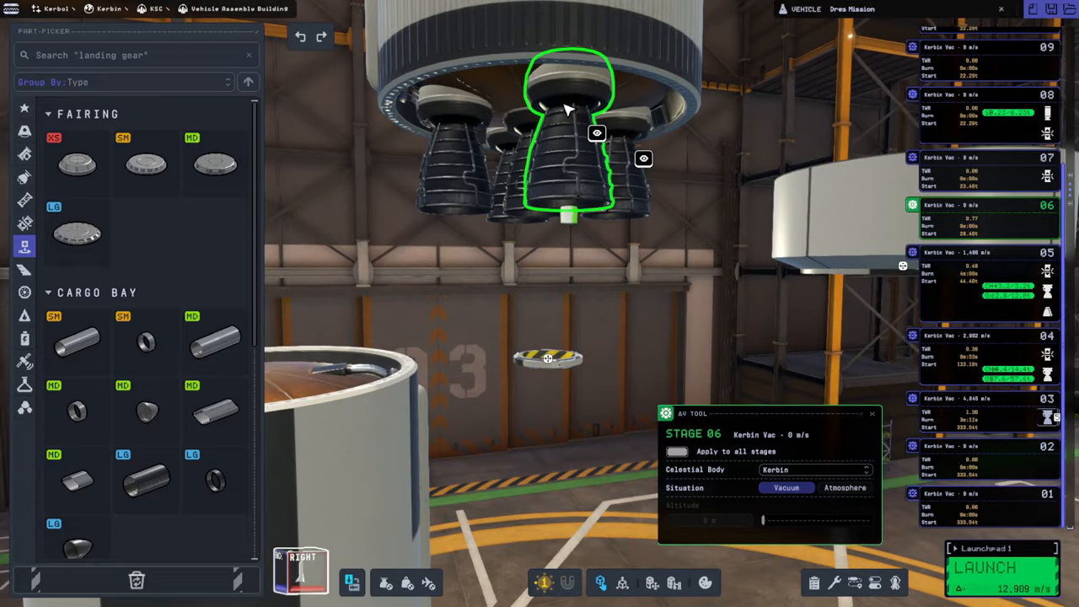
{"action": "left_click_drag", "start_coordinate": [570, 109], "coordinate": [745, 210]}
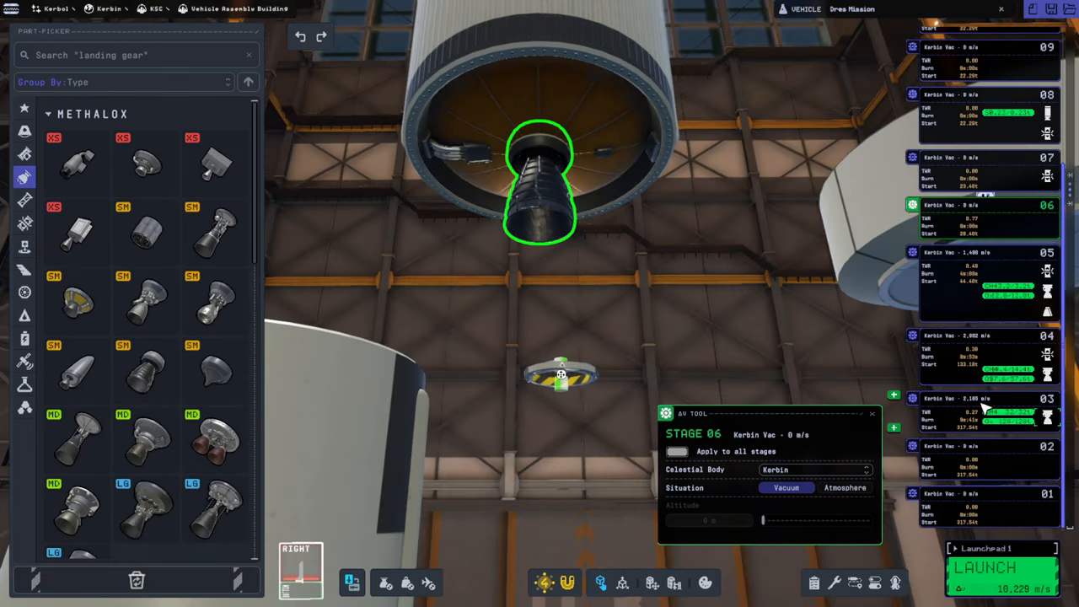
{"action": "mouse_move", "coordinate": [145, 371]}
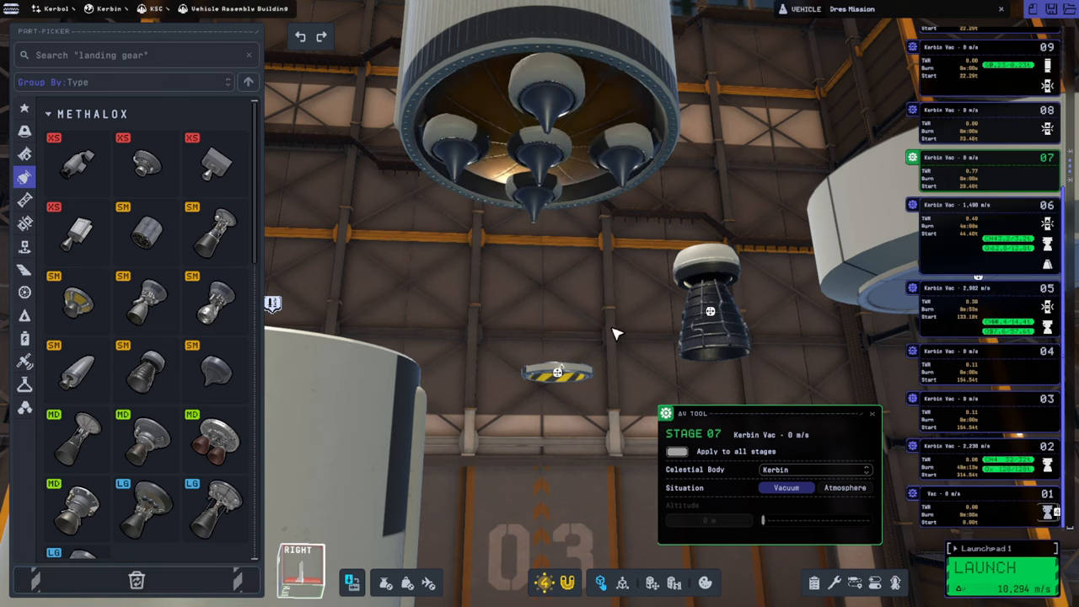
{"action": "mouse_move", "coordinate": [476, 270]}
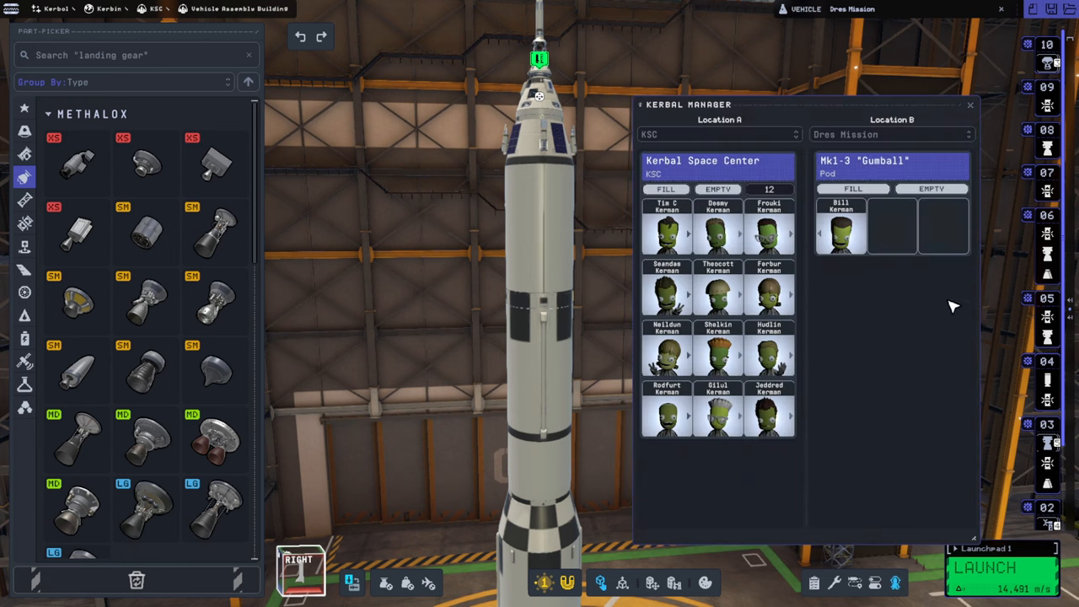
{"action": "mouse_move", "coordinate": [942, 295]}
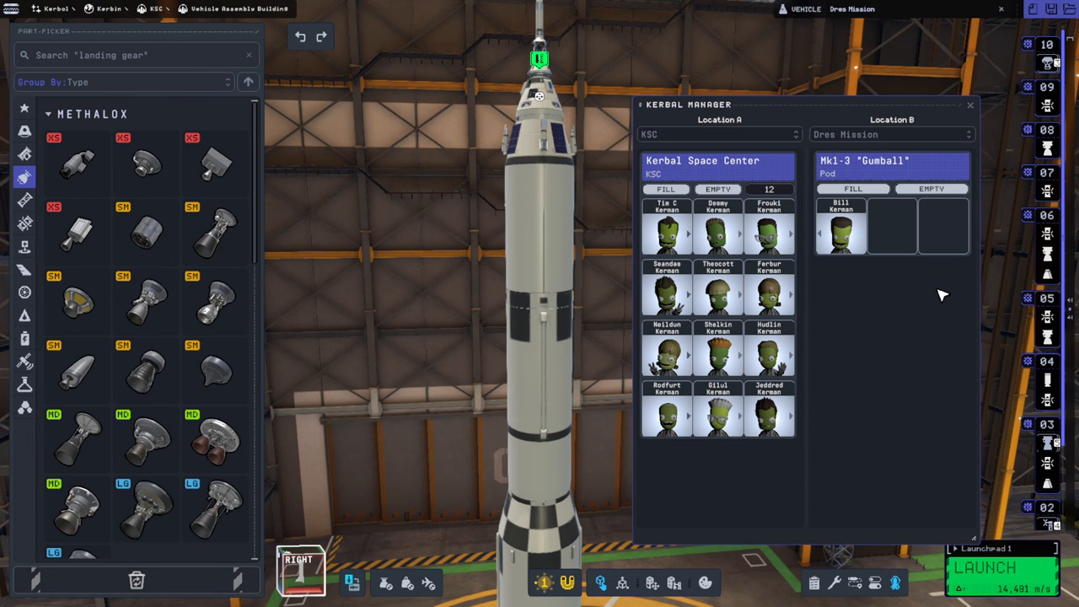
{"action": "mouse_move", "coordinate": [938, 295]}
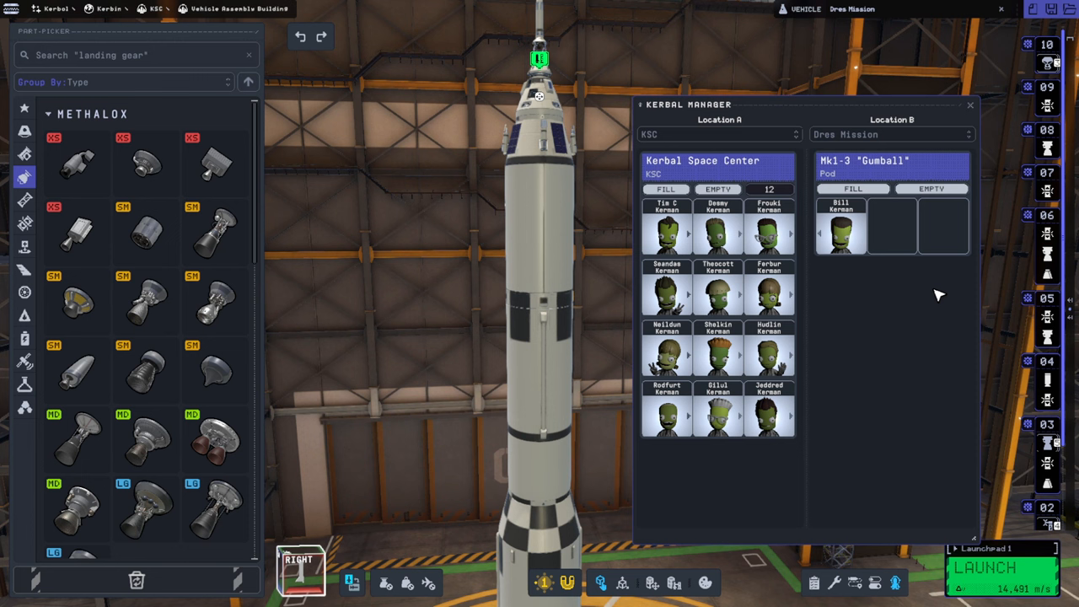
{"action": "mouse_move", "coordinate": [935, 293]}
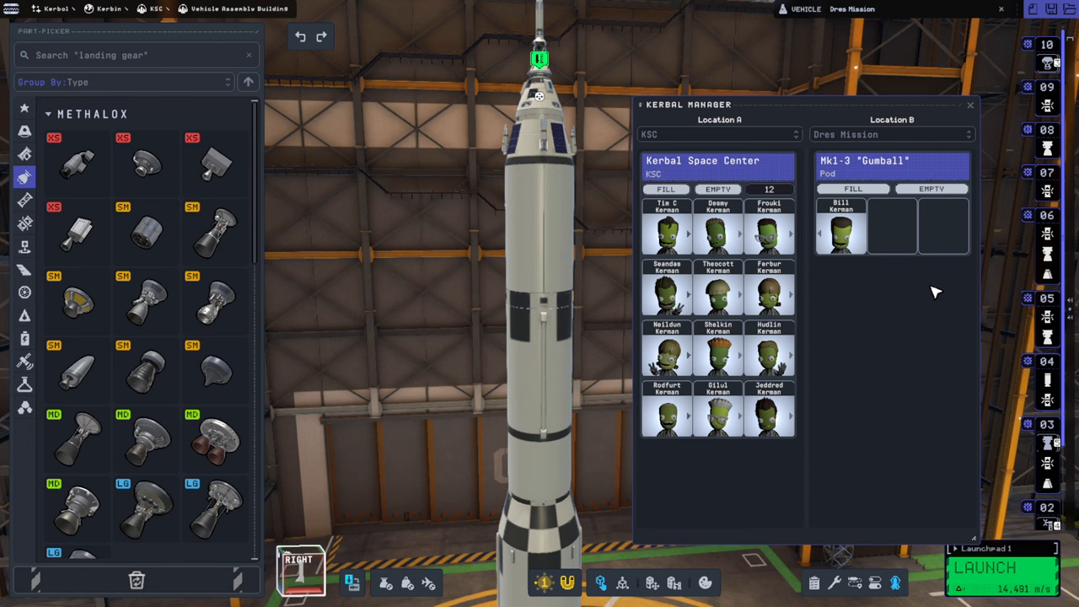
{"action": "mouse_move", "coordinate": [974, 108]}
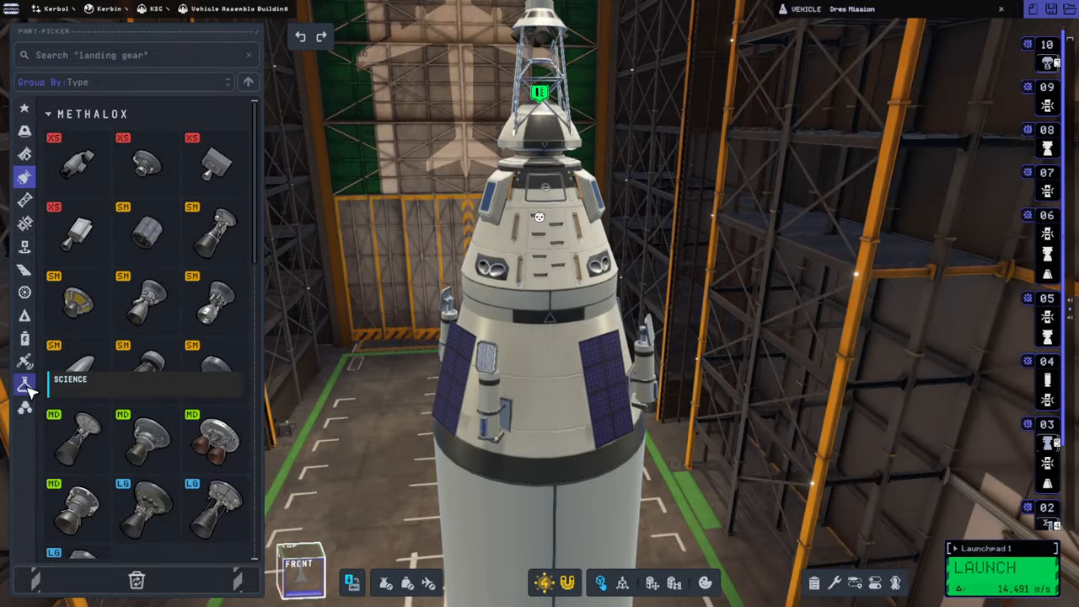
{"action": "mouse_move", "coordinate": [145, 337]}
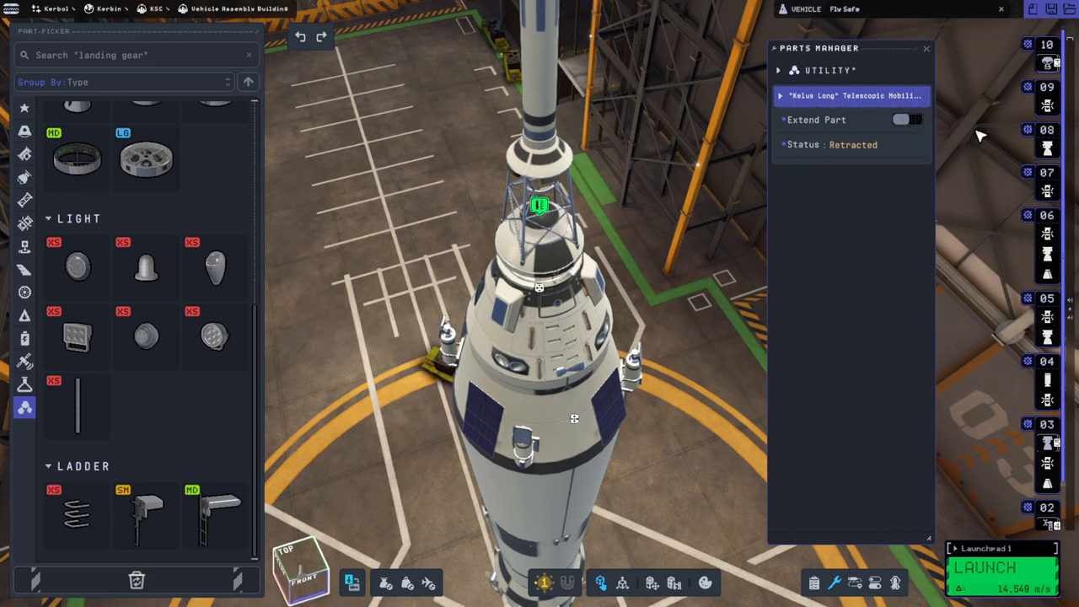
- Enter Dres Mission in the vehicle name field at the top
{"action": "left_click", "coordinate": [908, 118]}
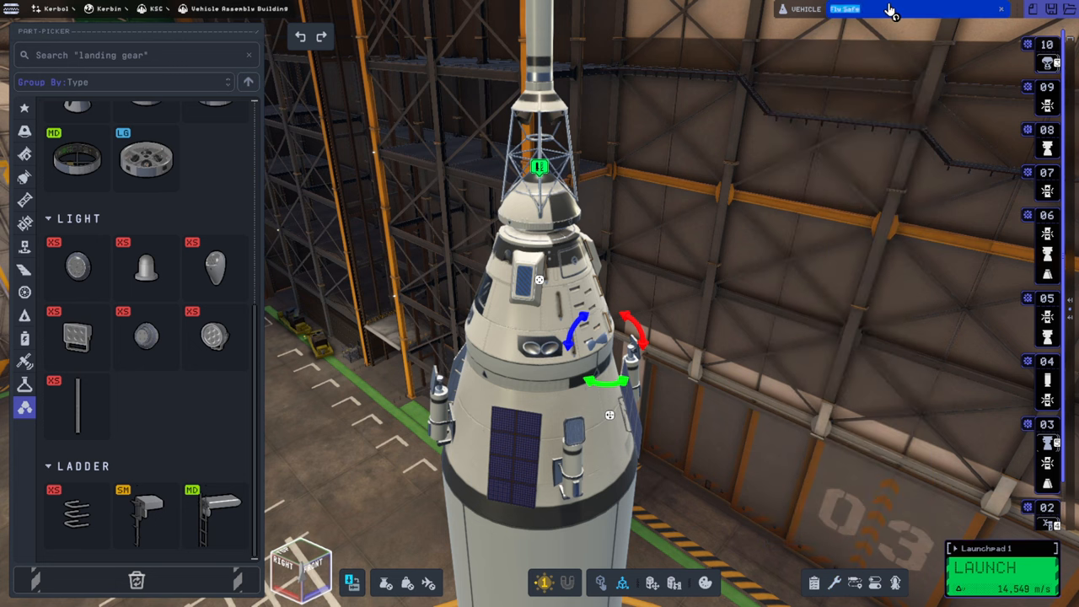
{"action": "type", "text": "Dres Mission"}
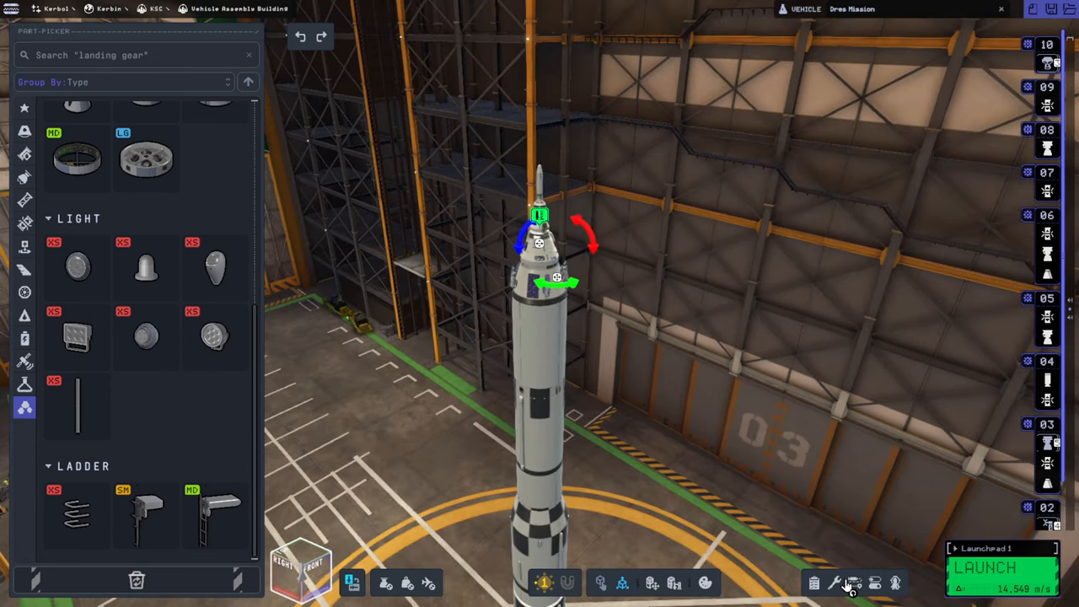
- Check the Dres round-trip delta-v estimates in the Trip Planner and dismiss it
{"action": "left_click", "coordinate": [853, 583]}
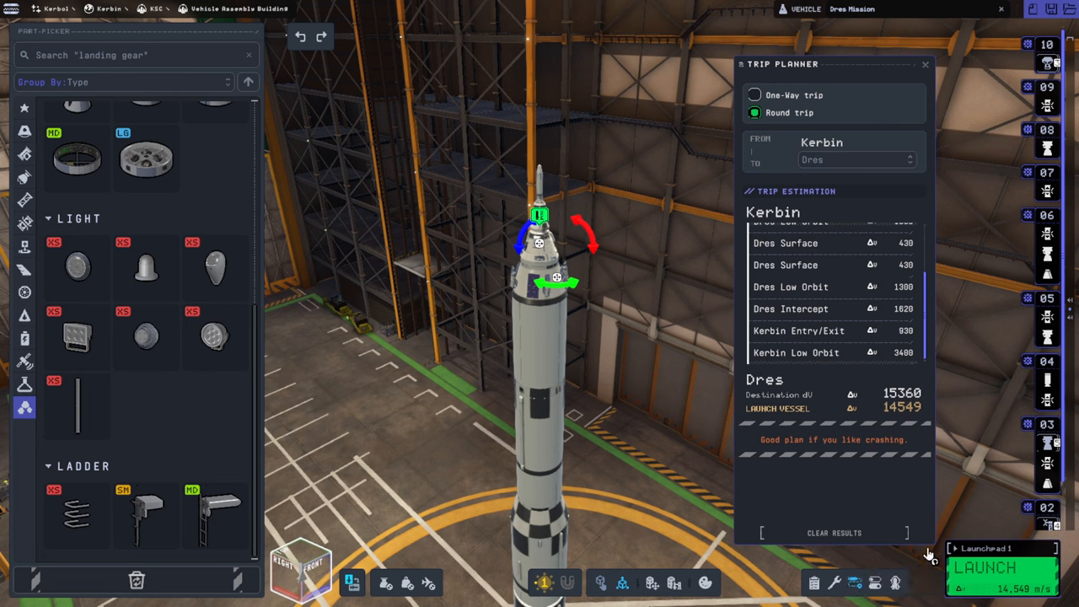
{"action": "mouse_move", "coordinate": [876, 336]}
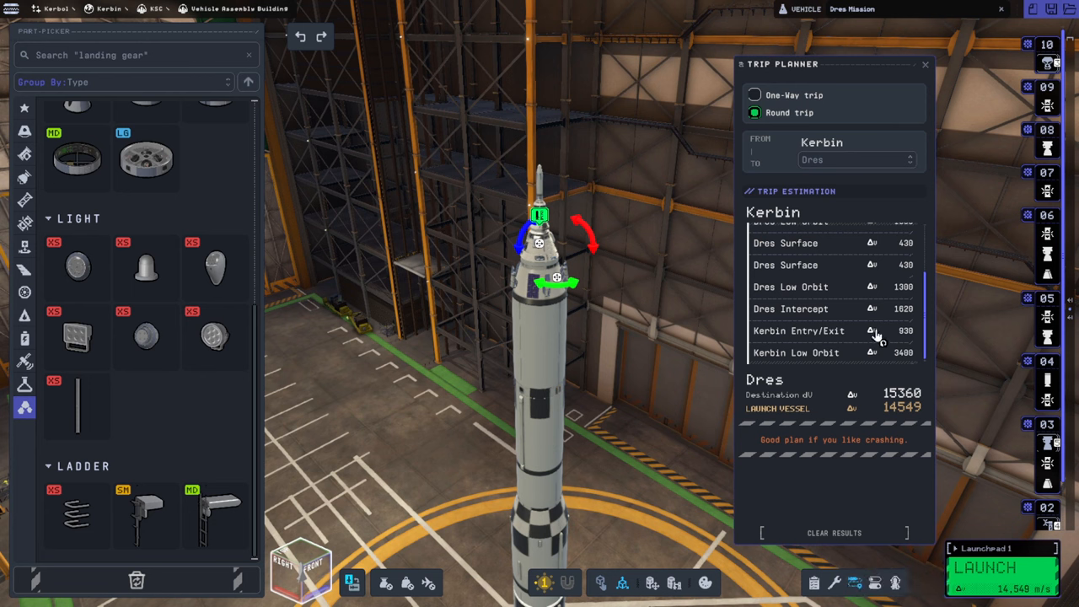
{"action": "mouse_move", "coordinate": [924, 268]}
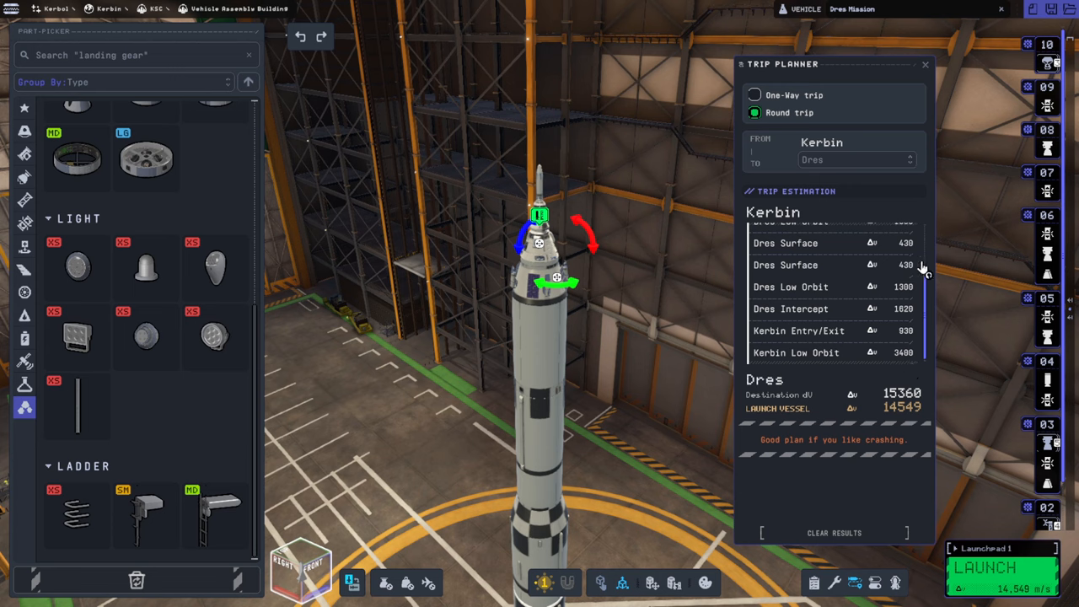
{"action": "left_click", "coordinate": [924, 64]}
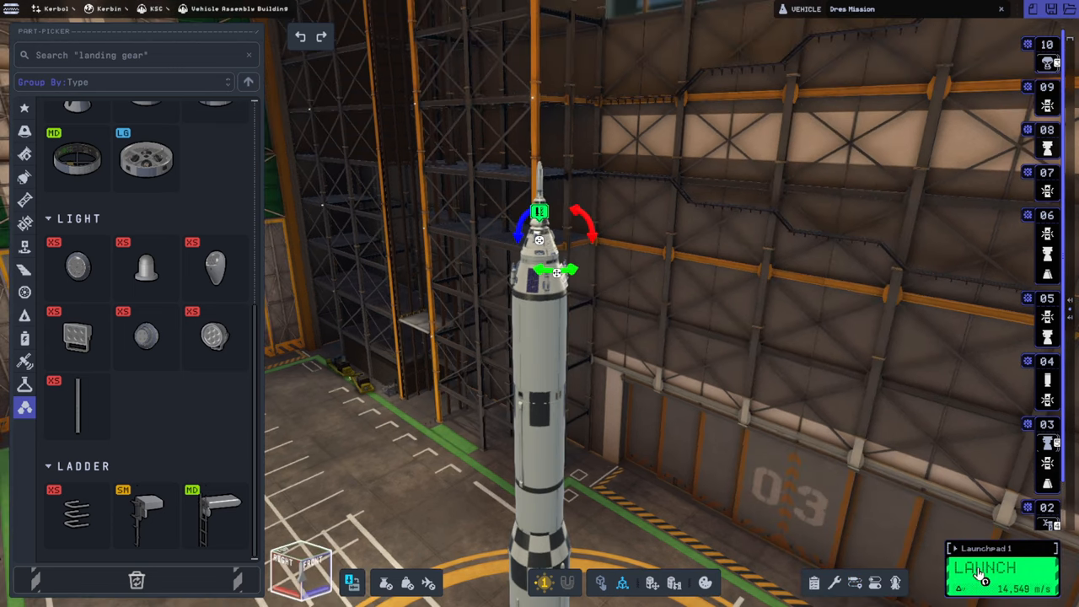
- Roll the Dres Mission rocket out to the launchpad with the green LAUNCH button
{"action": "left_click", "coordinate": [1002, 569]}
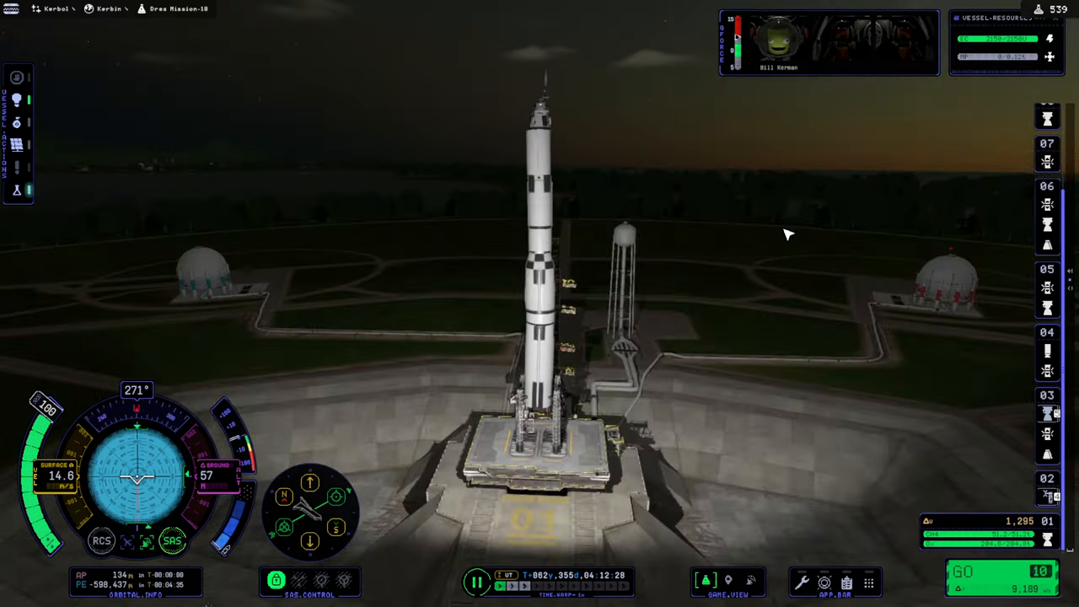
- Revert the flight to launch from the pause menu and confirm the revert
{"action": "key", "text": "Escape"}
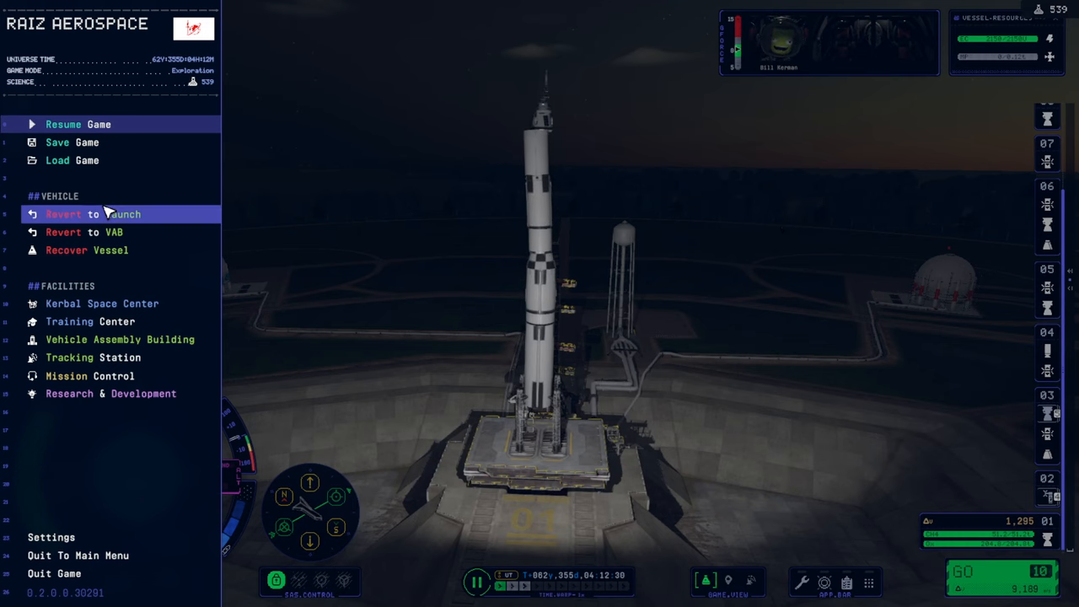
{"action": "left_click", "coordinate": [93, 212]}
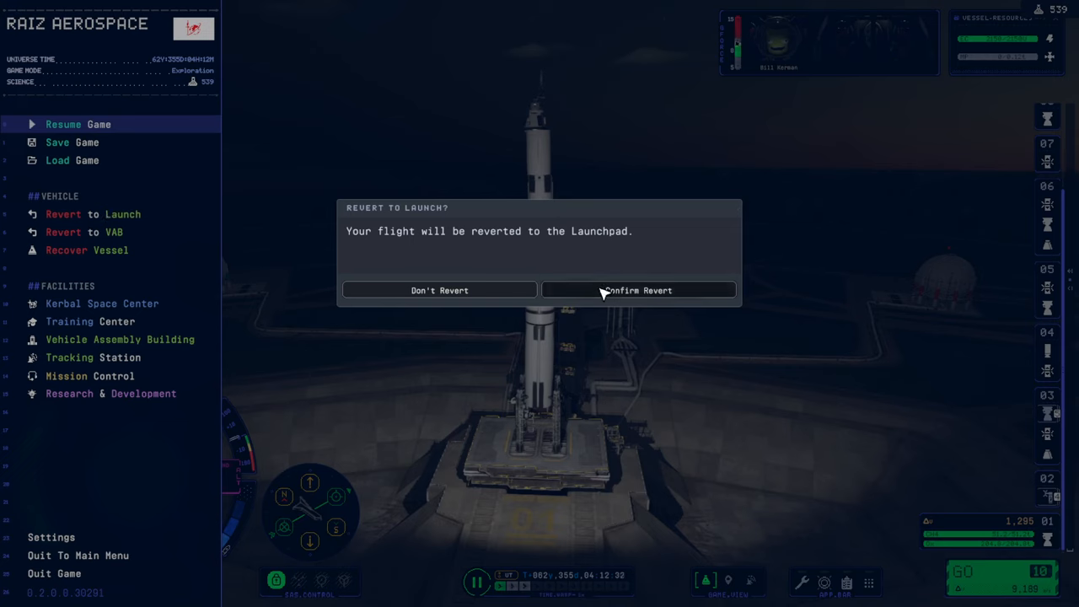
{"action": "left_click", "coordinate": [637, 289]}
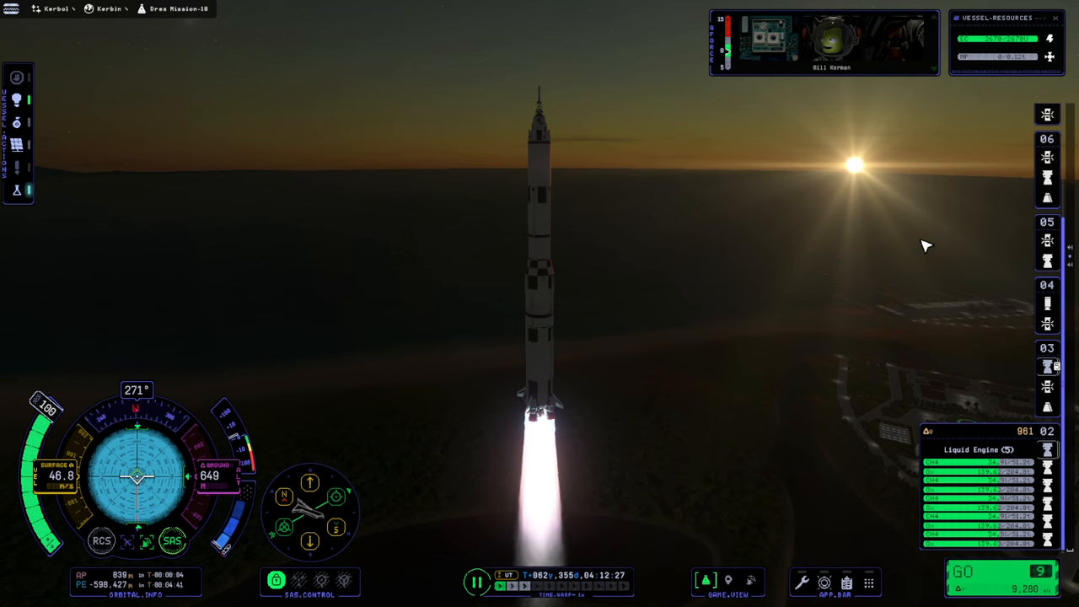
- Bring up the craft's research inventory from the crew panel during the climb
{"action": "left_click", "coordinate": [16, 192]}
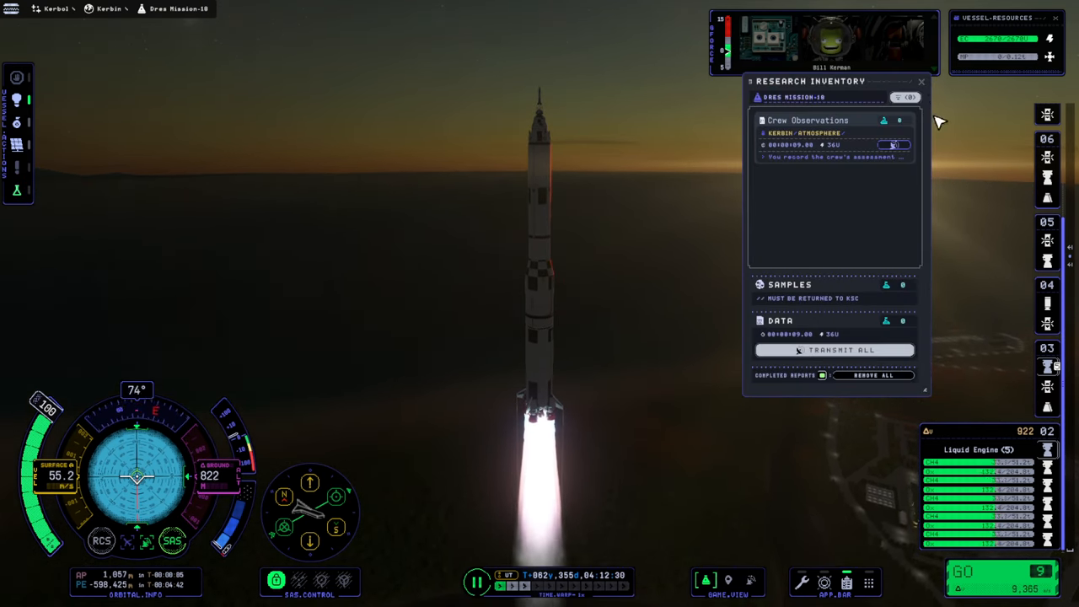
- Transmit all collected crew observation and radiation data home for 10 science points
{"action": "left_click", "coordinate": [920, 81]}
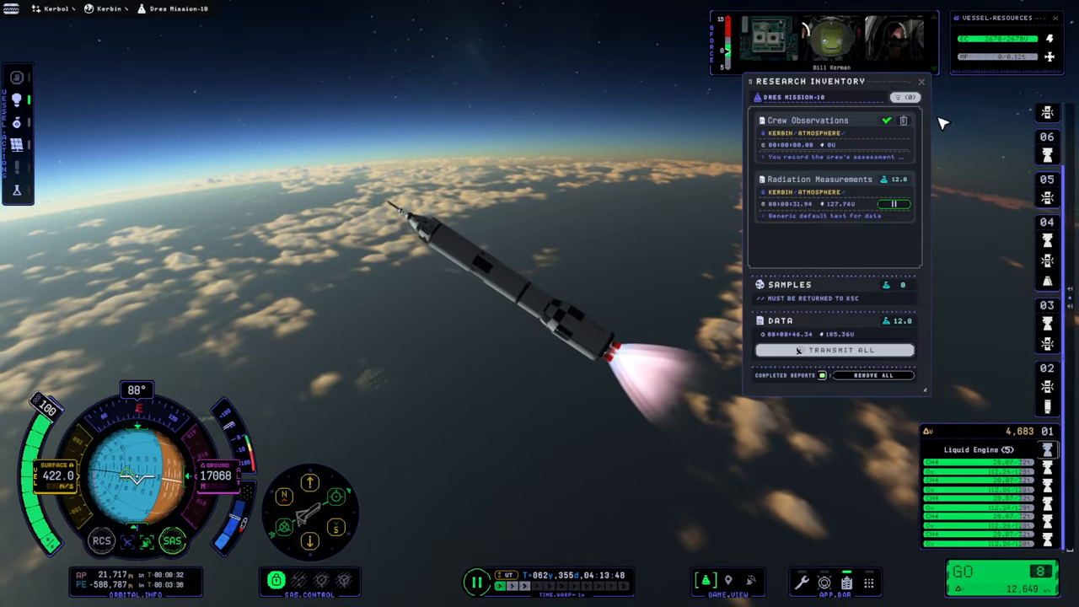
{"action": "left_click", "coordinate": [920, 80]}
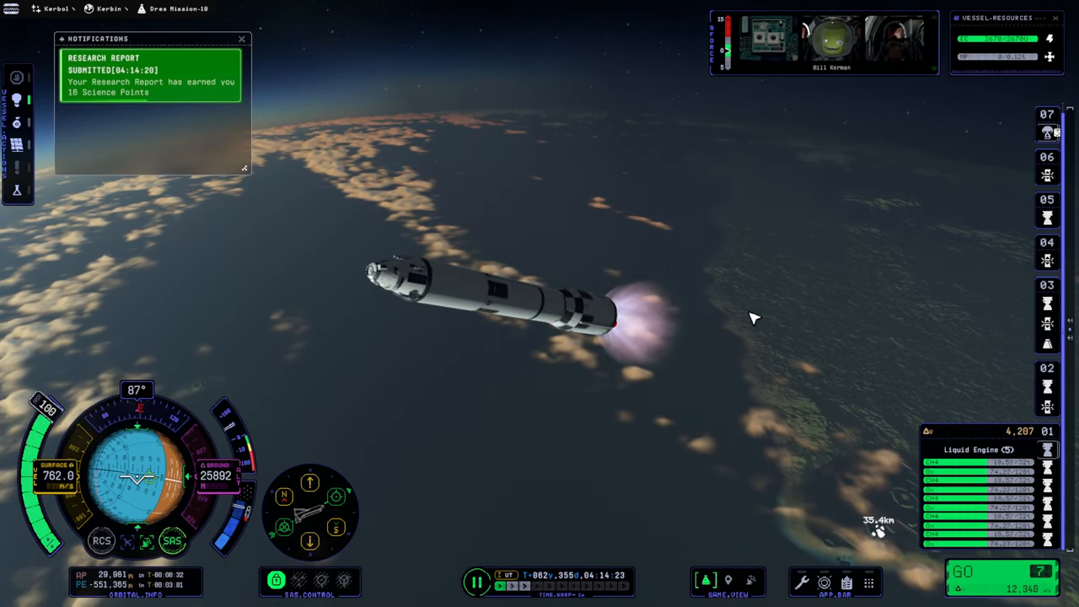
{"action": "mouse_move", "coordinate": [267, 312]}
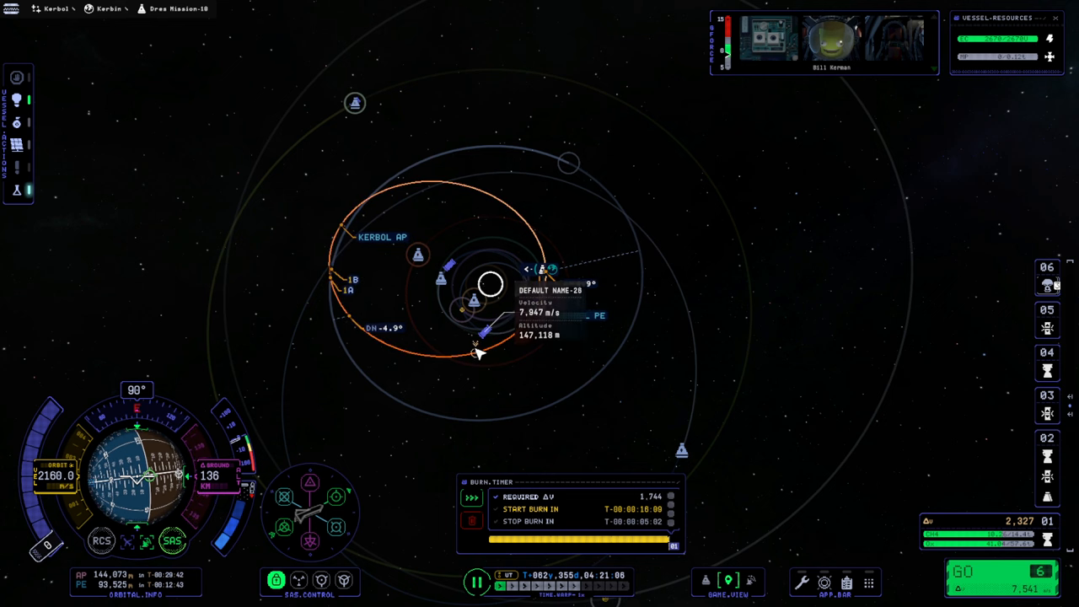
{"action": "mouse_move", "coordinate": [668, 283]}
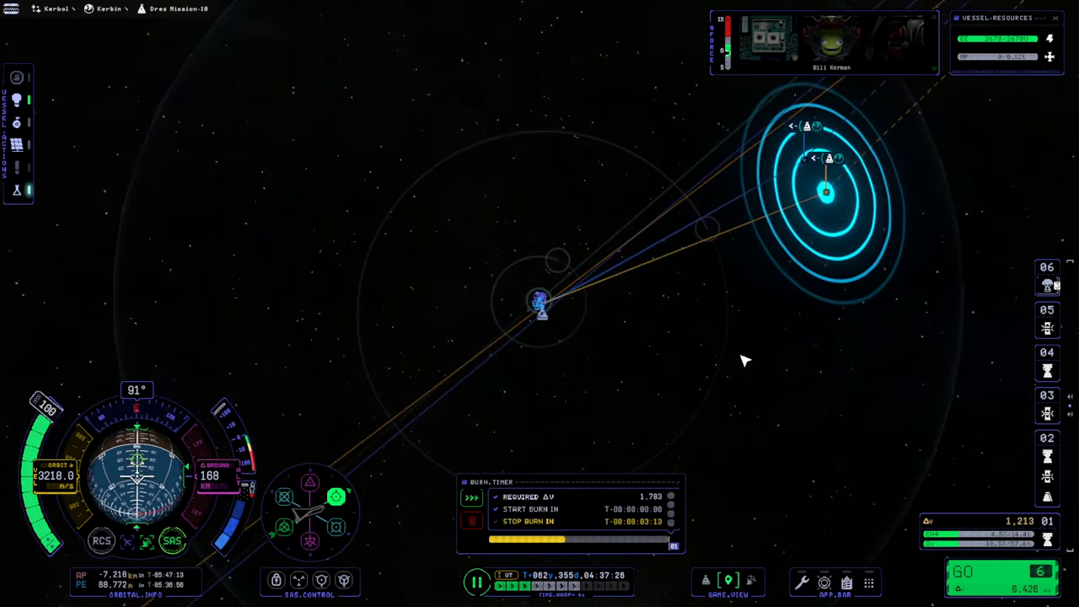
- Pause and resume the game mid-burn while running the transfer maneuver
{"action": "left_click", "coordinate": [475, 580]}
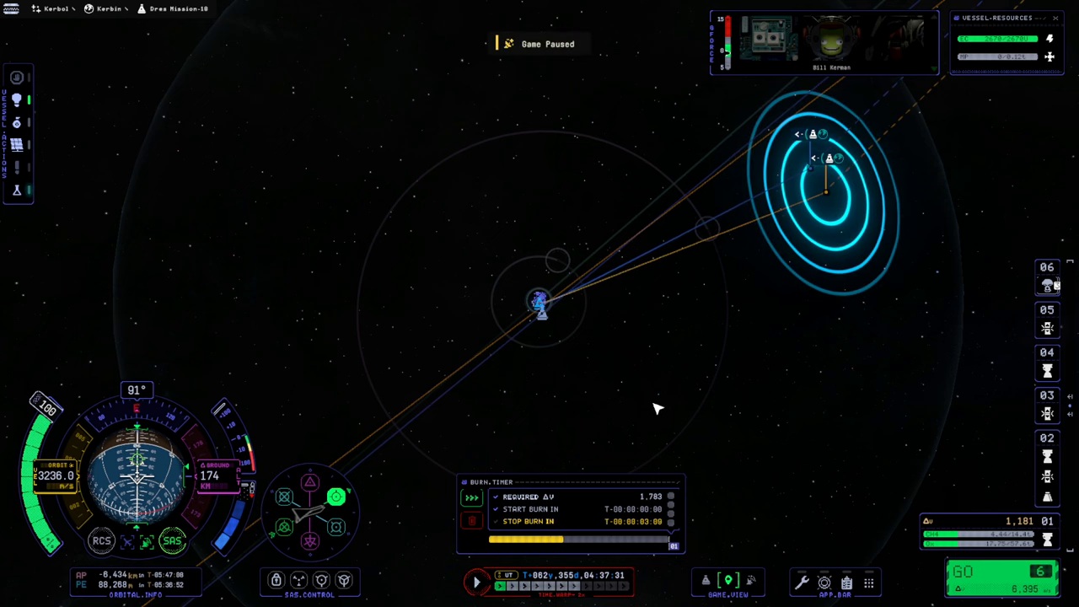
{"action": "left_click", "coordinate": [475, 580]}
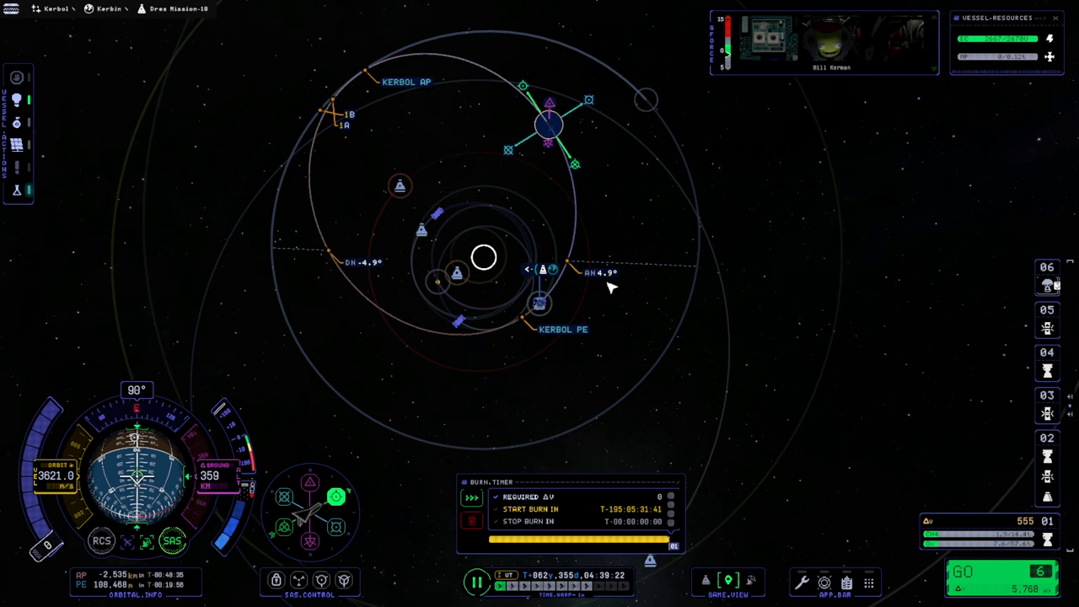
{"action": "mouse_move", "coordinate": [565, 273]}
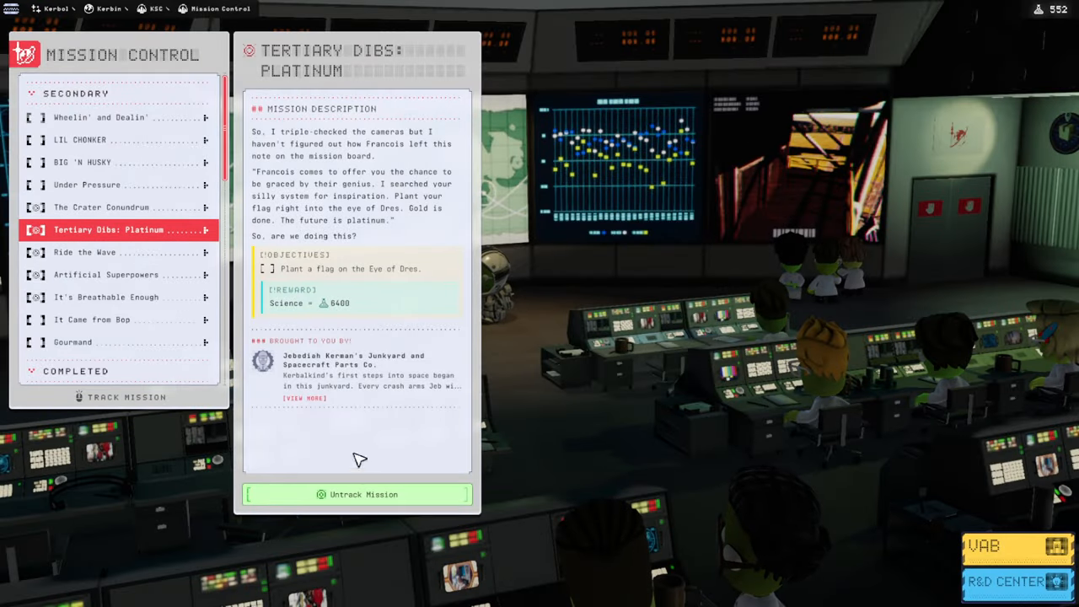
{"action": "mouse_move", "coordinate": [430, 273]}
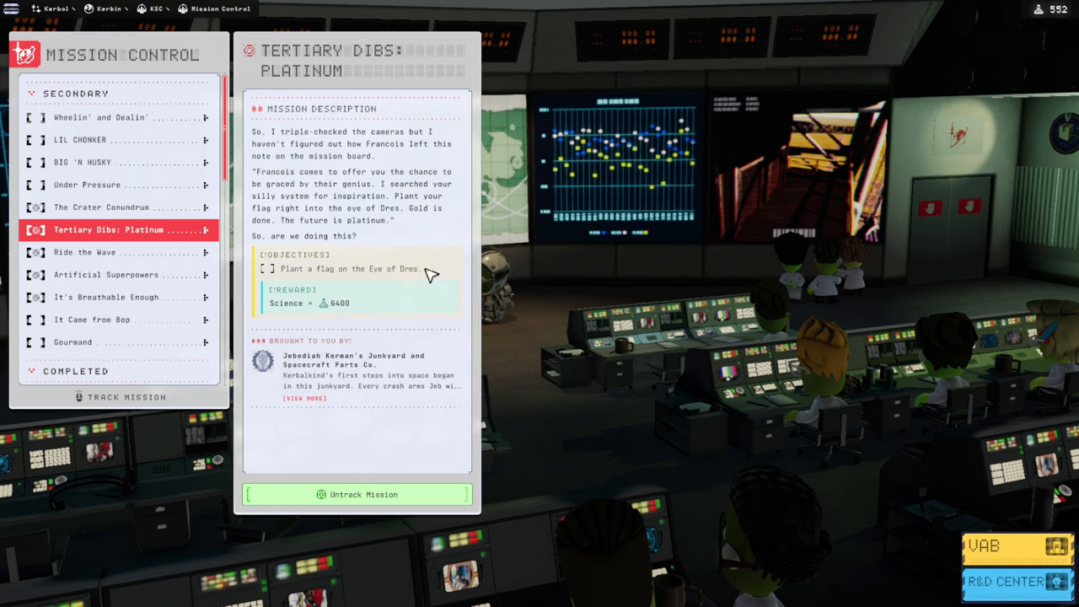
{"action": "mouse_move", "coordinate": [421, 349]}
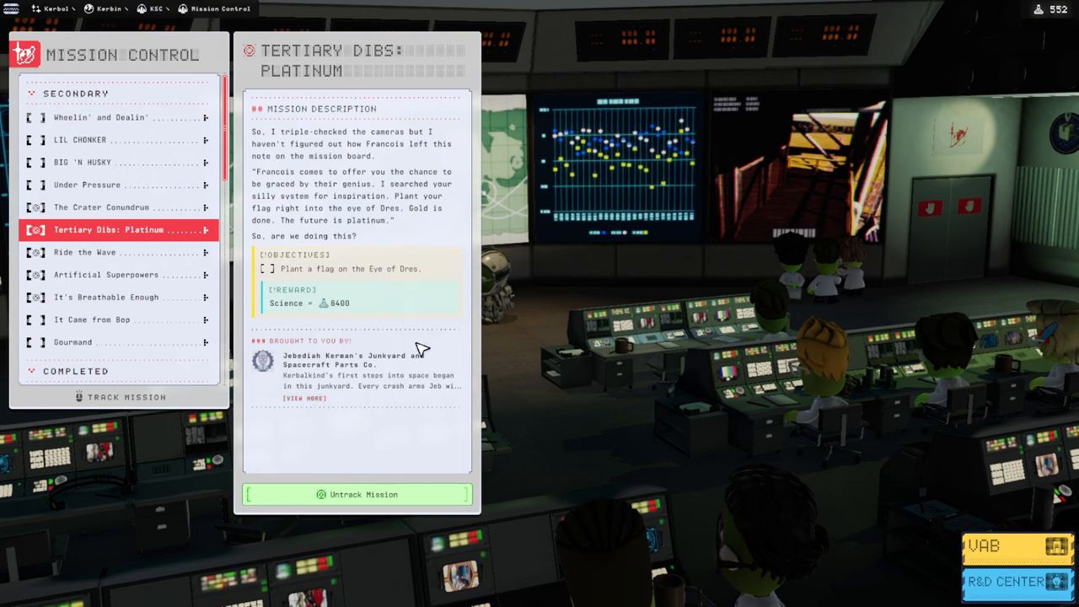
{"action": "mouse_move", "coordinate": [278, 257]}
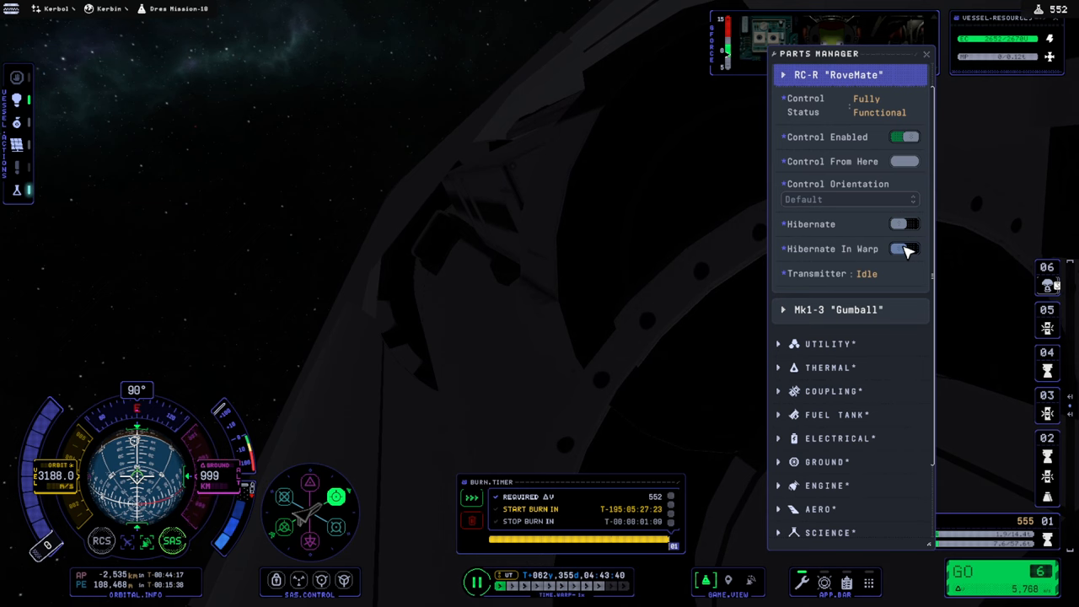
- Switch Control Enabled off on the RC-R RoveMate probe core in the Parts Manager
{"action": "left_click", "coordinate": [903, 137]}
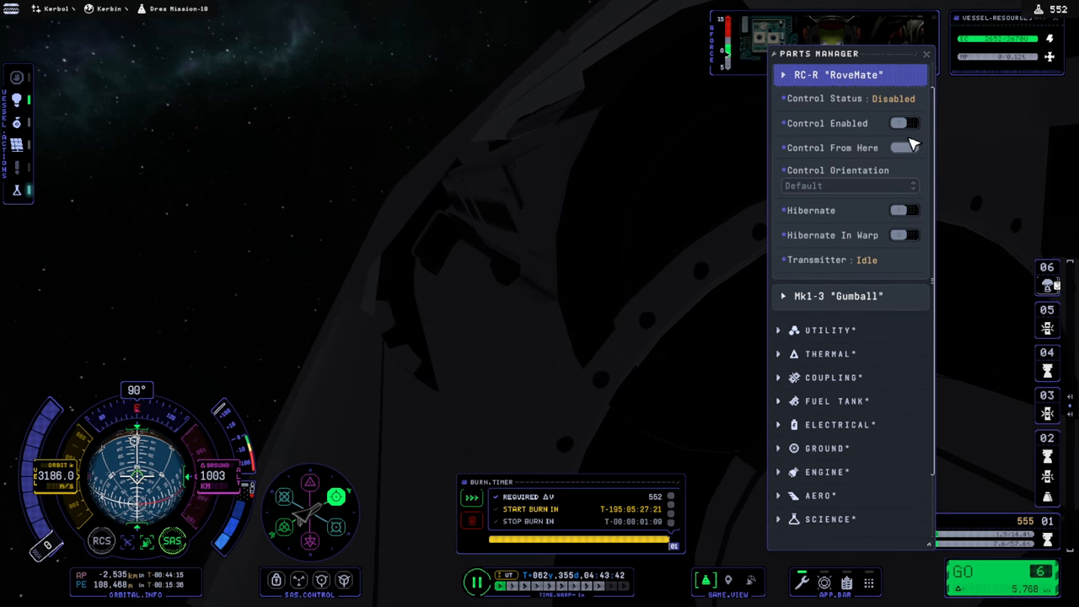
{"action": "left_click", "coordinate": [927, 54]}
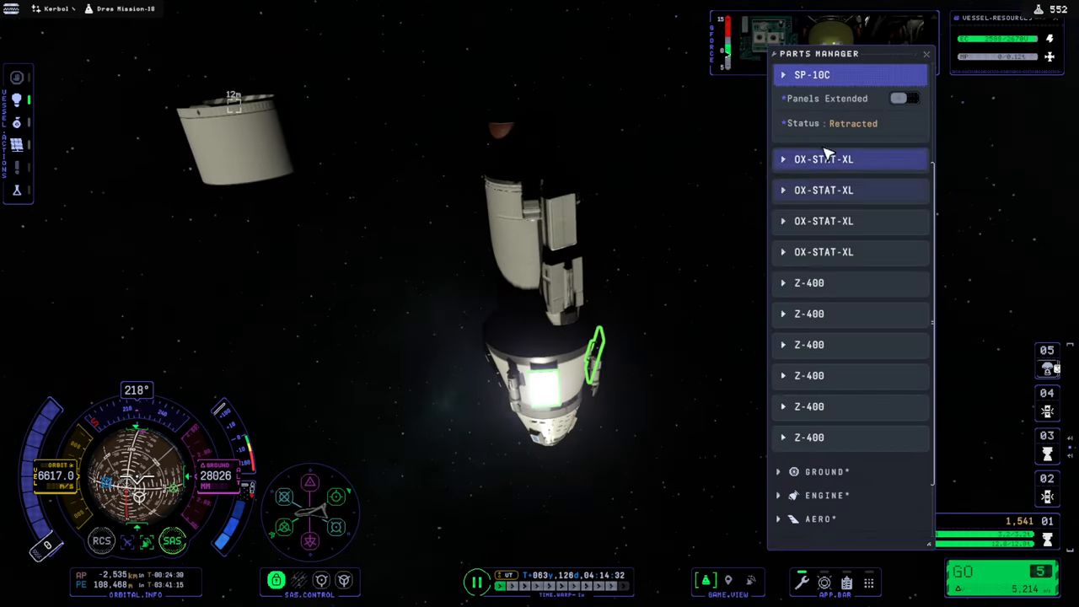
- Extend the SP-10C solar panels and Communotron DTS-M1 antenna, then close the Parts Manager
{"action": "left_click", "coordinate": [903, 98]}
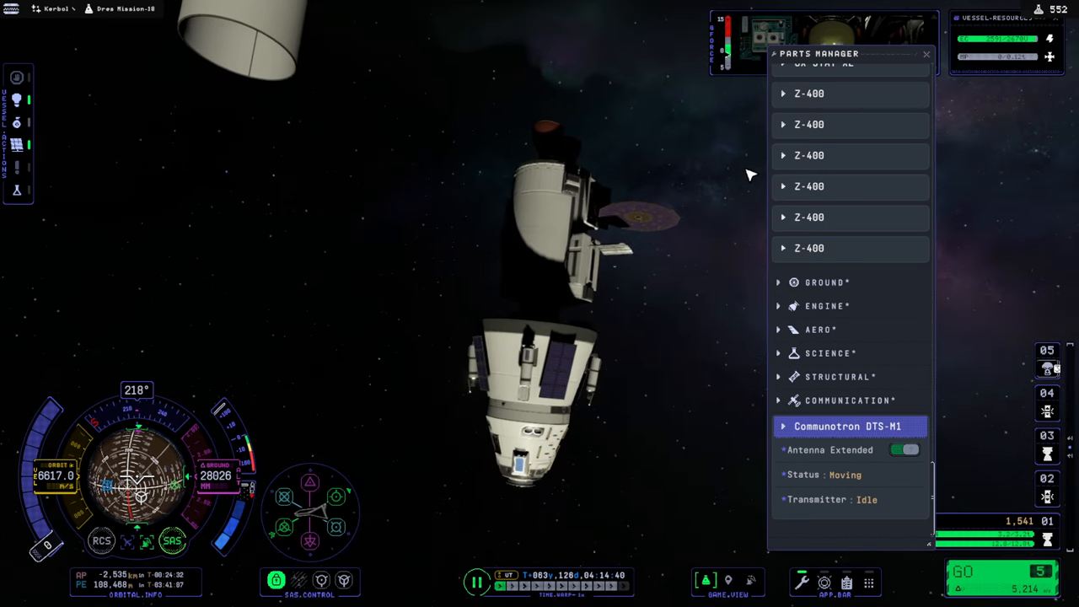
{"action": "left_click", "coordinate": [927, 53]}
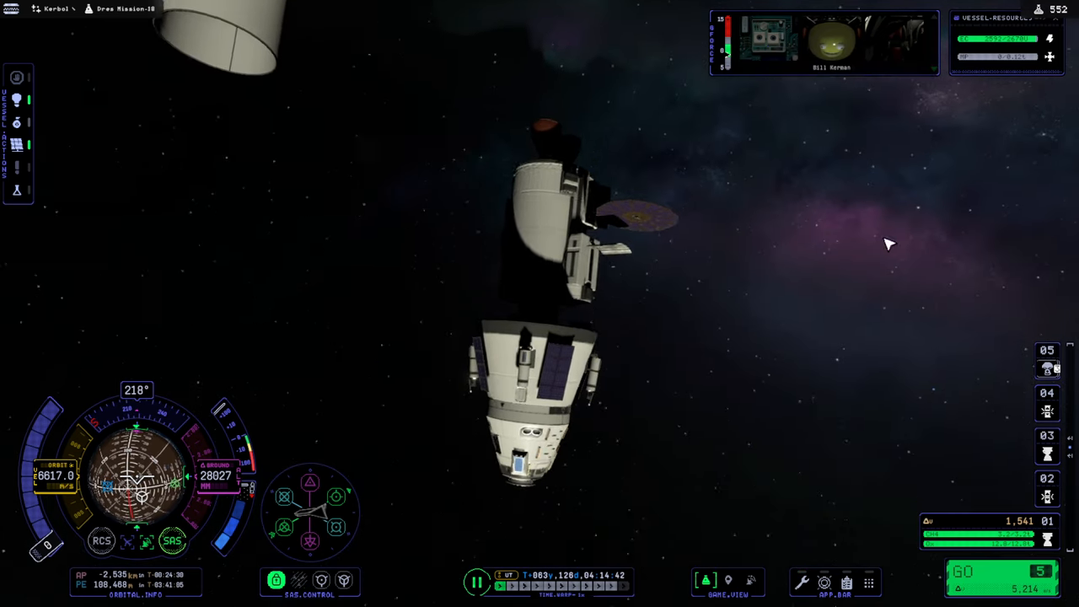